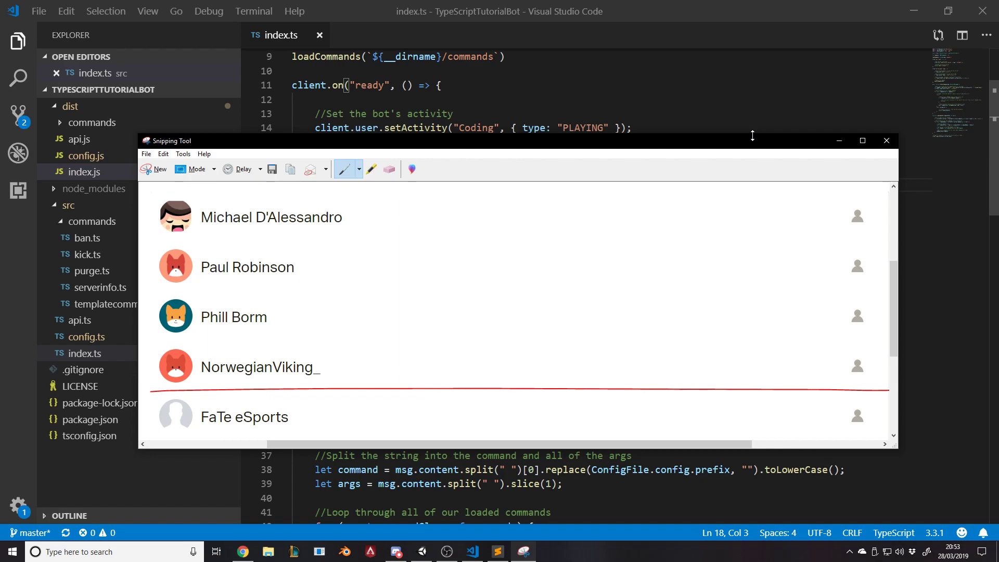
mouse_move(886, 141)
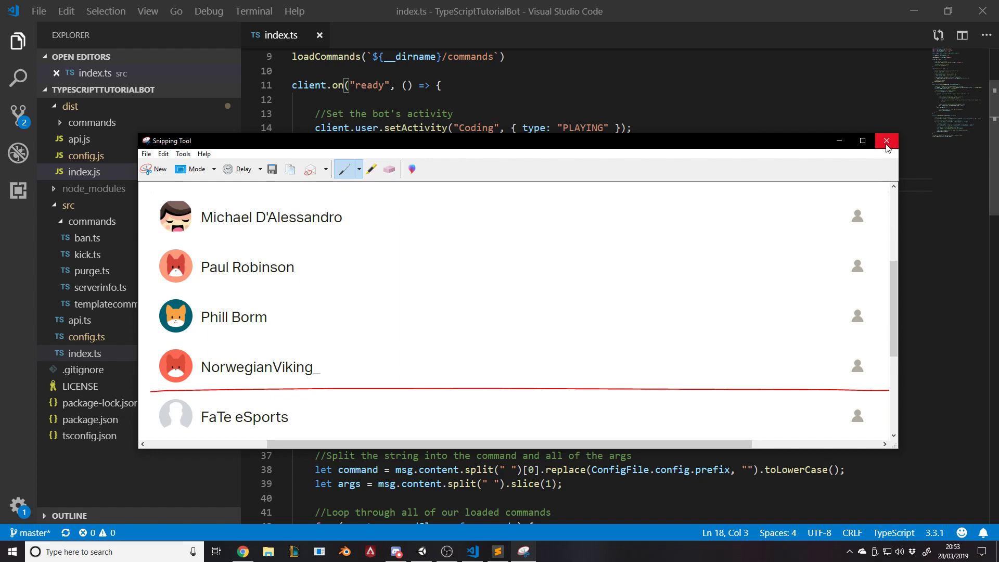
Close the Snipping Tool capture of the member list to reveal the bot code
click(885, 141)
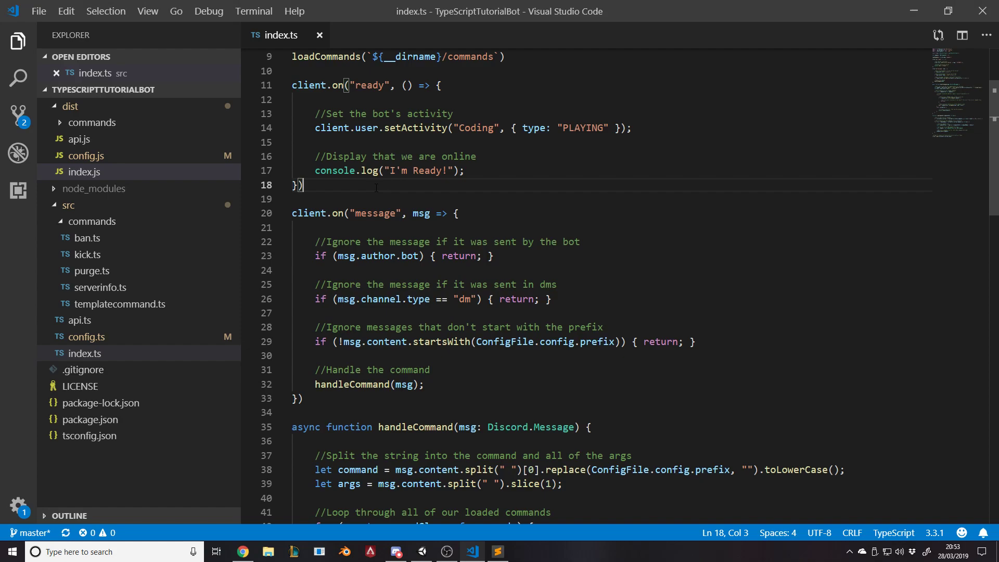
Start the client event handler and zoom the editor in via View > Appearance
text(client)
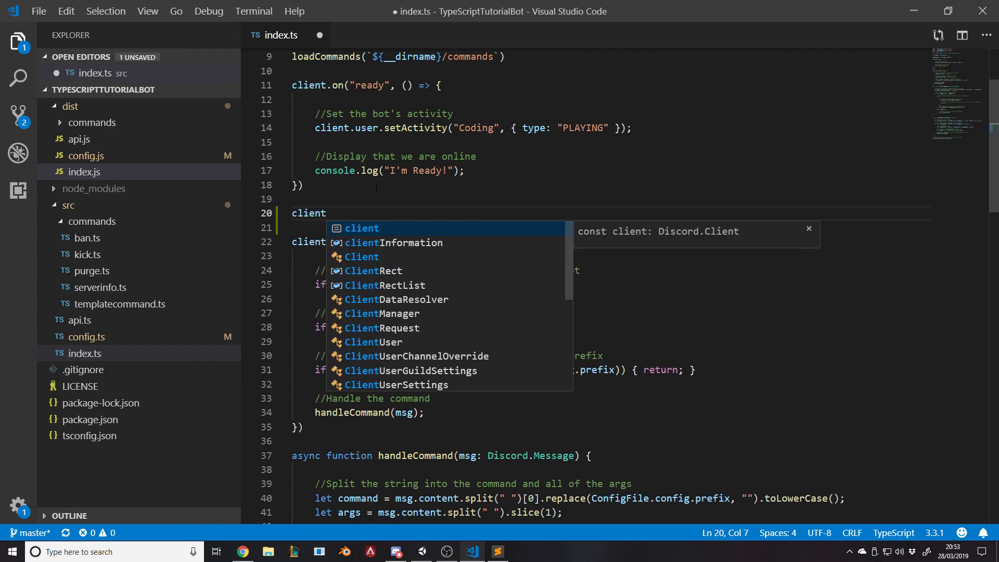
text(.)
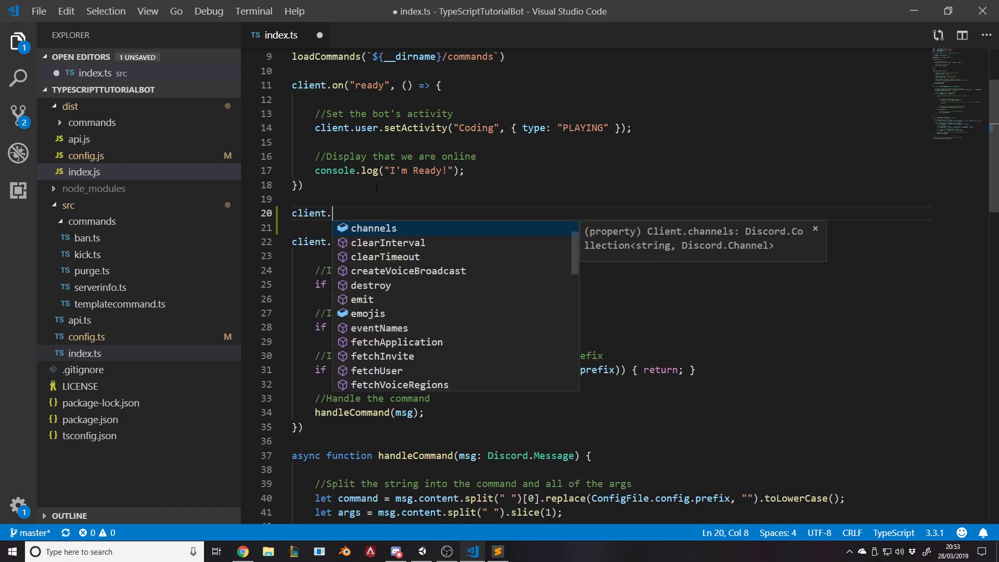
click(147, 10)
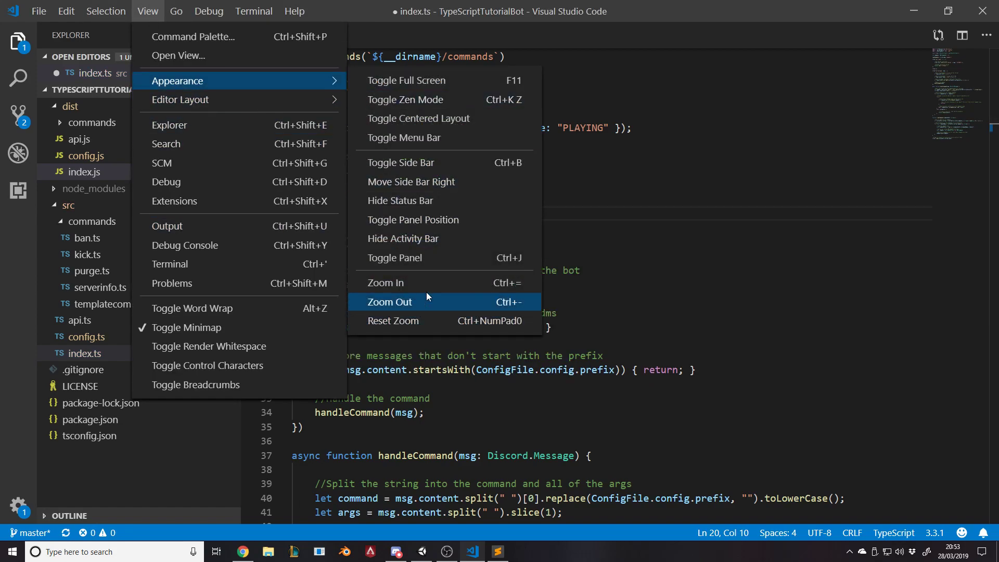
click(389, 302)
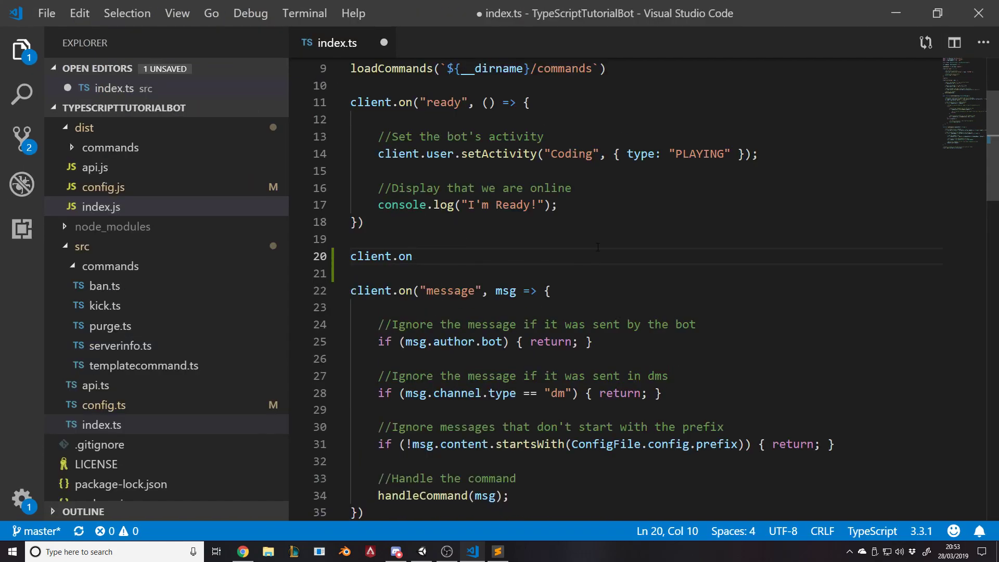
Complete client.on("guildMemberAdd", member => { }) as an empty handler
text((")
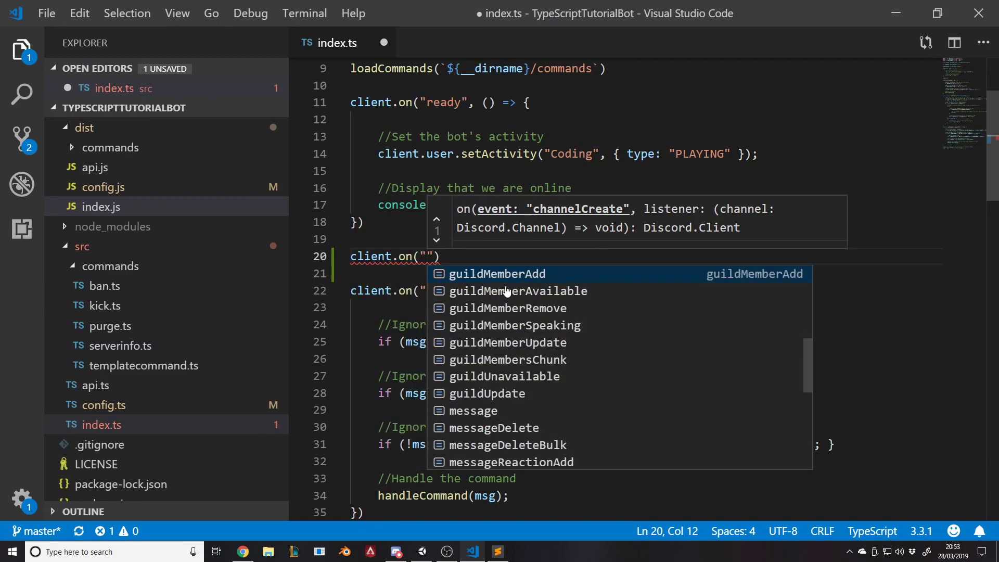
mouse_move(499, 274)
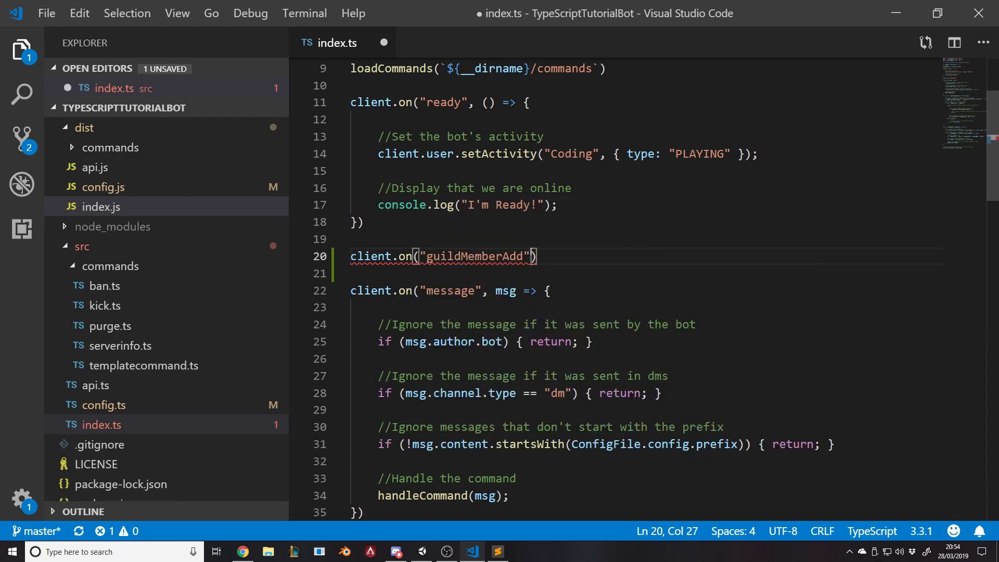
text(,)
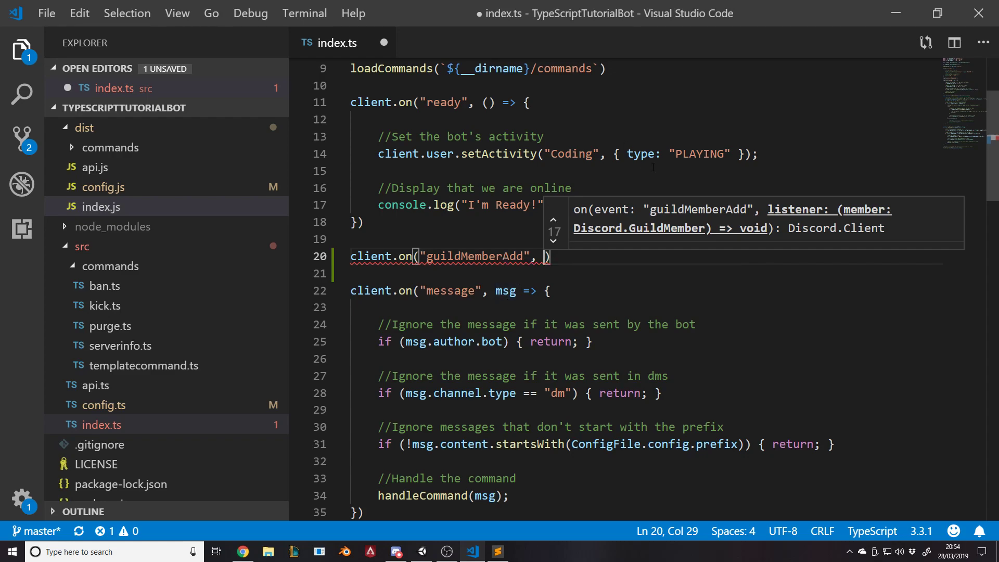
text(m)
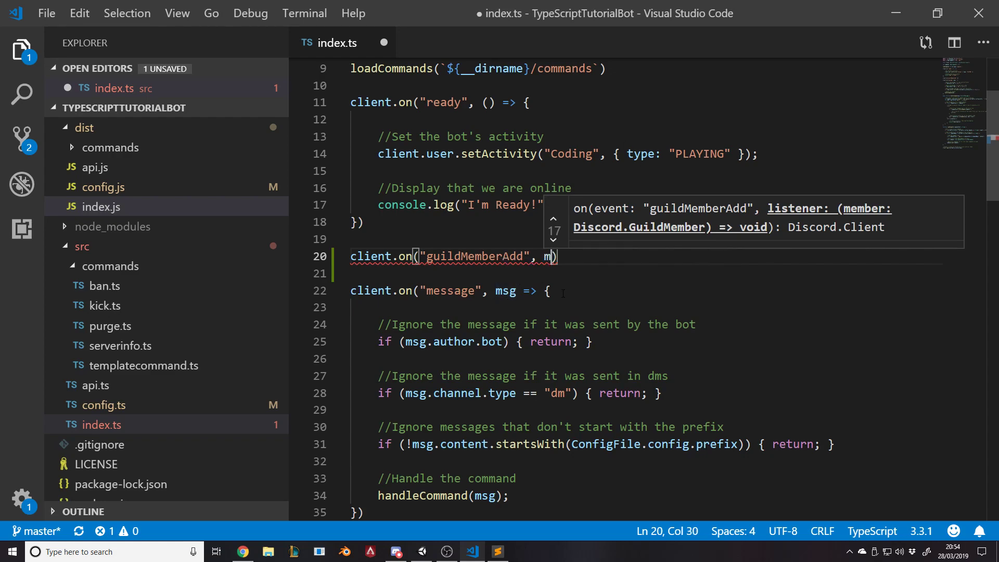
text(ember => {)
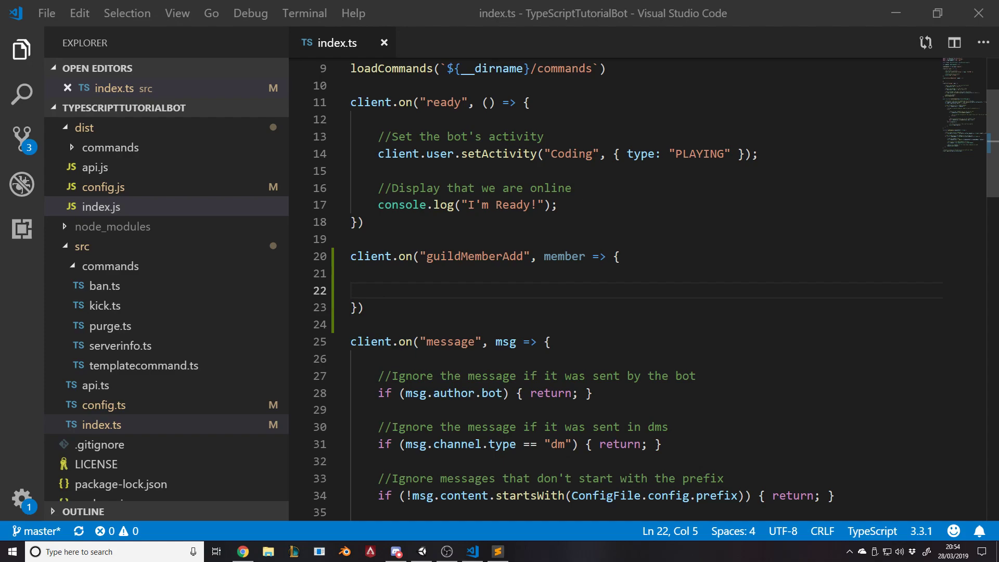
Begin declaring welcomeChannel from member.guild inside the handler
text(,.)
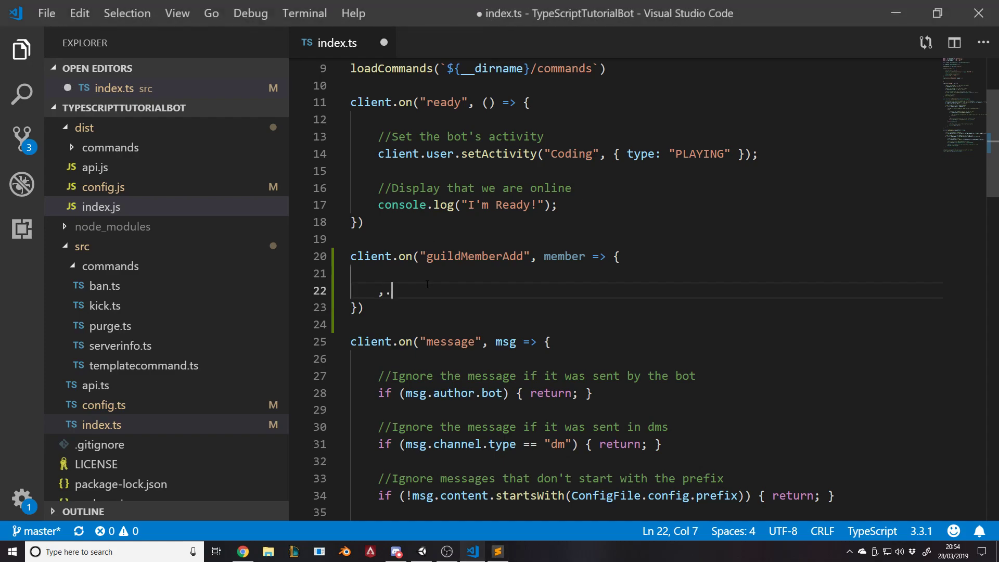
text(let we)
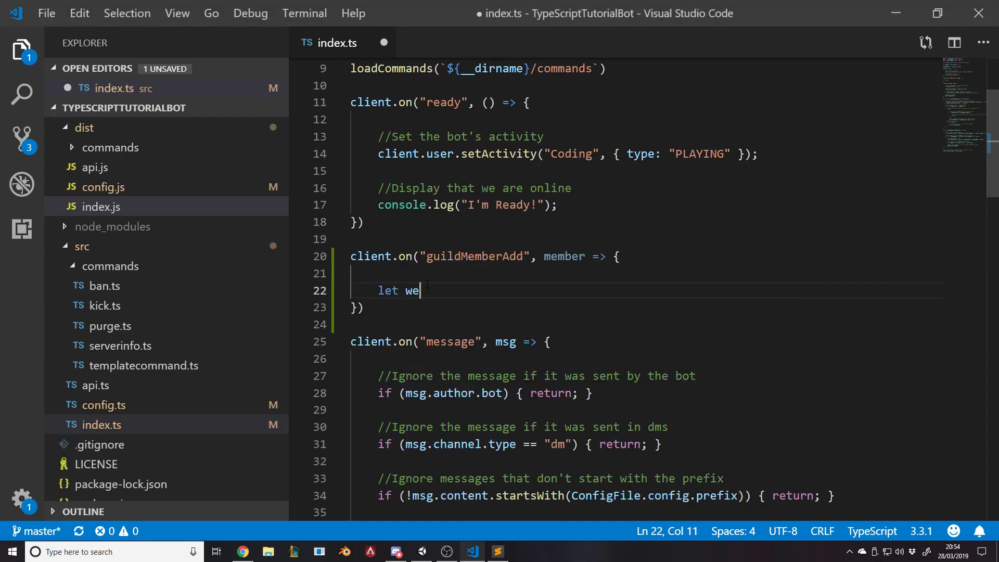
text(lcomeCah)
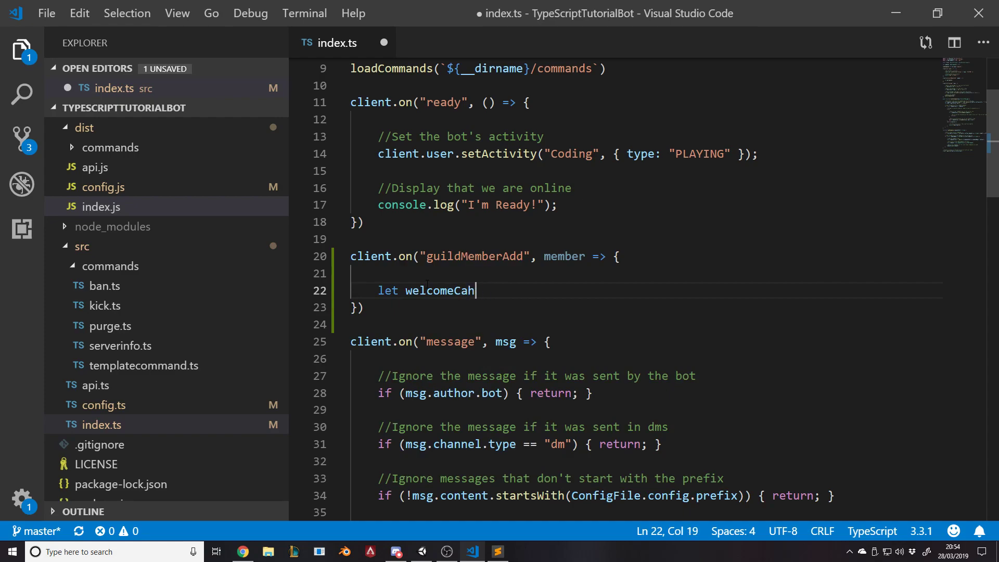
text(nnel =)
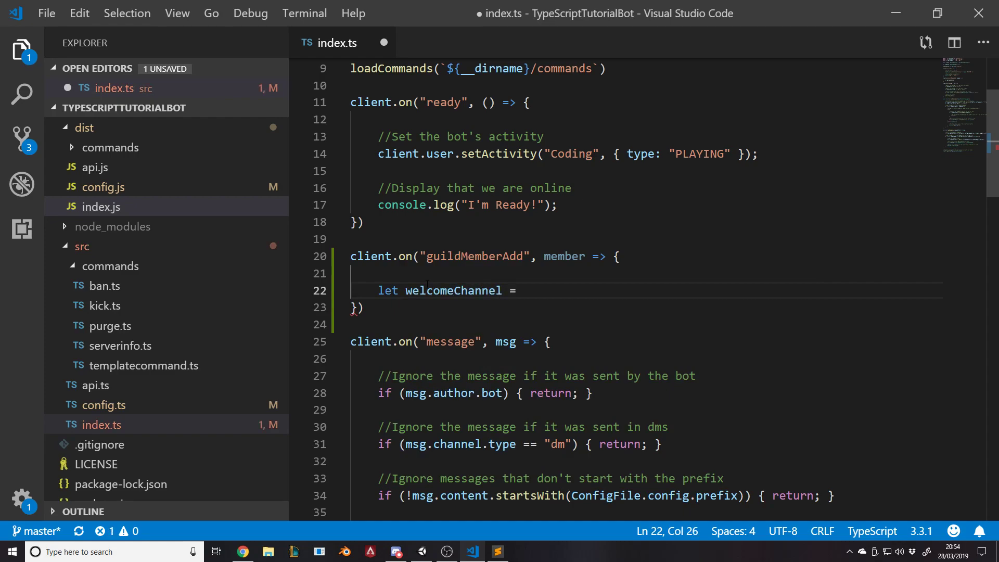
text(member.)
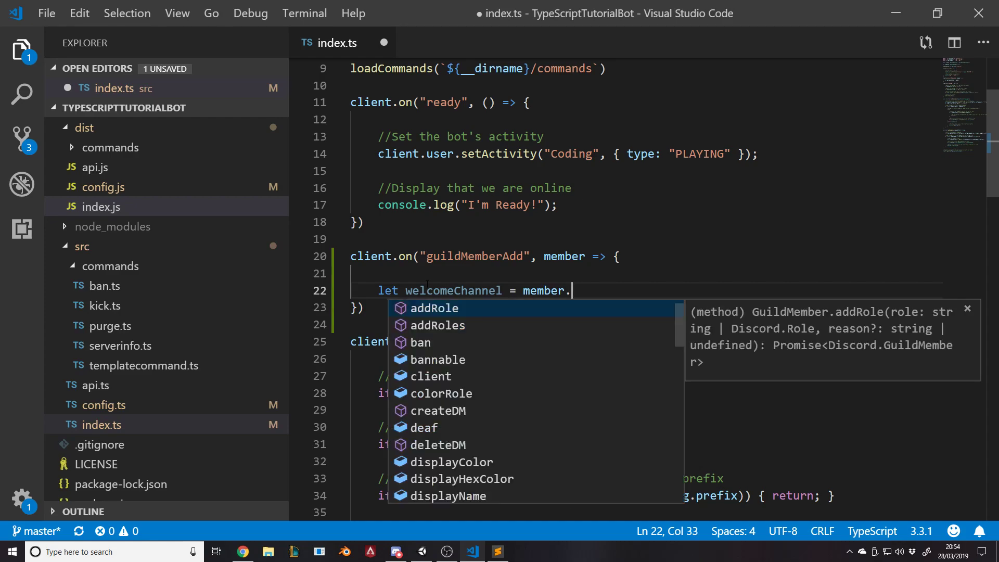
text(guild)
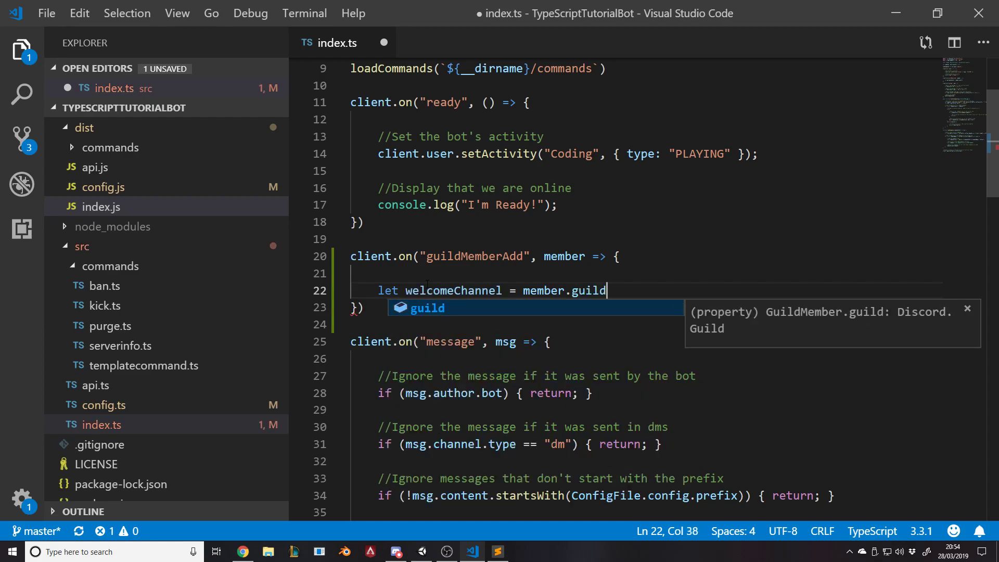
text(.)
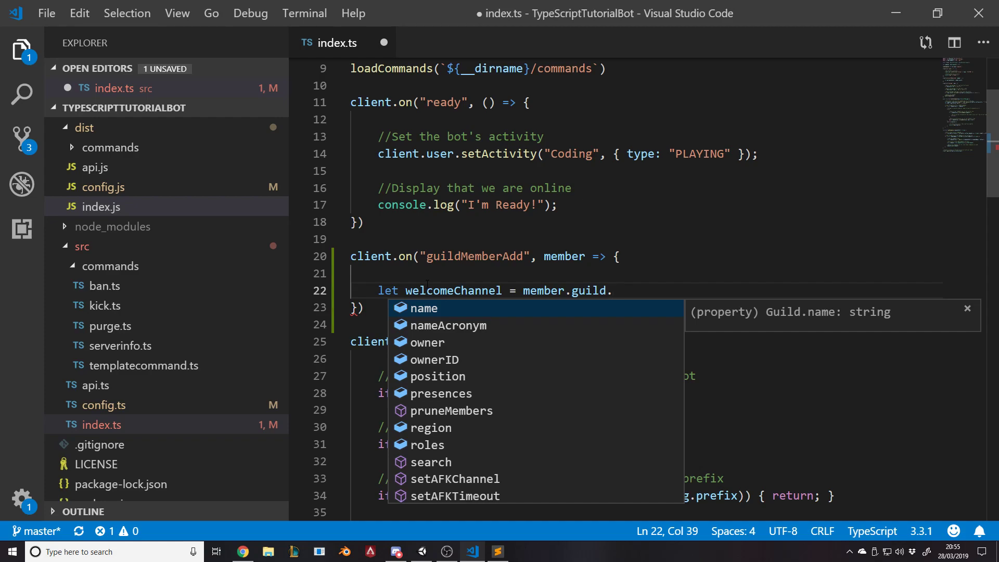
key(Escape)
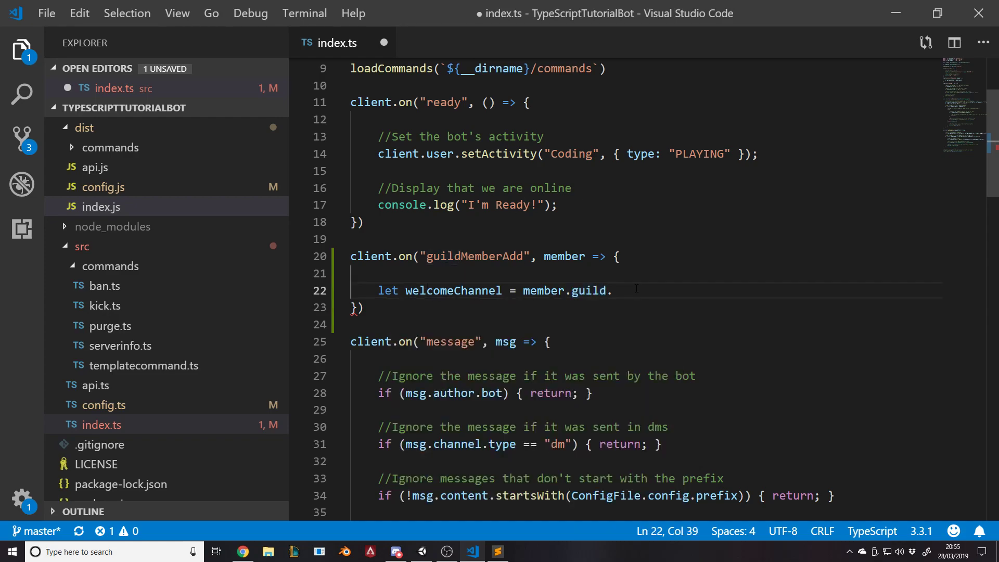
Finish welcomeChannel as channels.find by name "welcome", cast as a Discord text channel
text(channels)
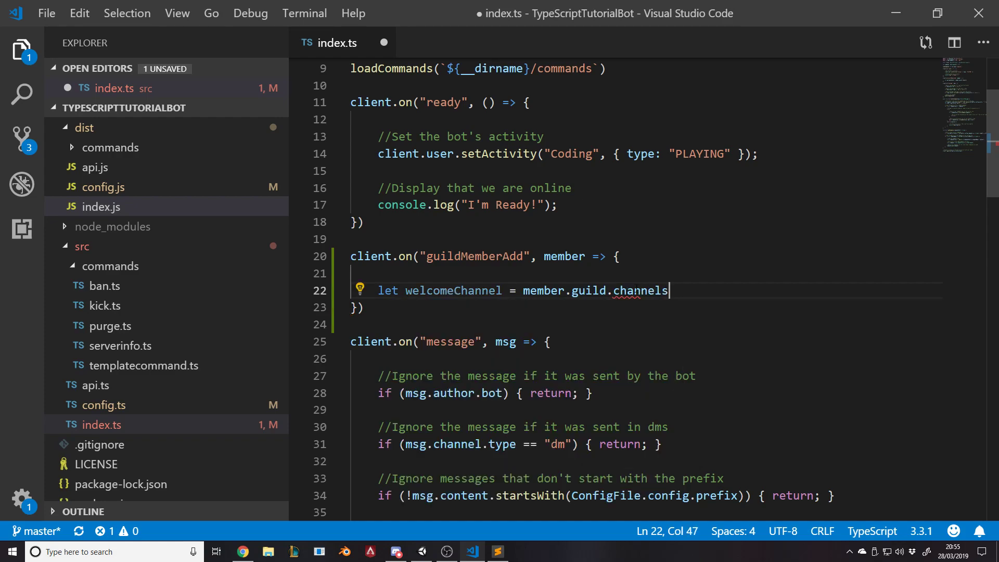
text(.find()
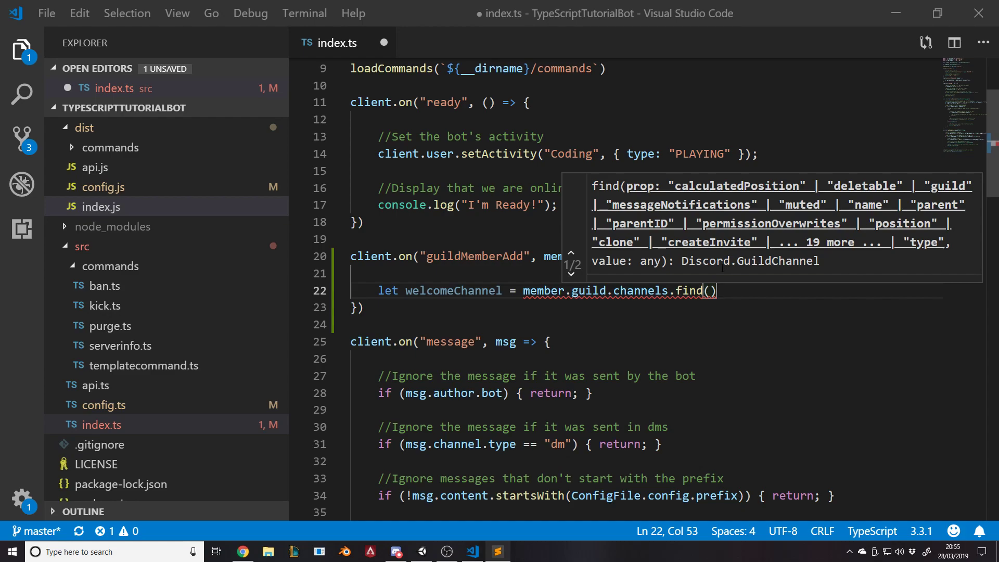
key(Escape)
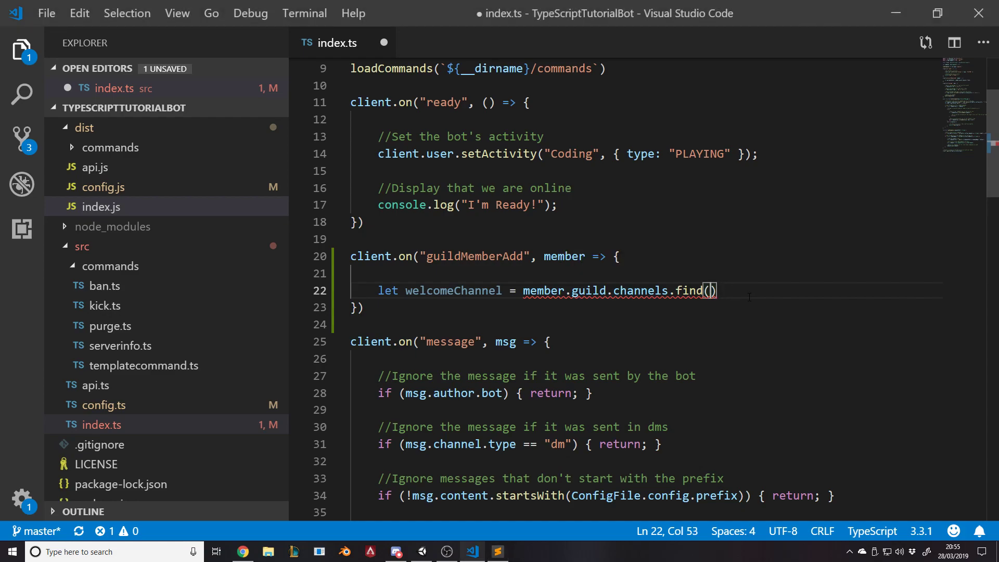
text(channel)
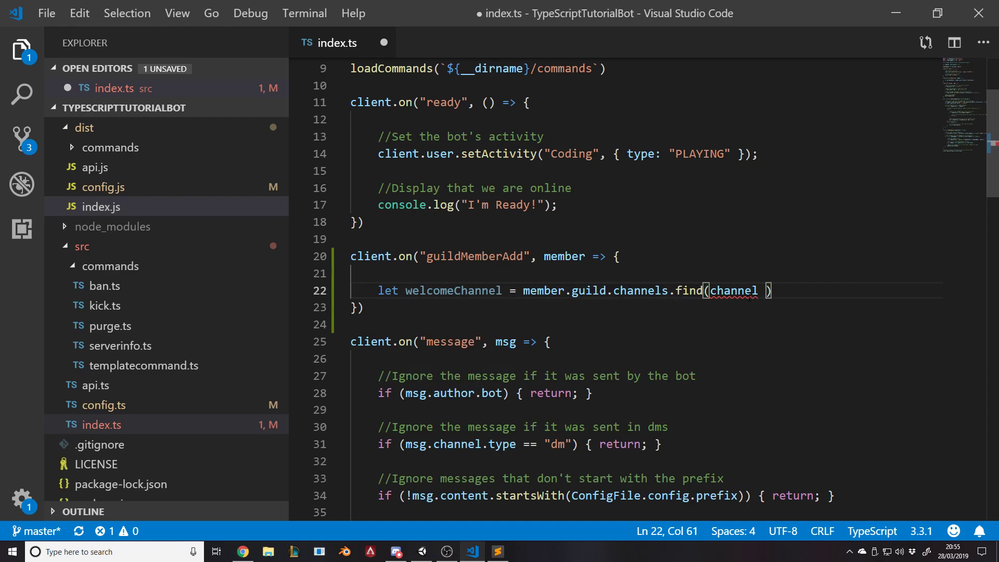
text(=>)
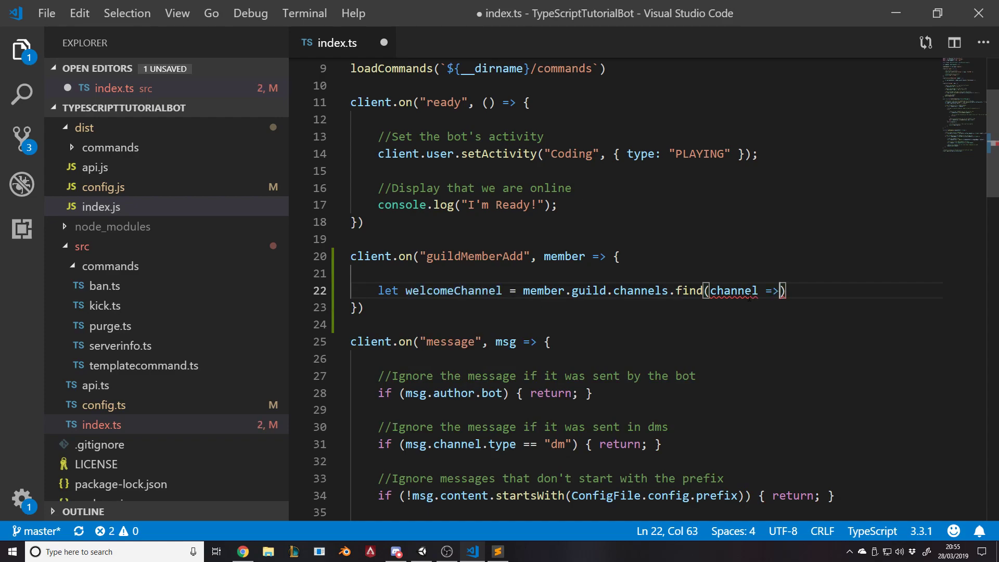
text(channel.name === "wel)
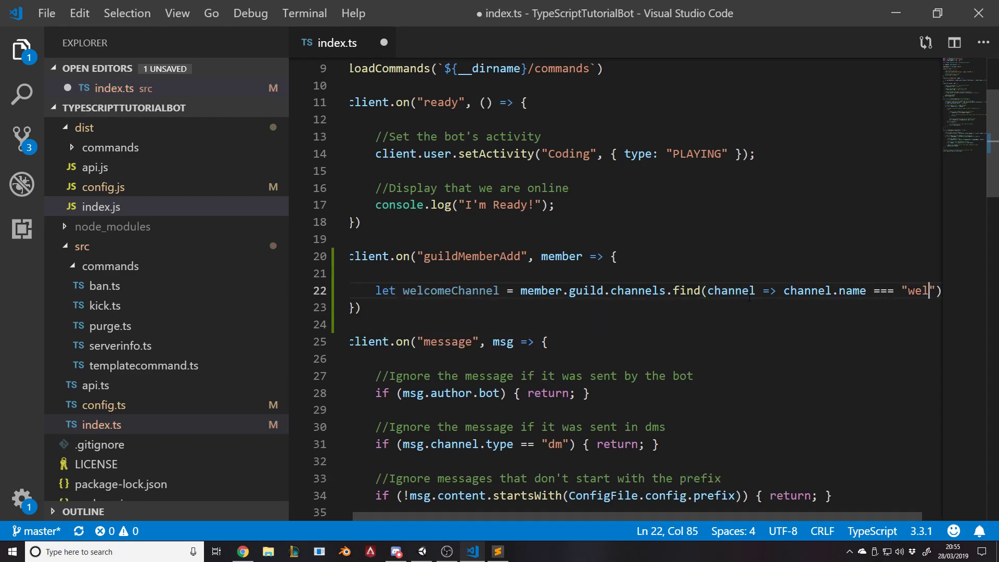
text(come)
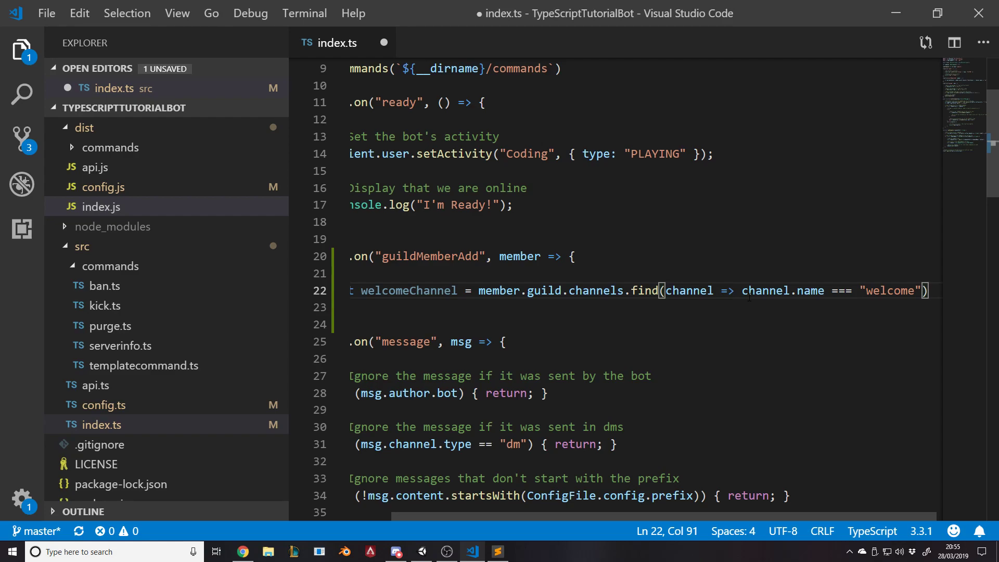
text(a)
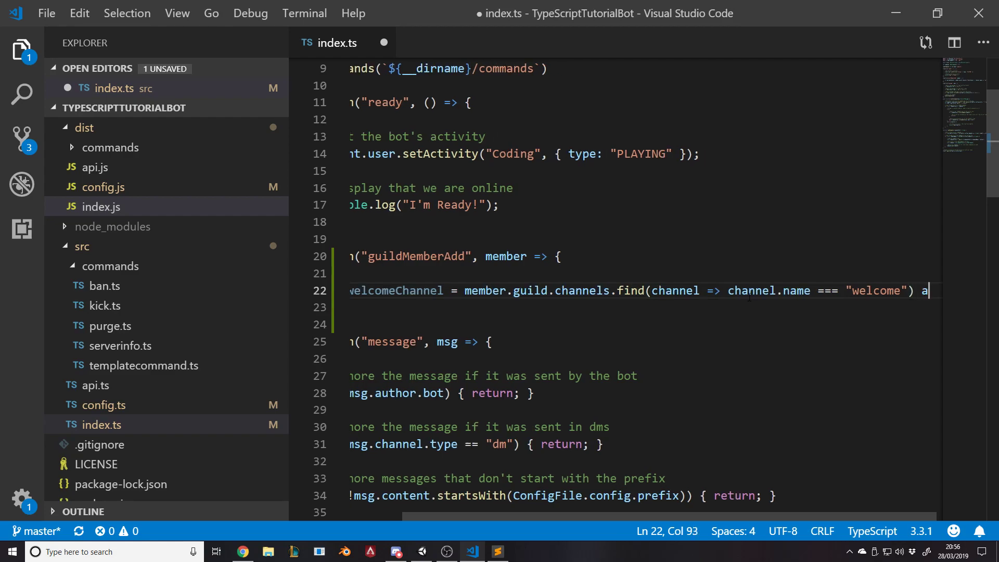
text(as Discord.t)
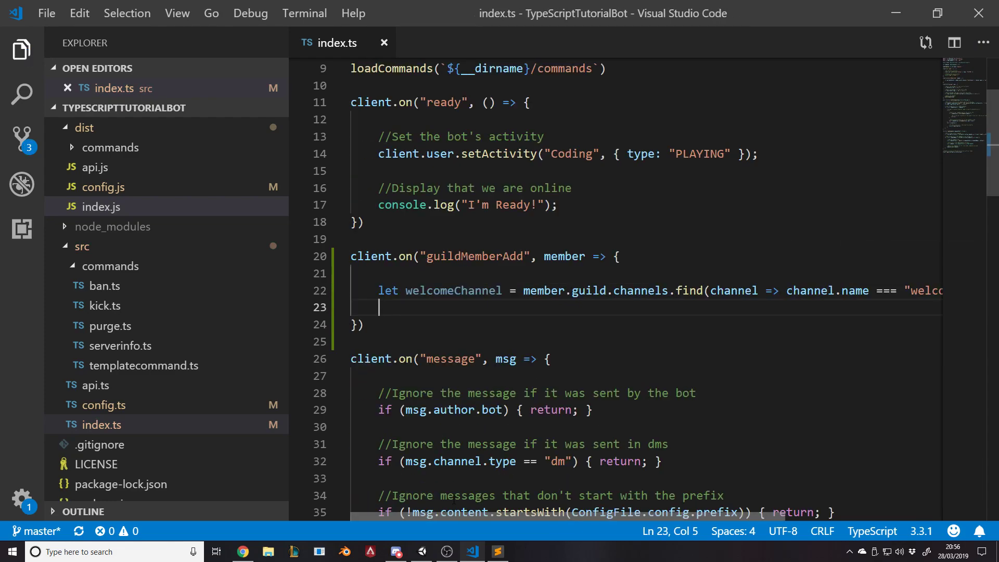
mouse_move(452, 291)
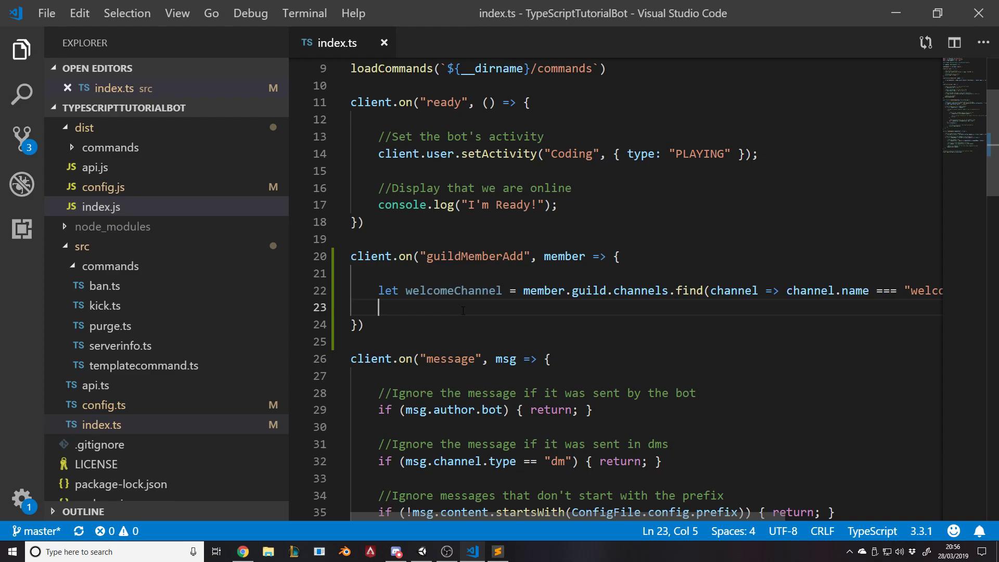
Send `Welcome ${member.displayName}! We hope you enjoy your time here!` to welcomeChannel
text(welcomeChannel.send(")
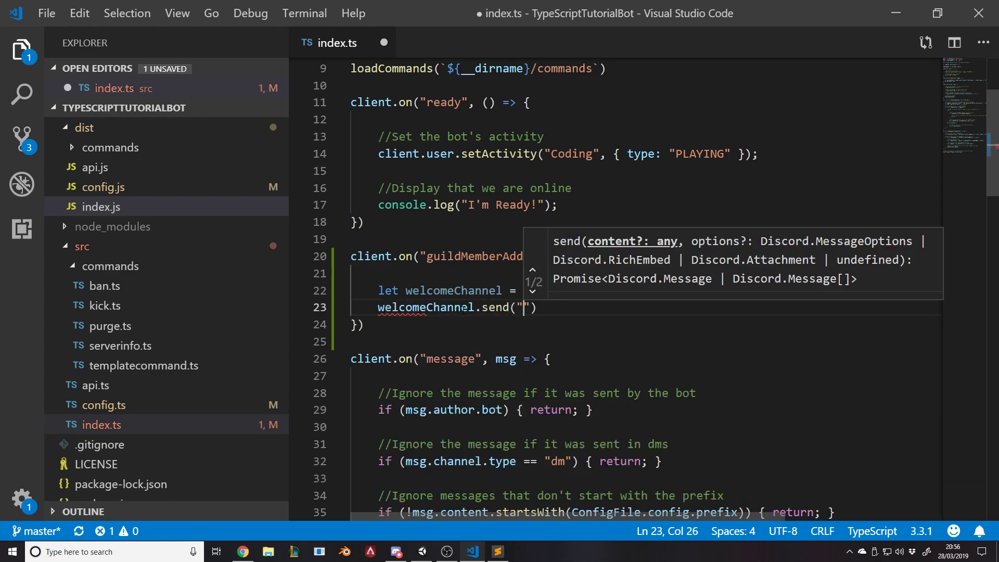
text(`)
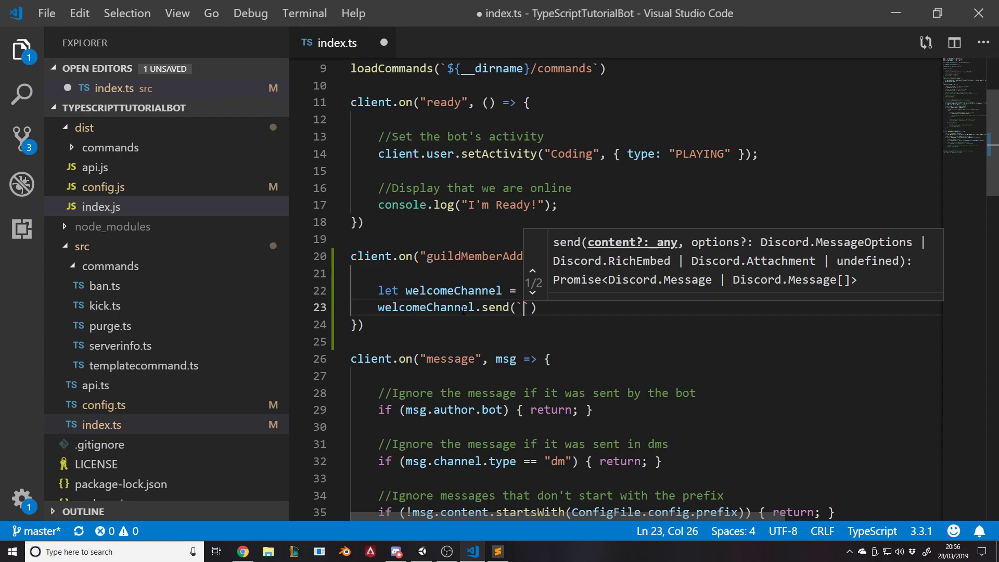
text(Welcome {})
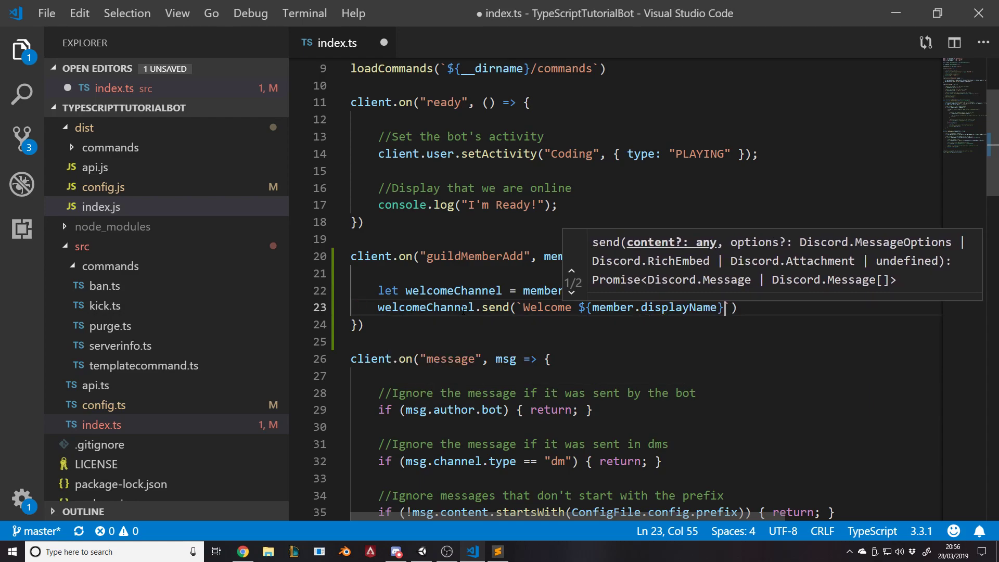
text(! We)
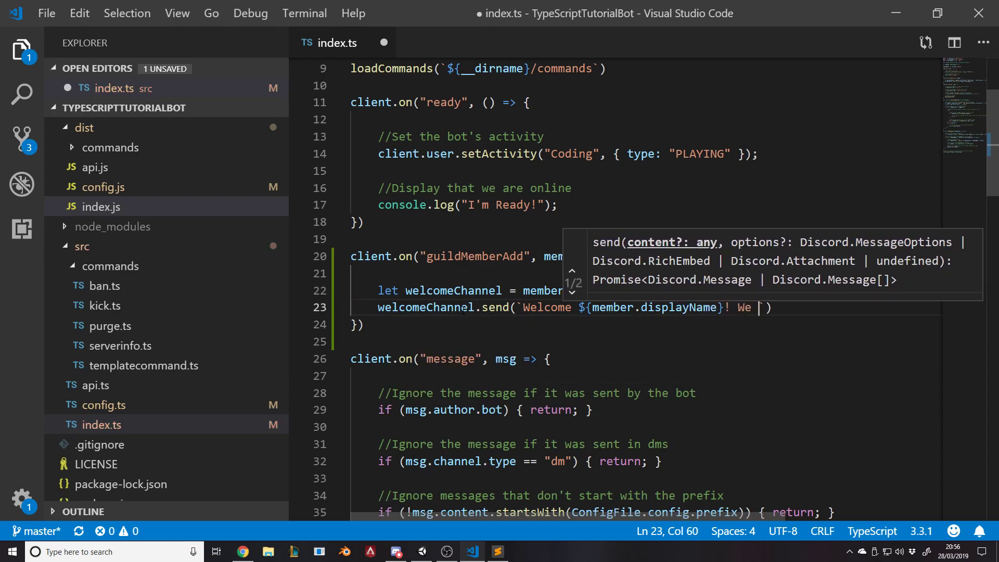
text(hope you enjoy)
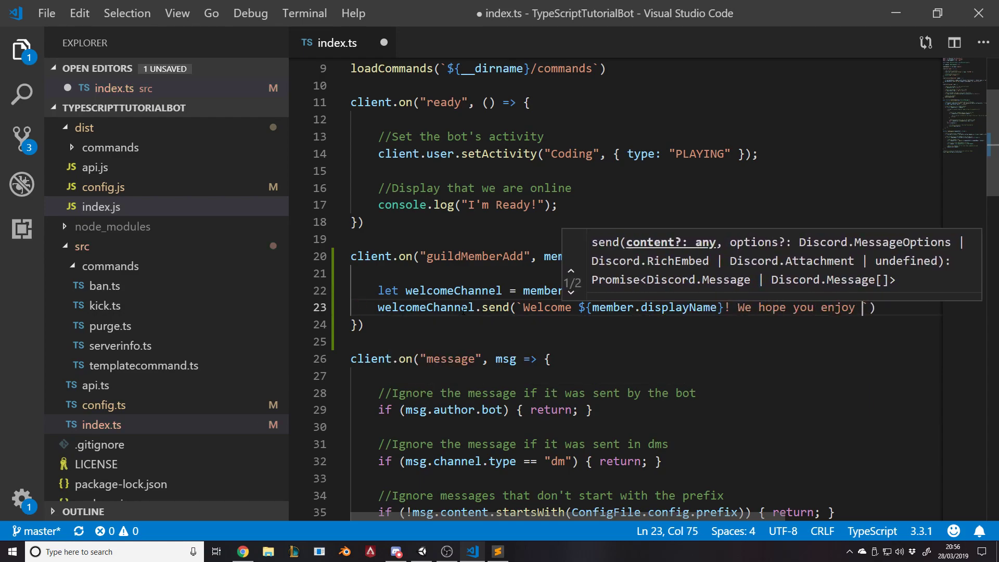
text(your time here!)
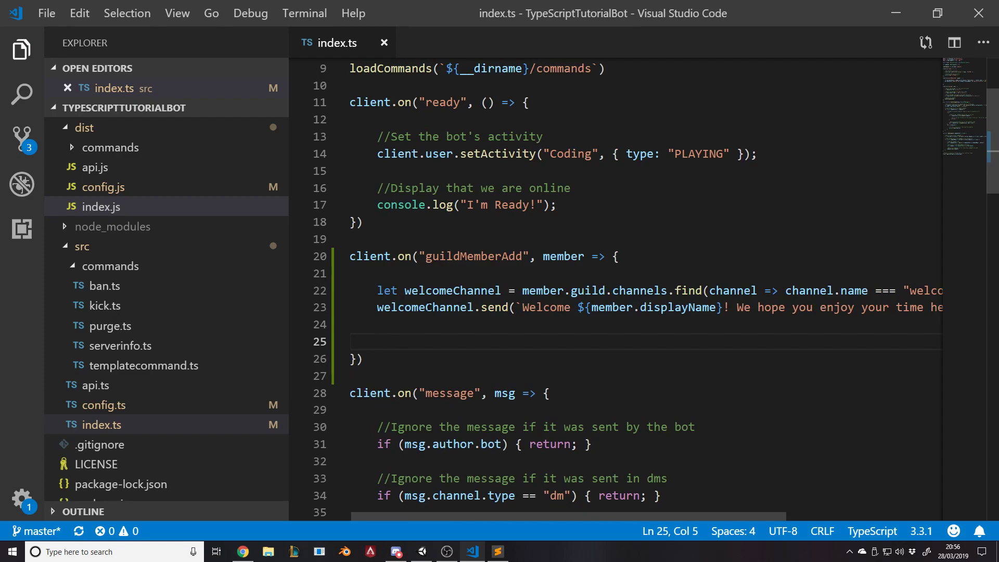
click(396, 551)
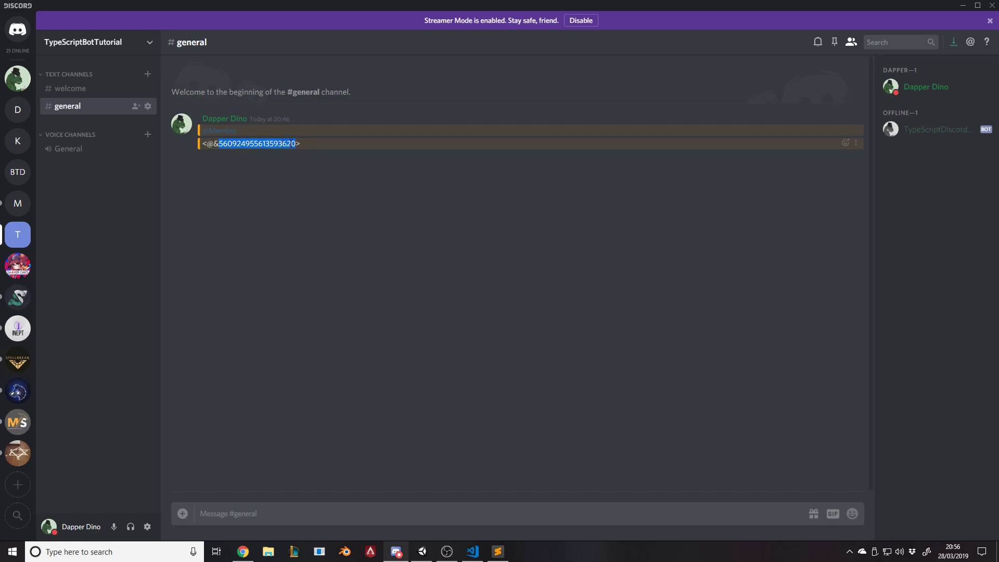
mouse_move(127, 36)
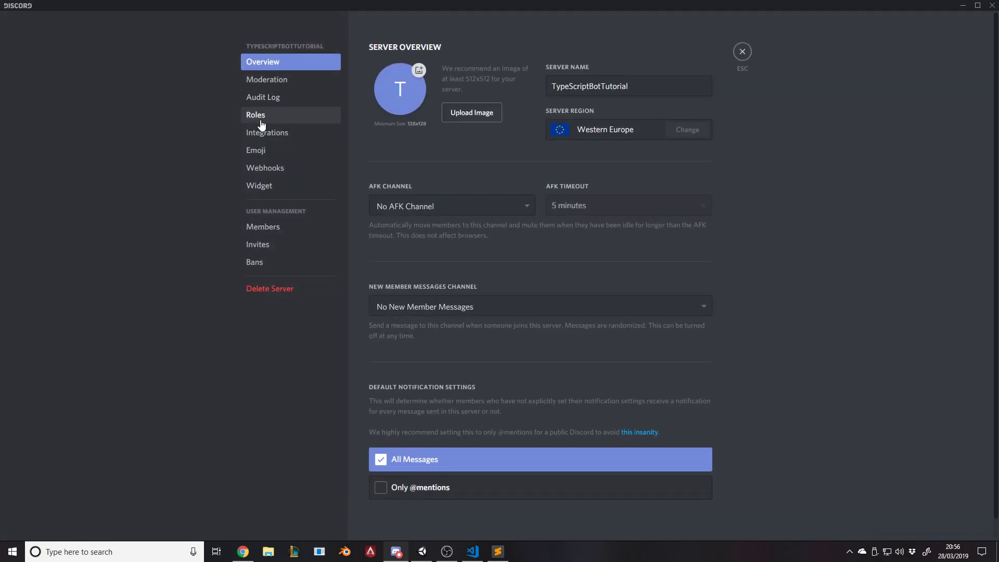
Return from Discord settings and start declaring memberRole from member.guild
click(741, 51)
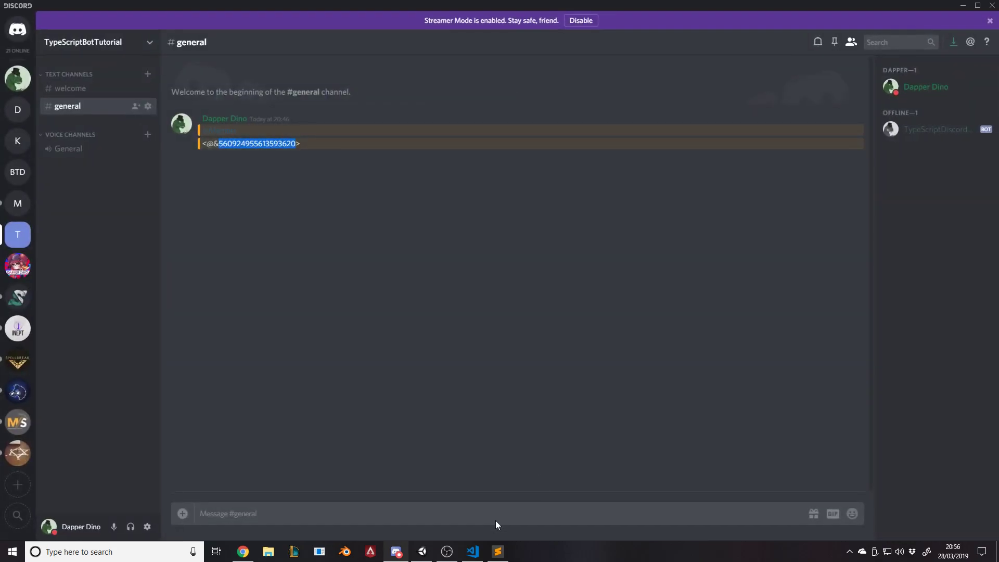
click(471, 552)
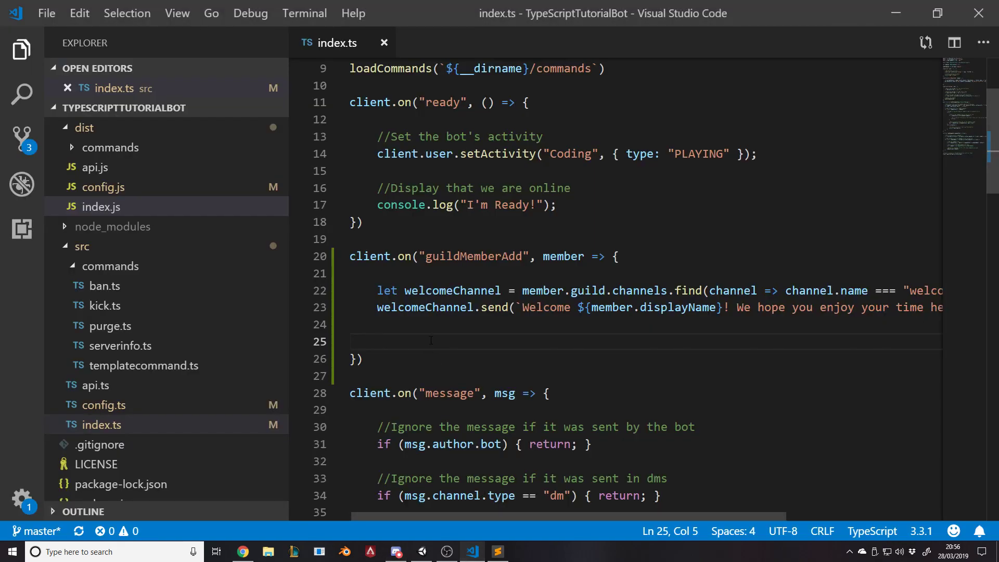
text(let)
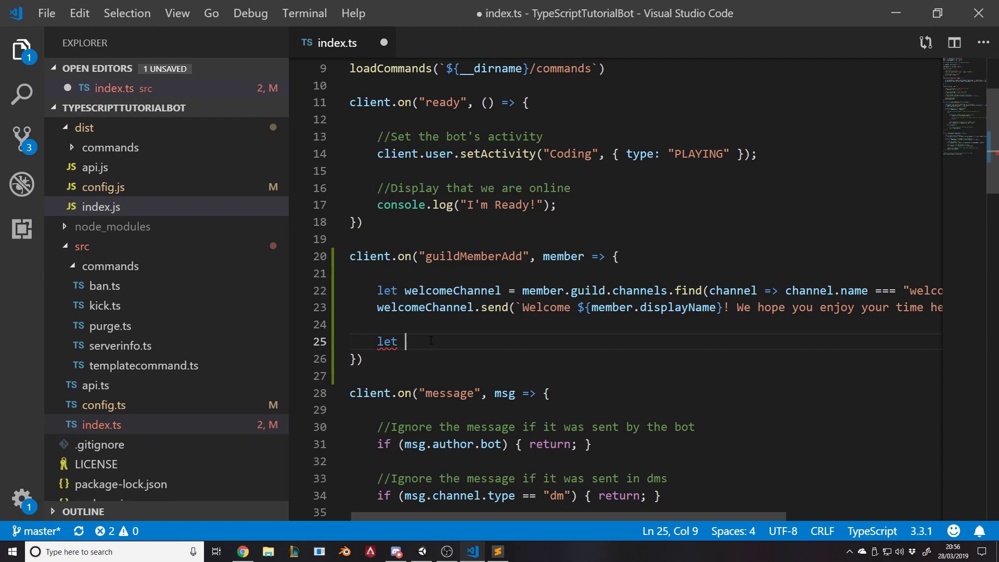
text(memberRok)
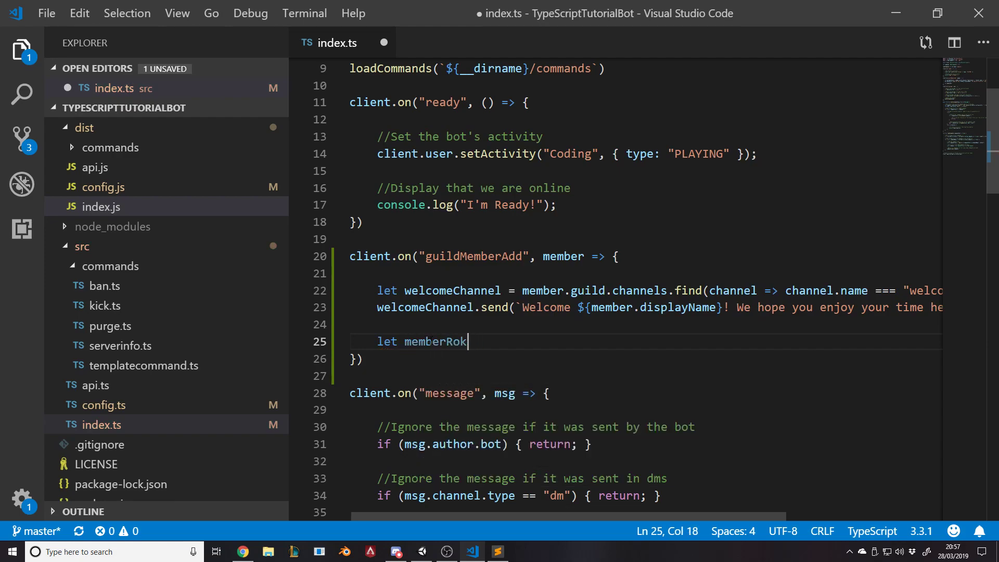
text(le =)
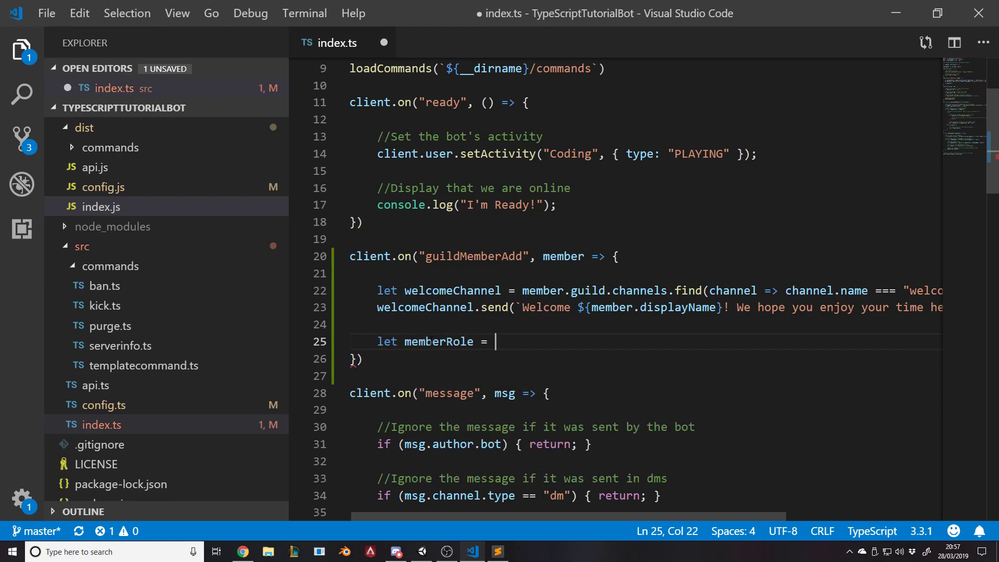
text(member.guild.roles.fin)
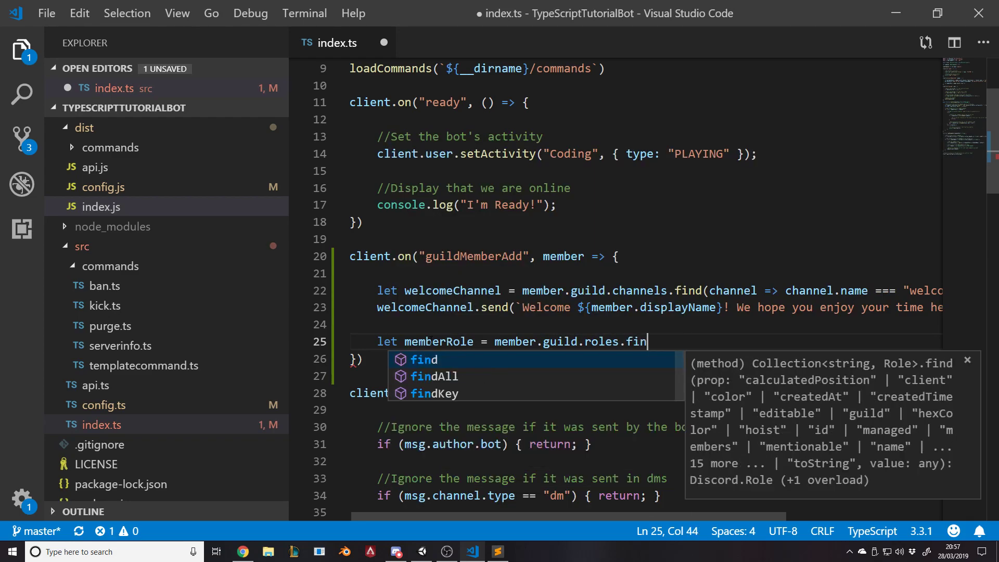
text(d(role))
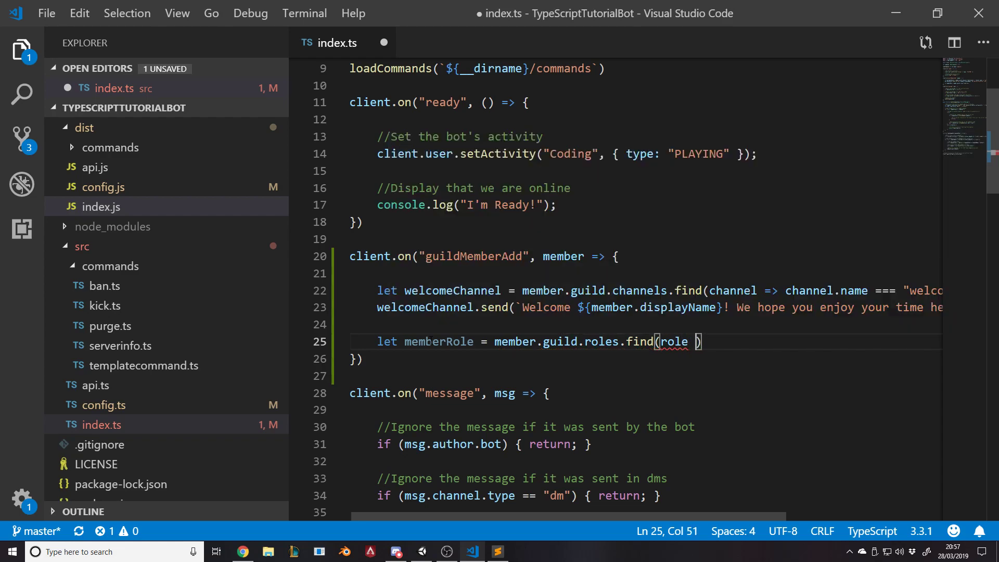
text(=> role.e)
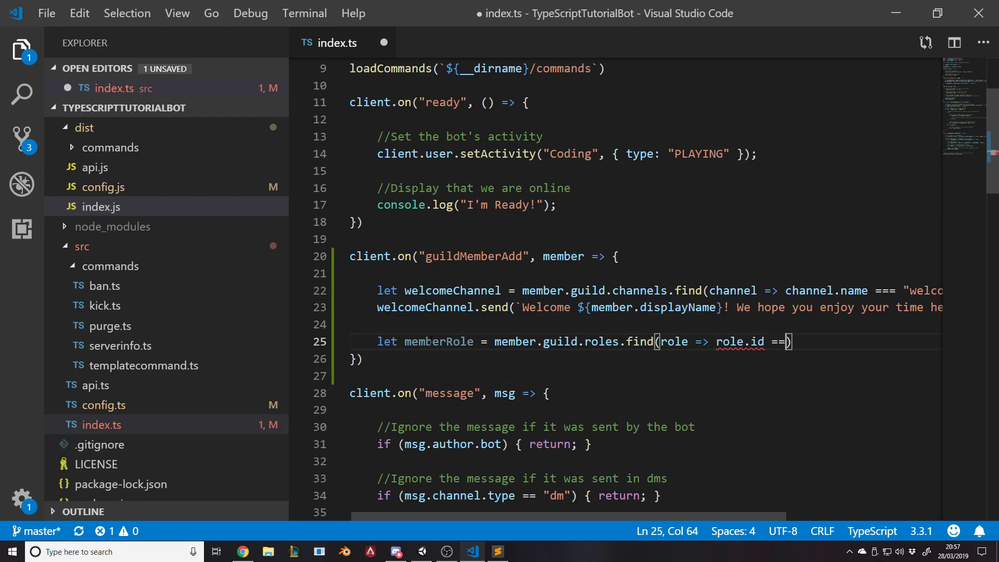
text("560924955613593620")
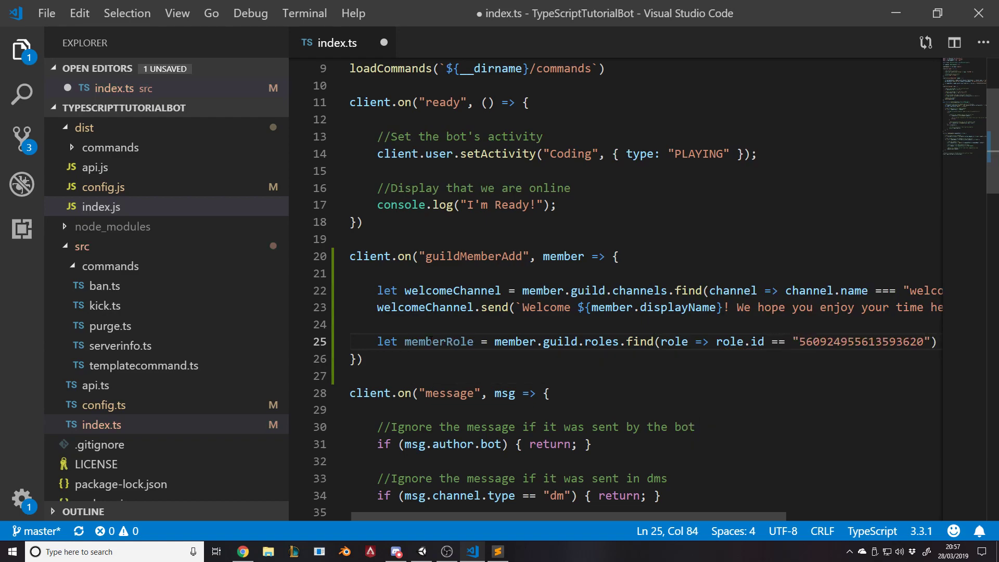
key(ctrl+s)
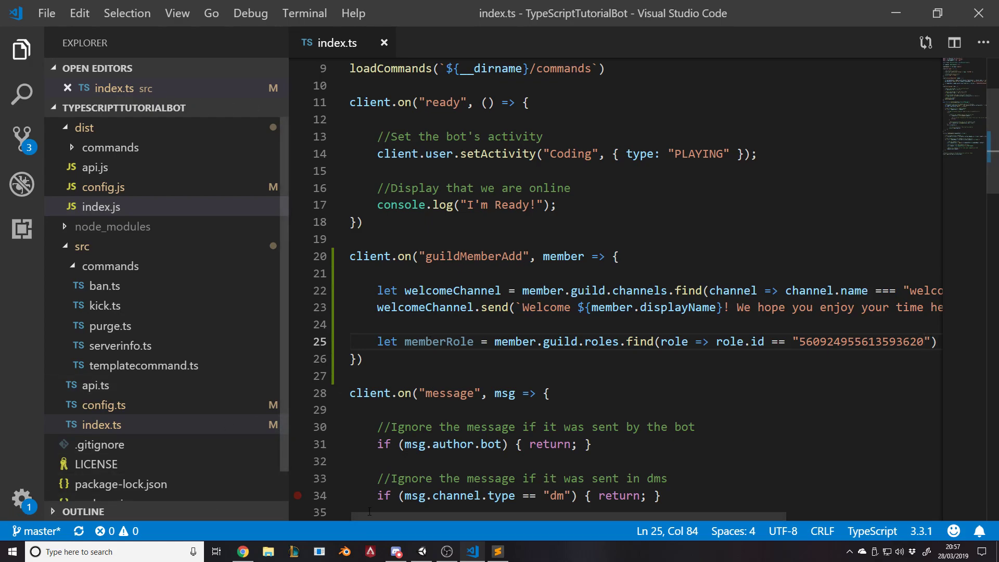
click(395, 551)
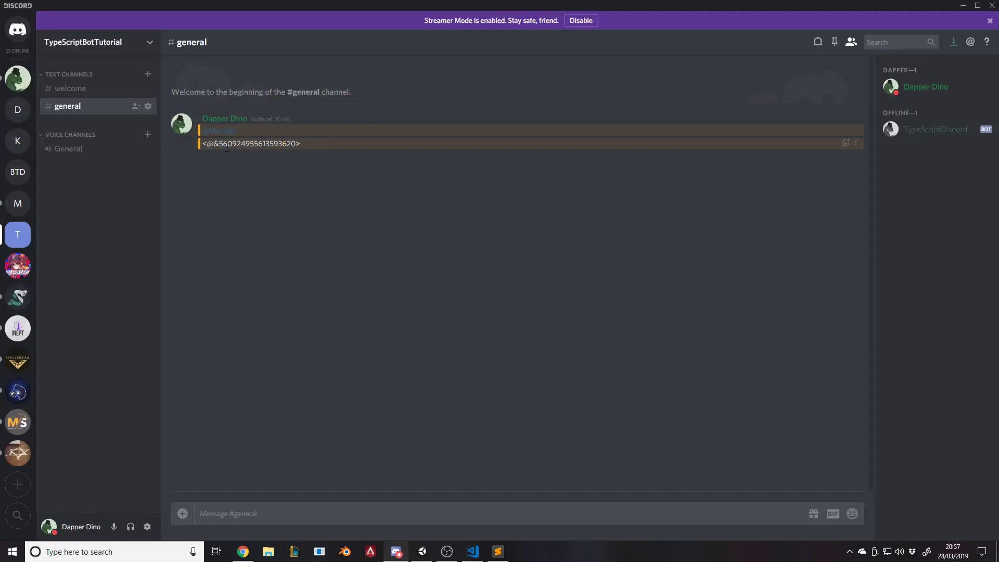
Compare the role ID in the #general mention, then return to index.ts
double_click(257, 143)
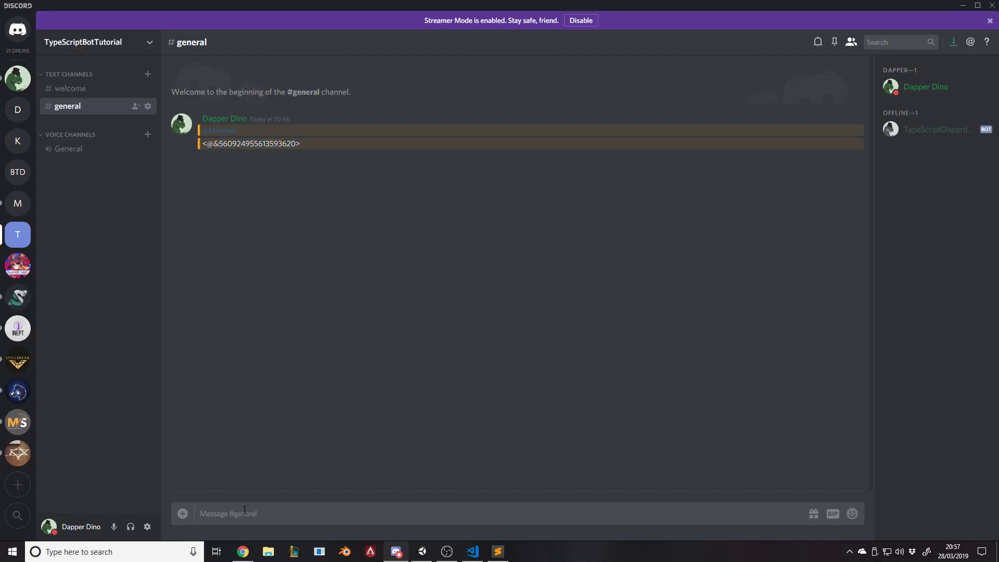
mouse_move(43, 513)
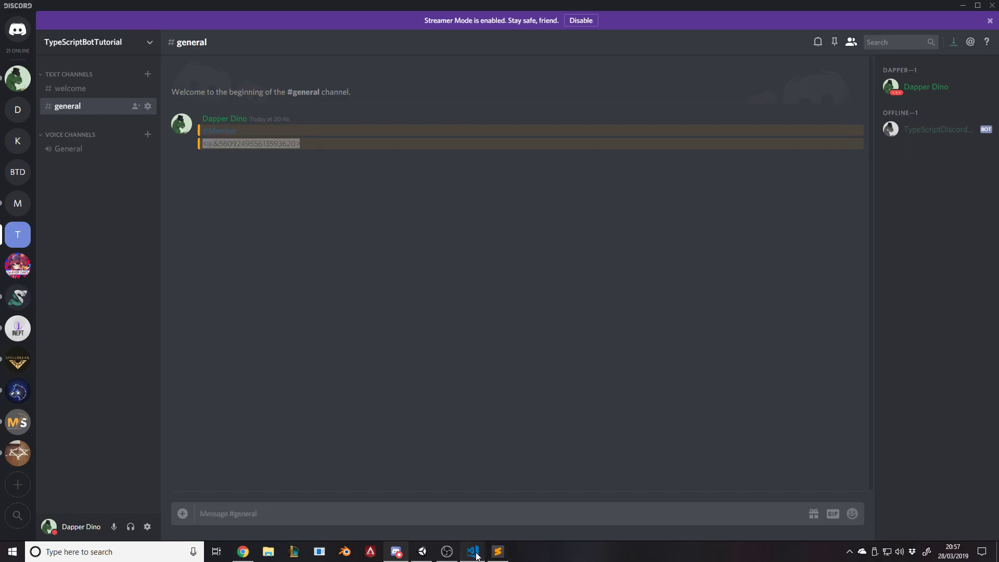
click(471, 552)
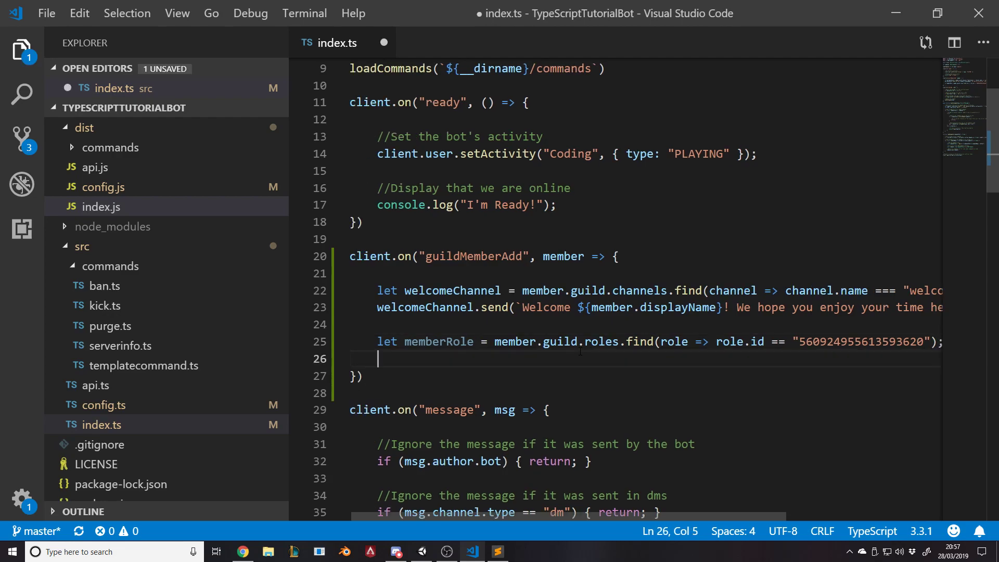
Add member.addRole(memberRole) to the handler and save
text(member.addro)
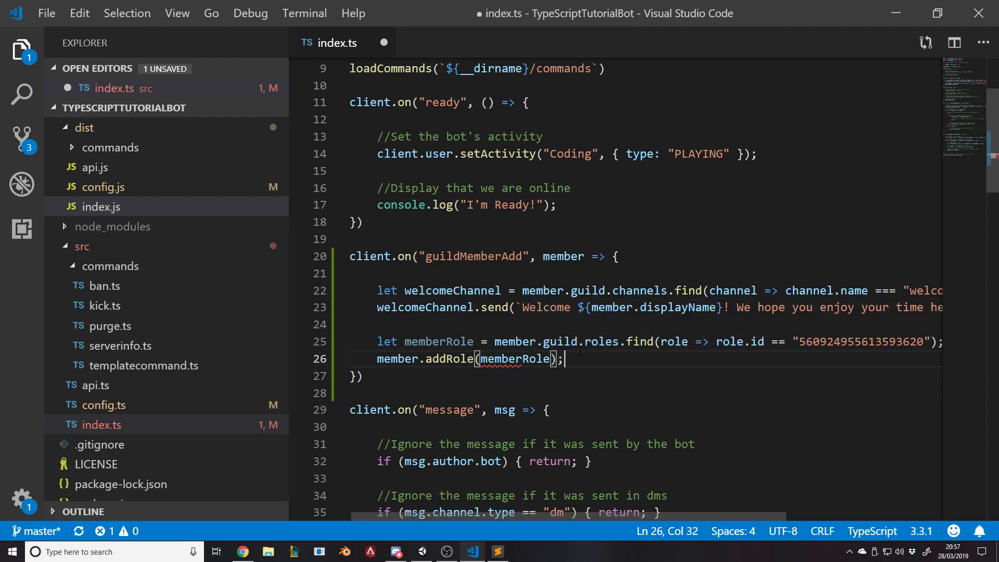
key(ctrl+s)
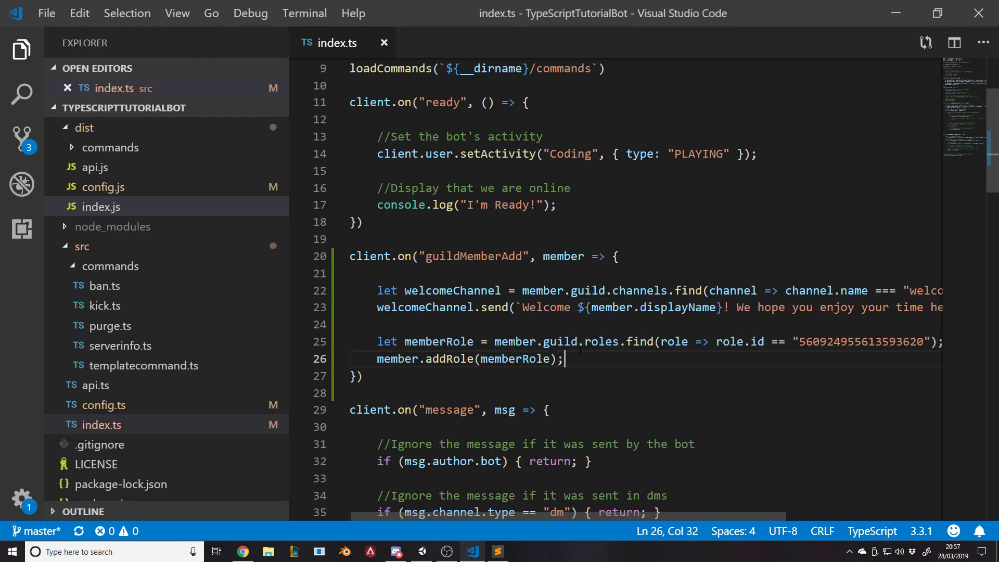
DM the new member "Thank you for joining our server!" via member.send
text(member.)
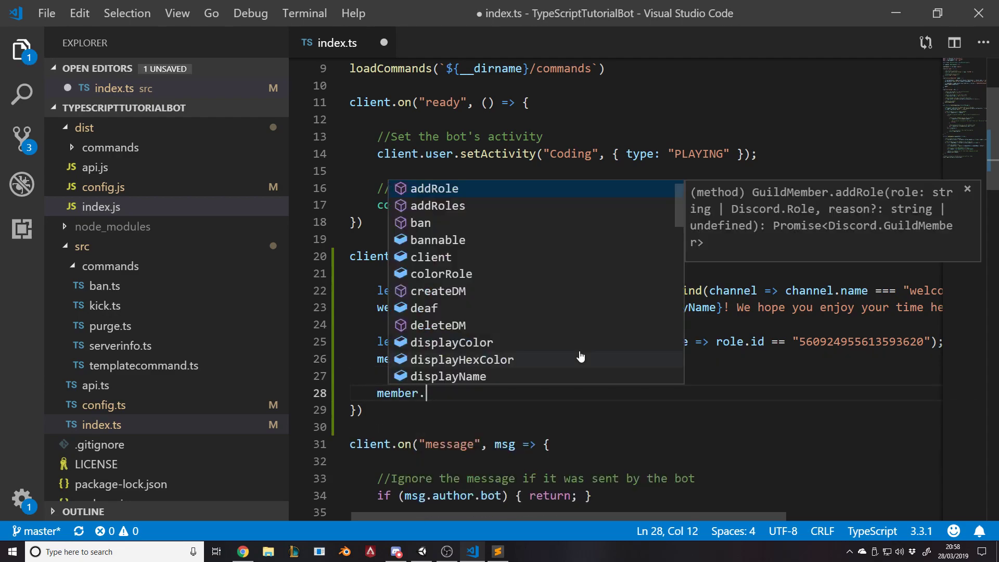
text(send)
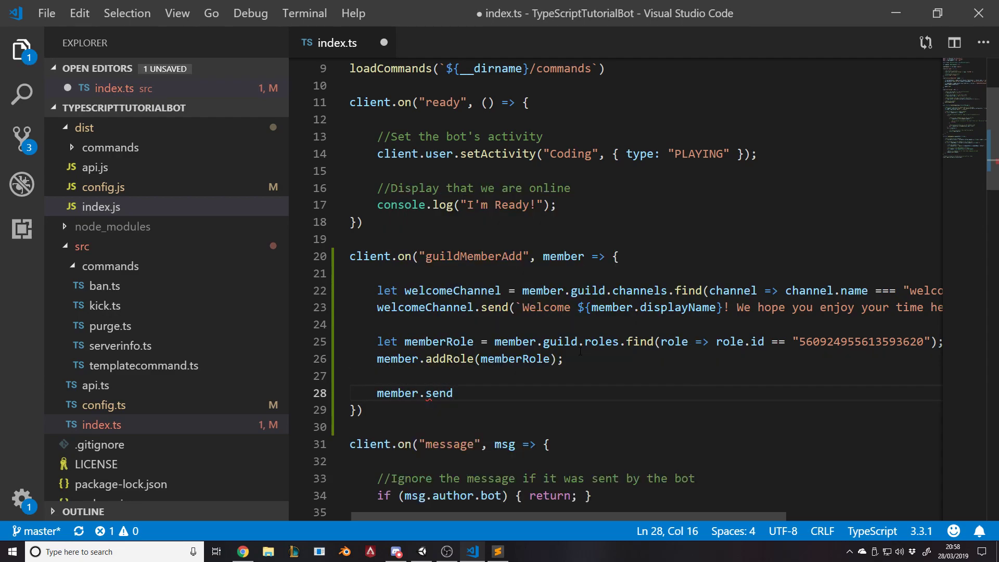
text(())
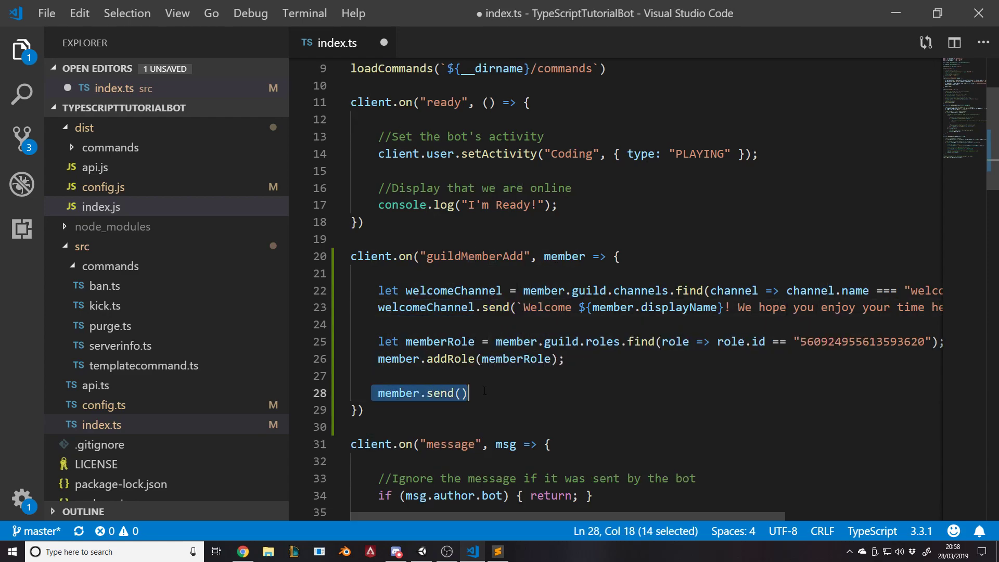
text("")
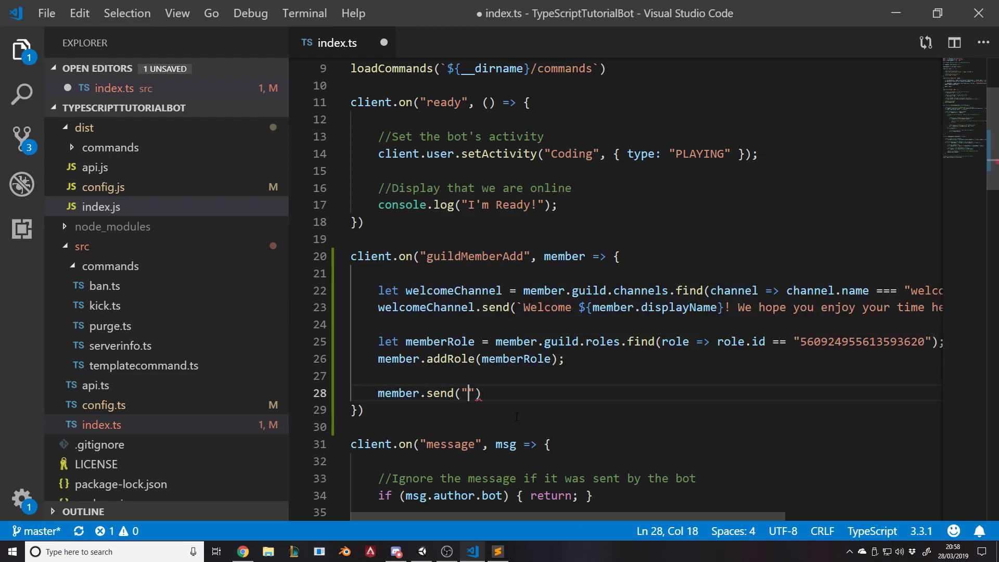
text(Than)
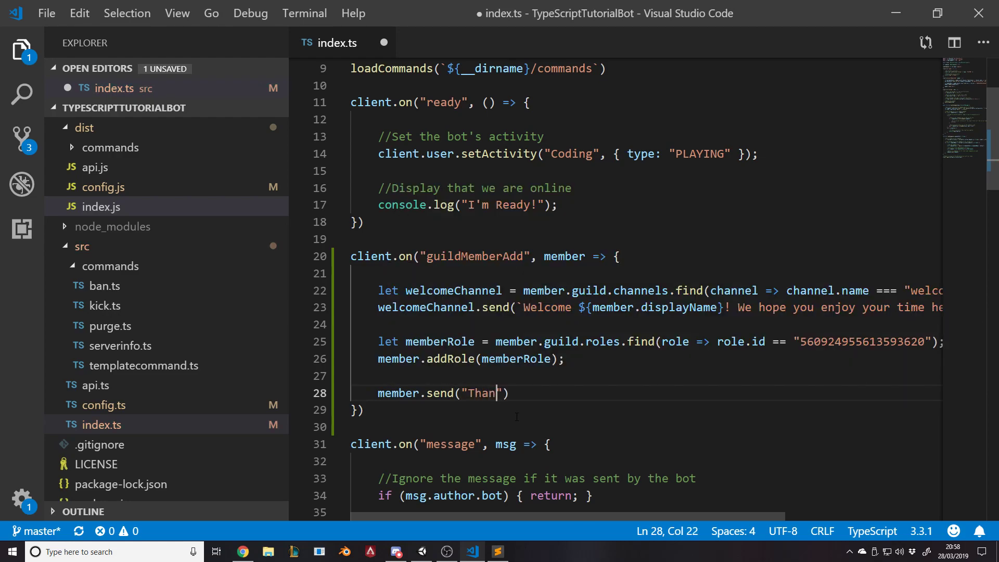
text(k you for joining our server!)
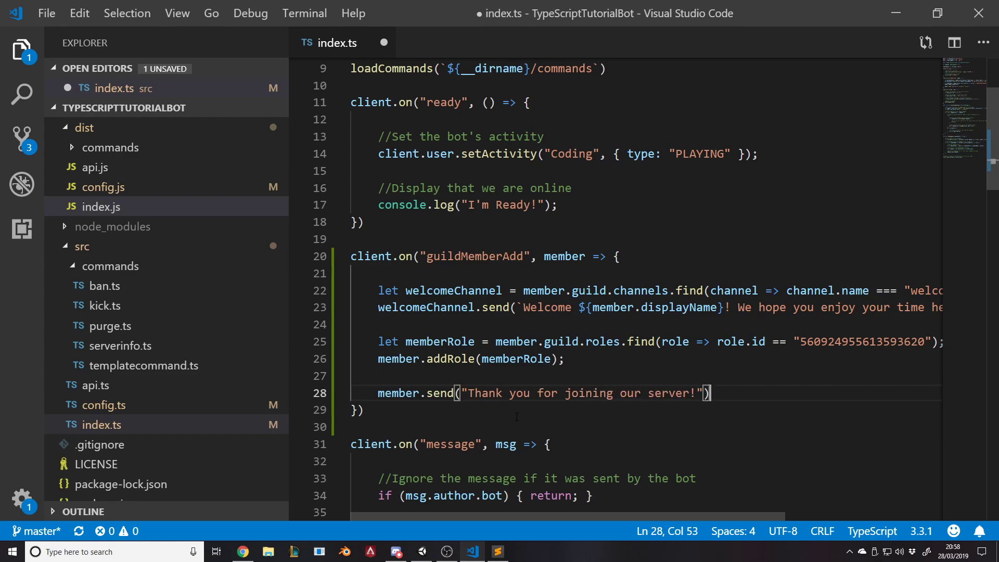
text(;)
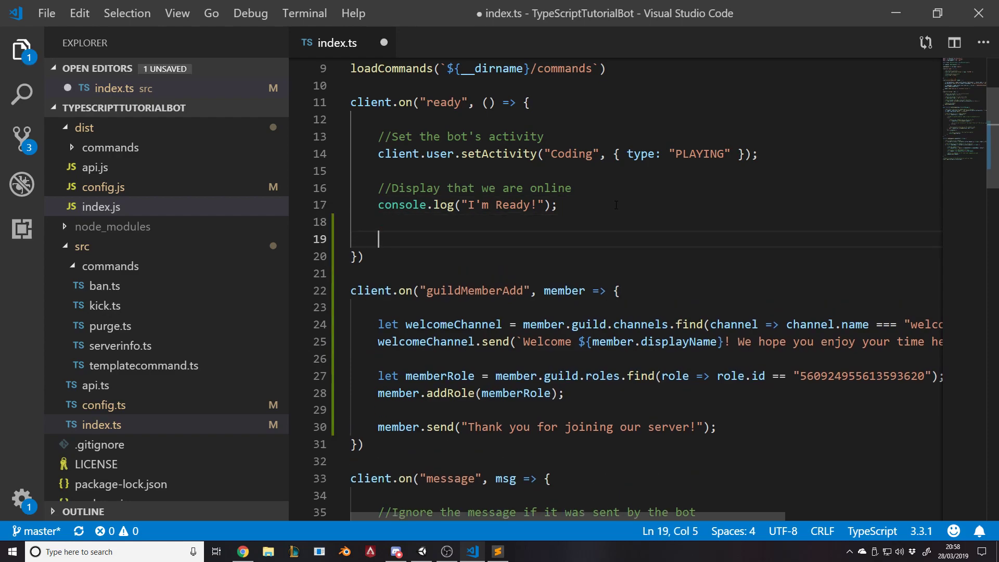
Add a memberRole lookup line in the message handler using msg.guild instead of member.guild
text(let memberRole = member.guild.roles.find(role => role.id == "560924955613593620");)
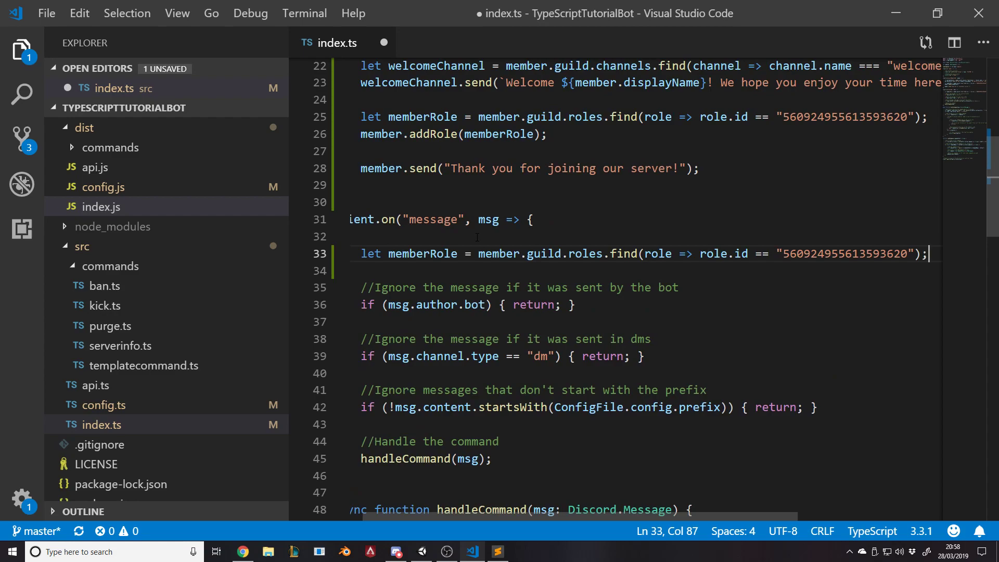
double_click(499, 254)
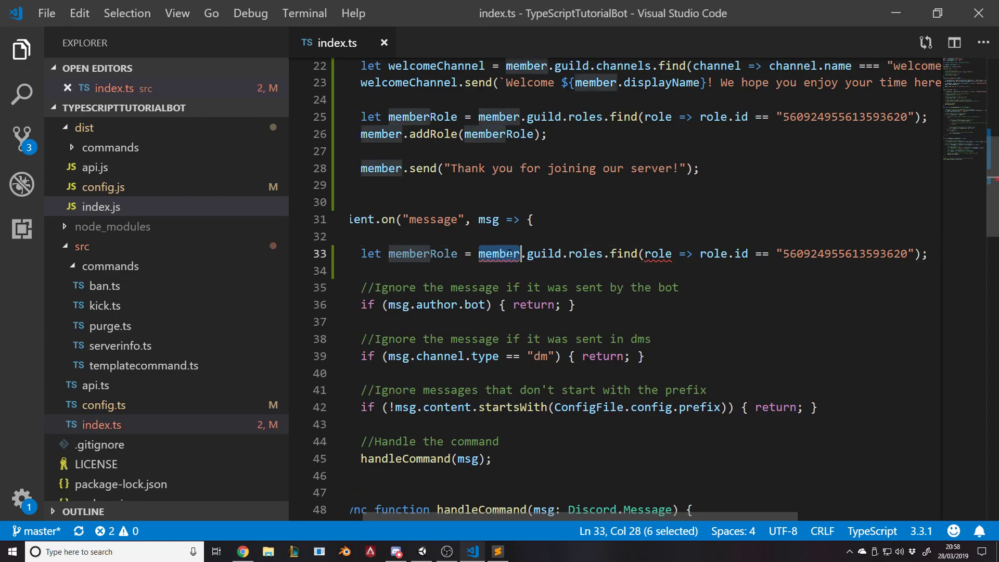
text(msg)
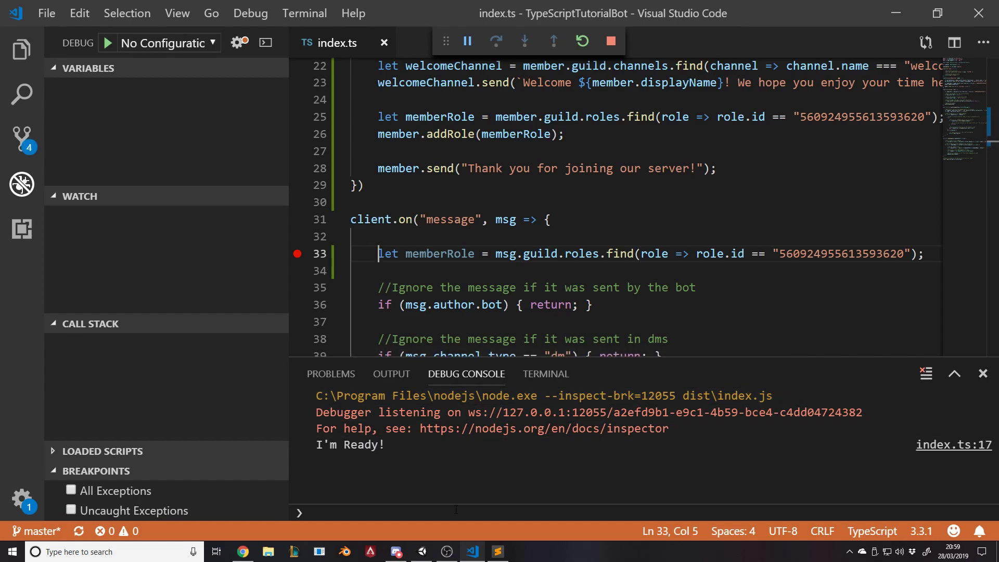
Post a test Discord message and step into the msg.guild lookup at line 33
click(395, 551)
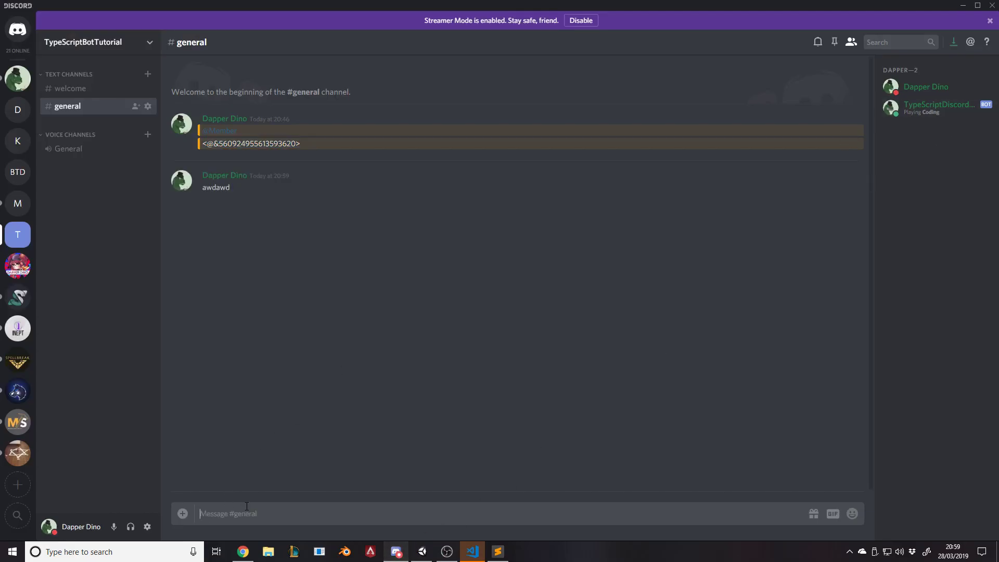
click(471, 551)
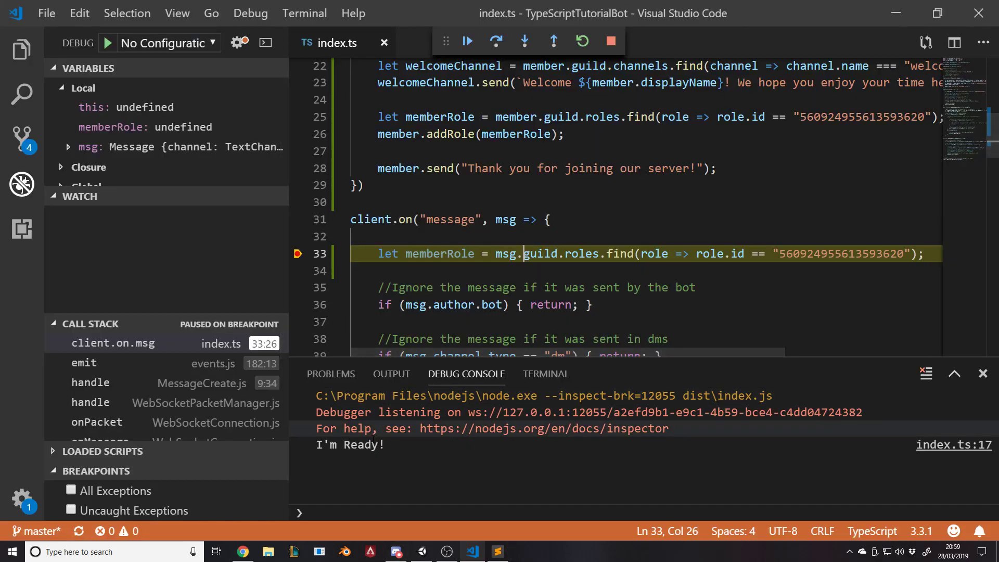
mouse_move(506, 219)
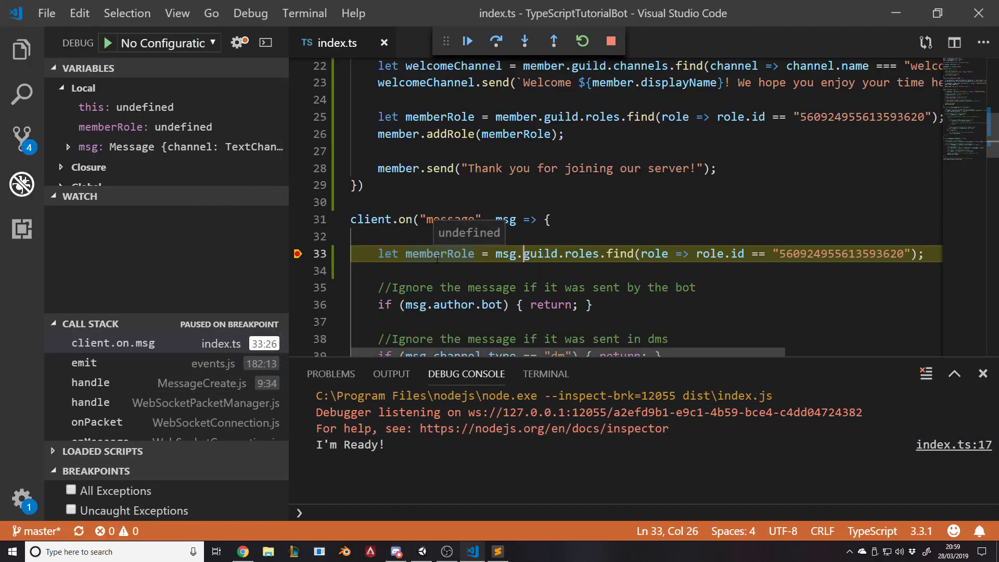
click(524, 40)
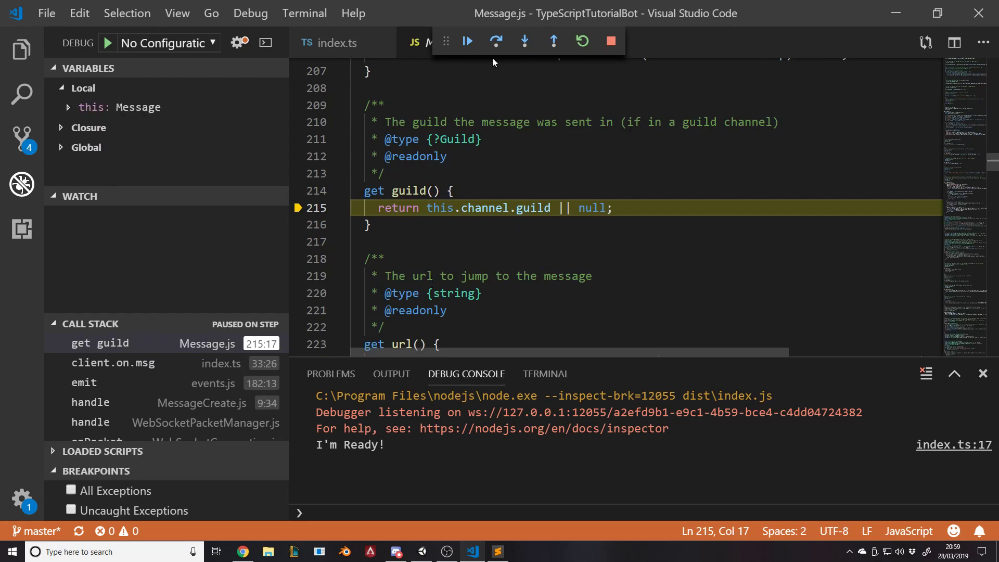
click(337, 43)
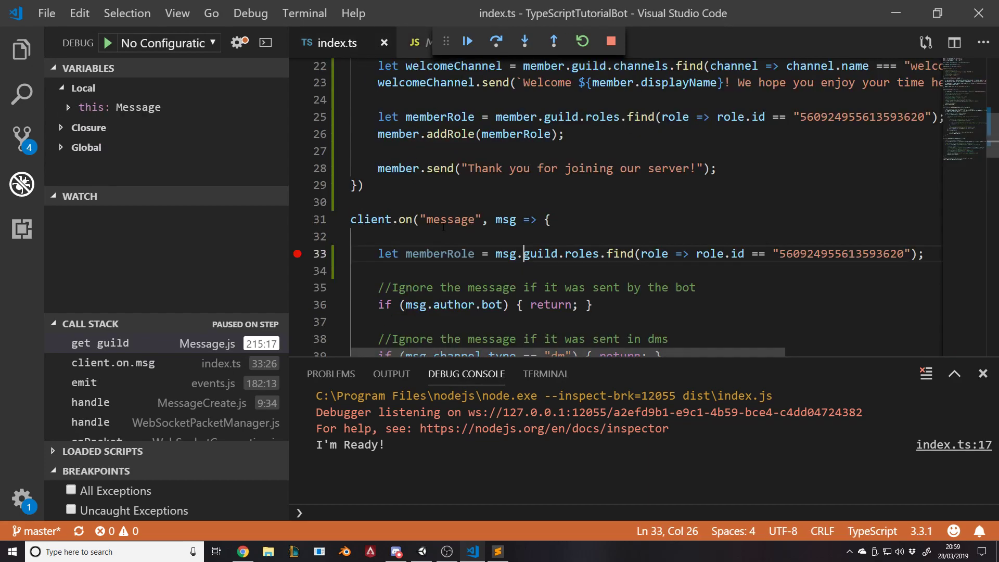
Set a breakpoint on line 36, step past the lookup, and stop debugging
click(495, 41)
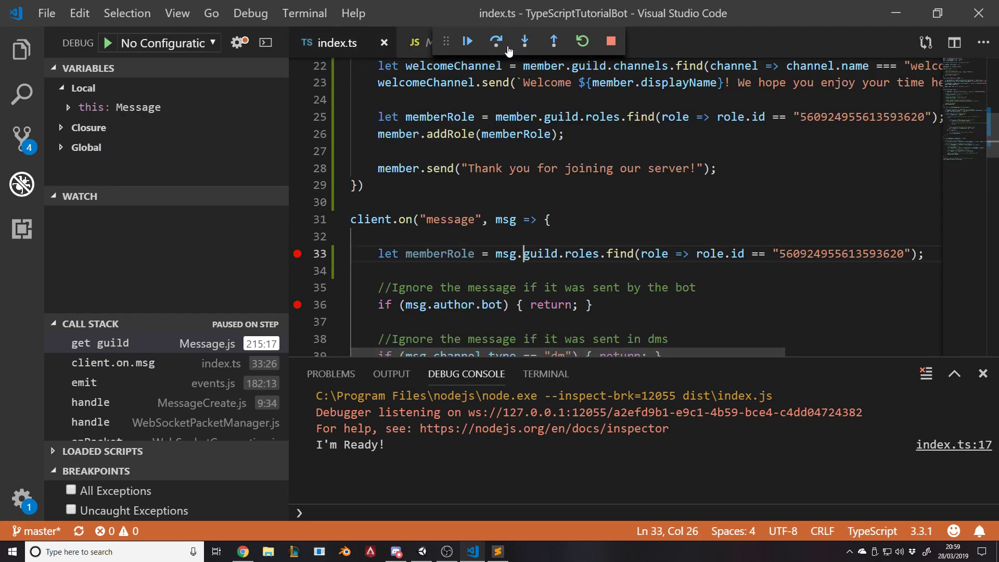
click(524, 40)
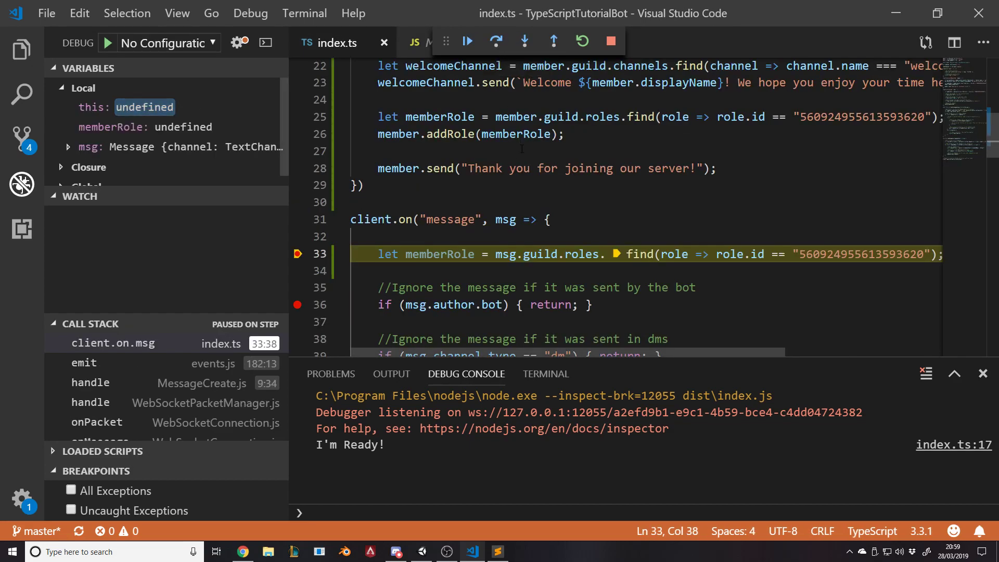
click(468, 42)
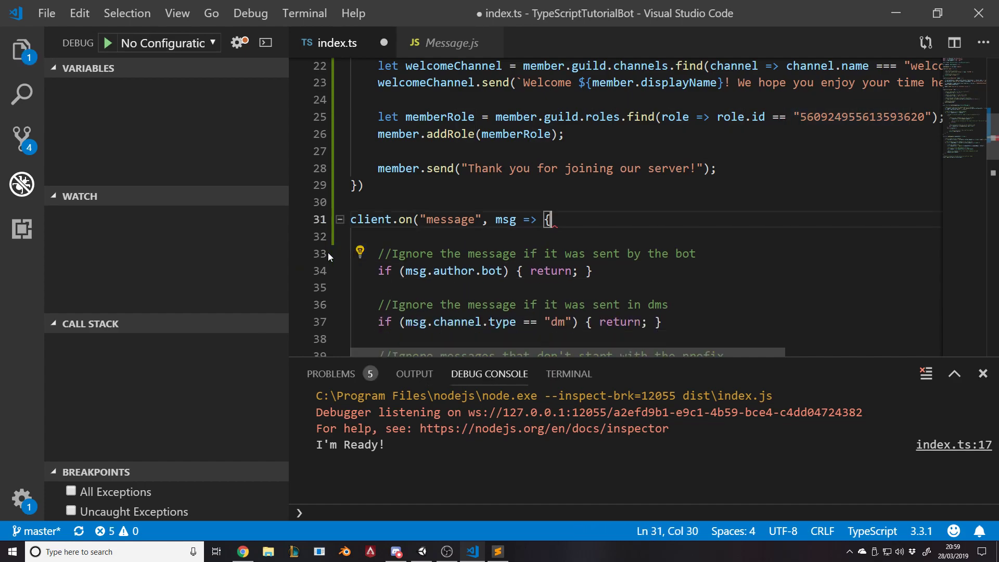
Return to the Explorer file tree after reviewing the end of the guildMemberAdd handler
scroll(up, 3)
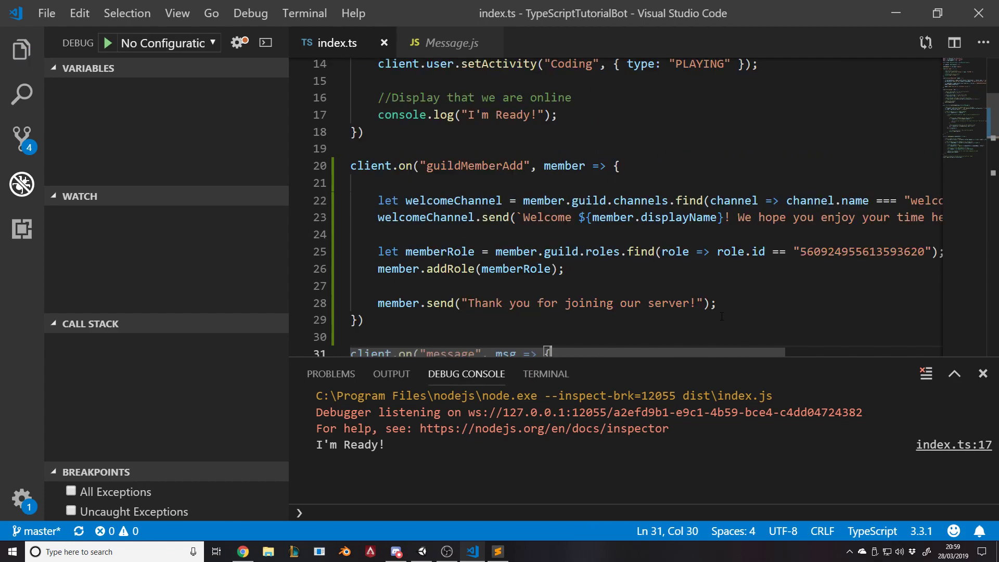
click(363, 319)
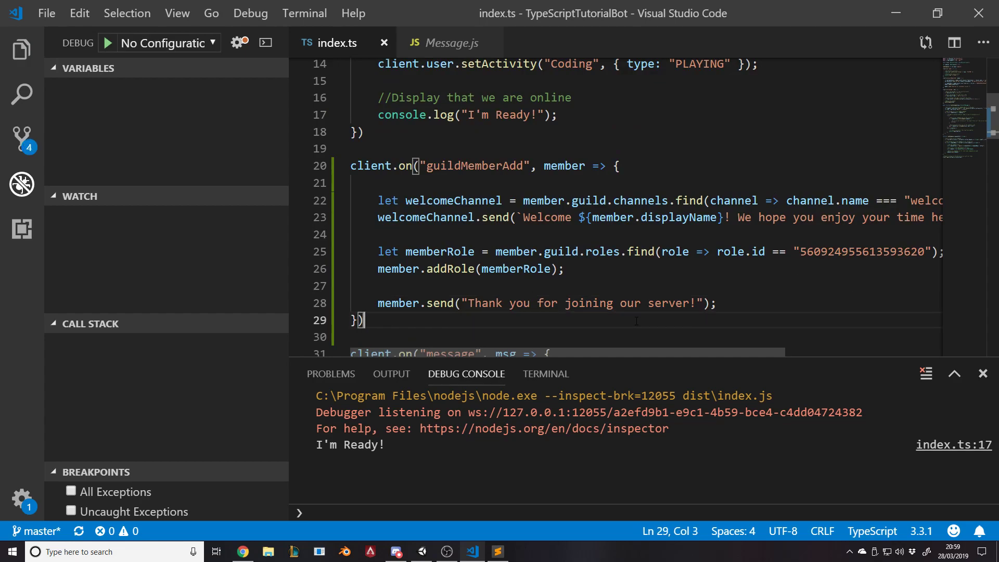
mouse_move(660, 344)
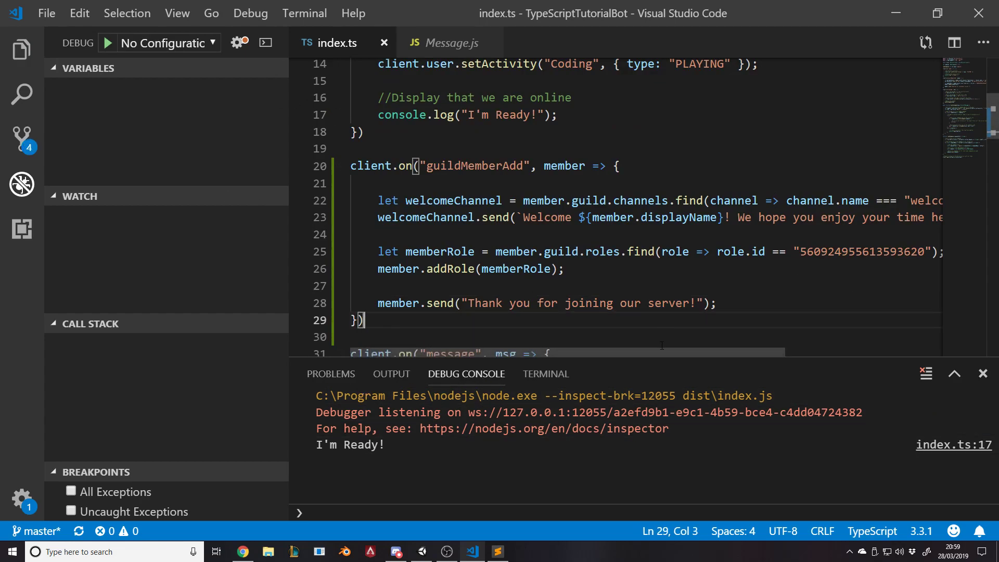
click(22, 49)
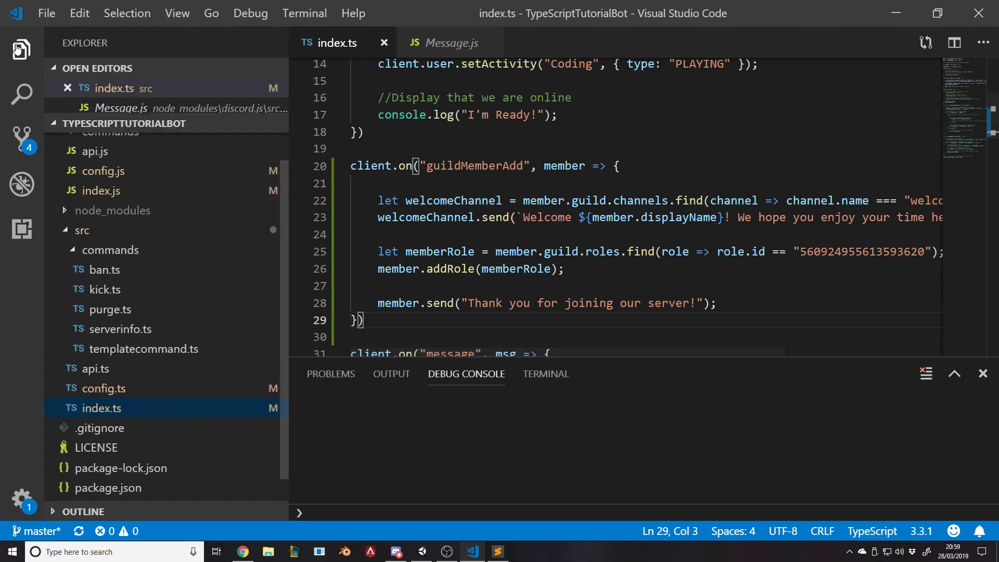
click(614, 166)
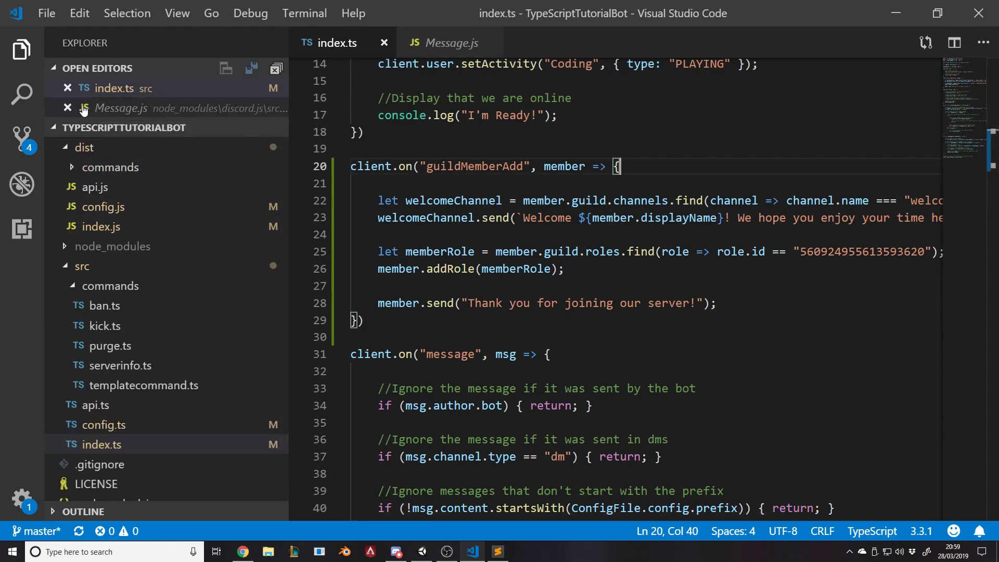
Launch a terminal in the dist folder from index.js and run the bot, then switch to Discord
right_click(99, 206)
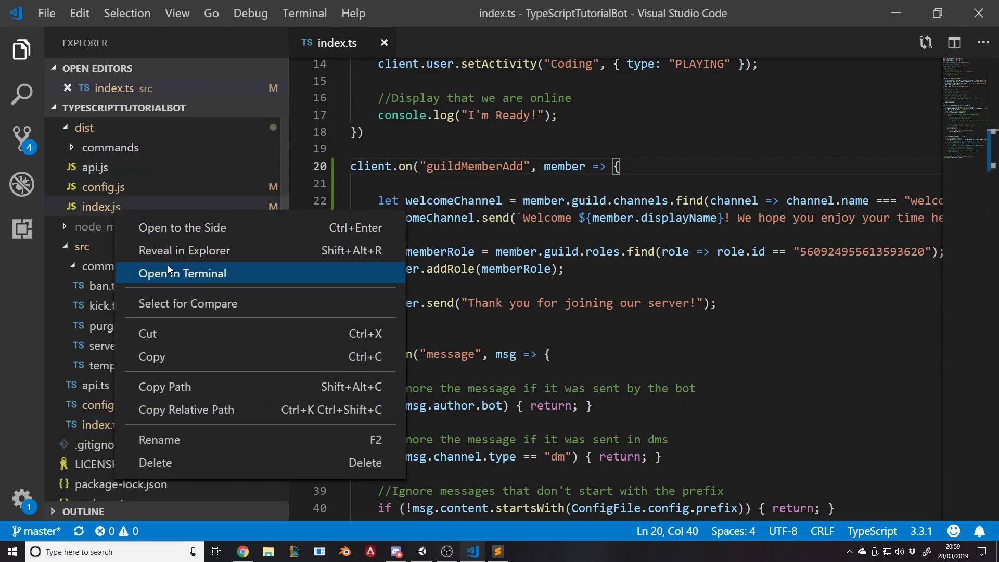
click(181, 272)
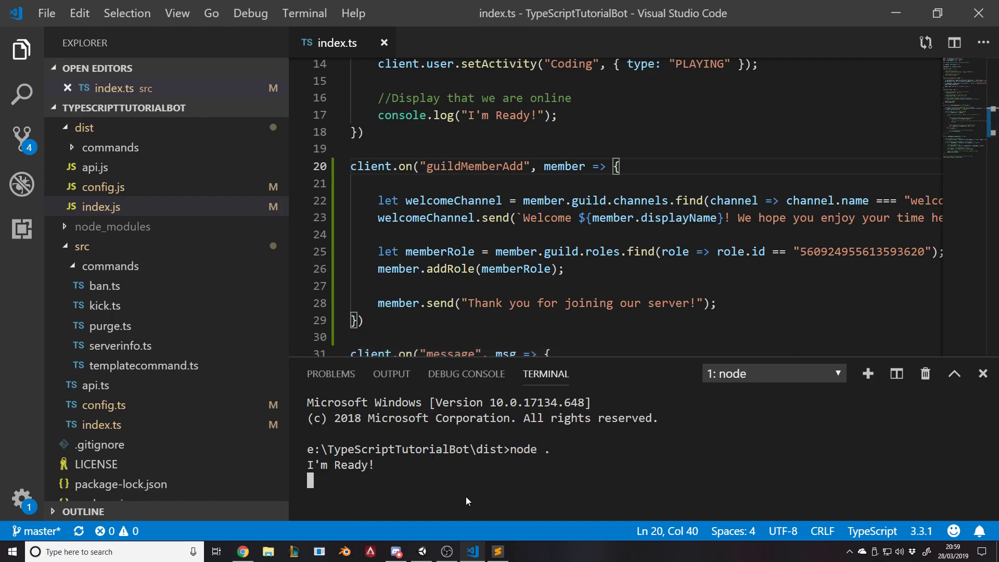
click(395, 552)
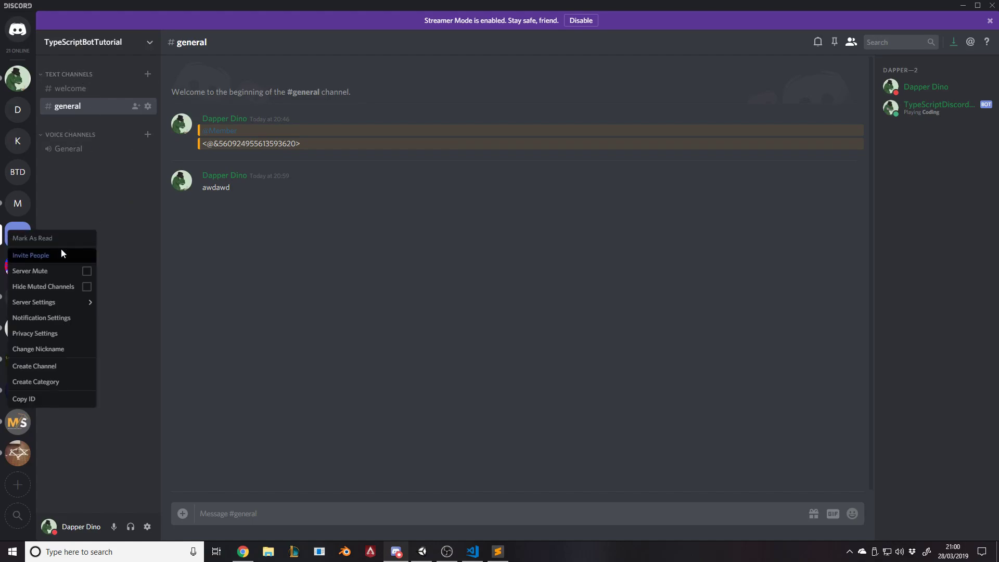
Invite the first friend to the server and delete the old awdawd test message
click(30, 255)
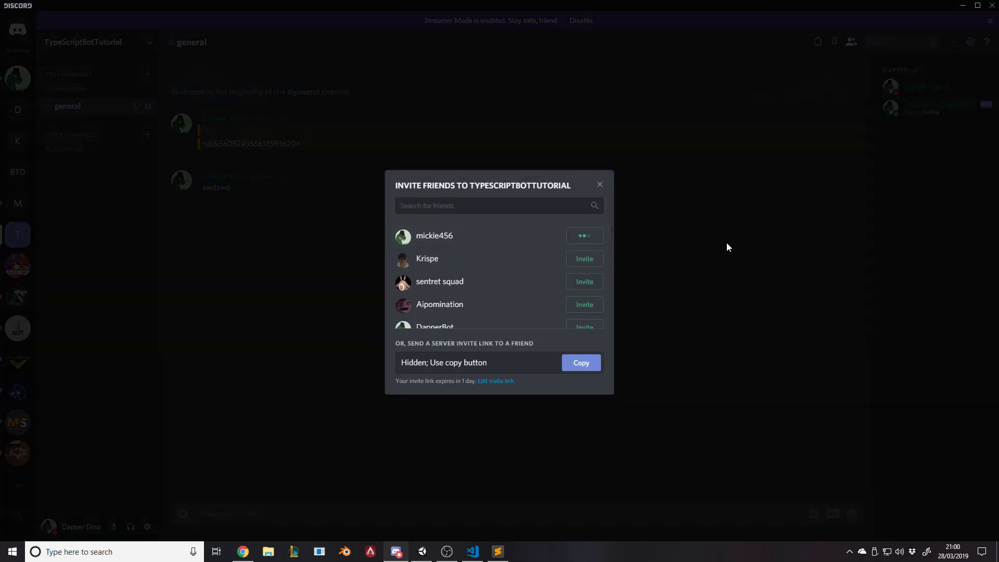
click(599, 184)
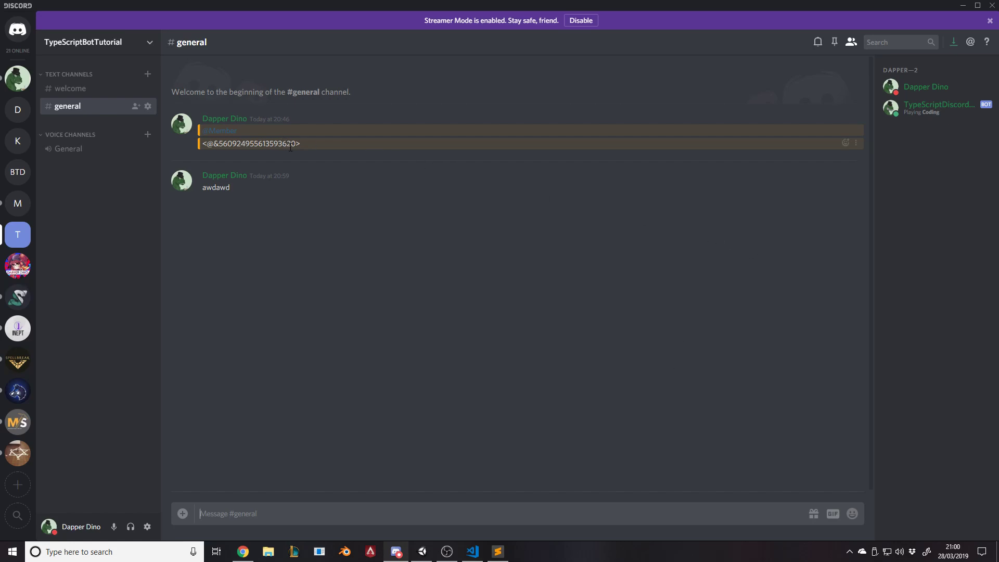
mouse_move(855, 192)
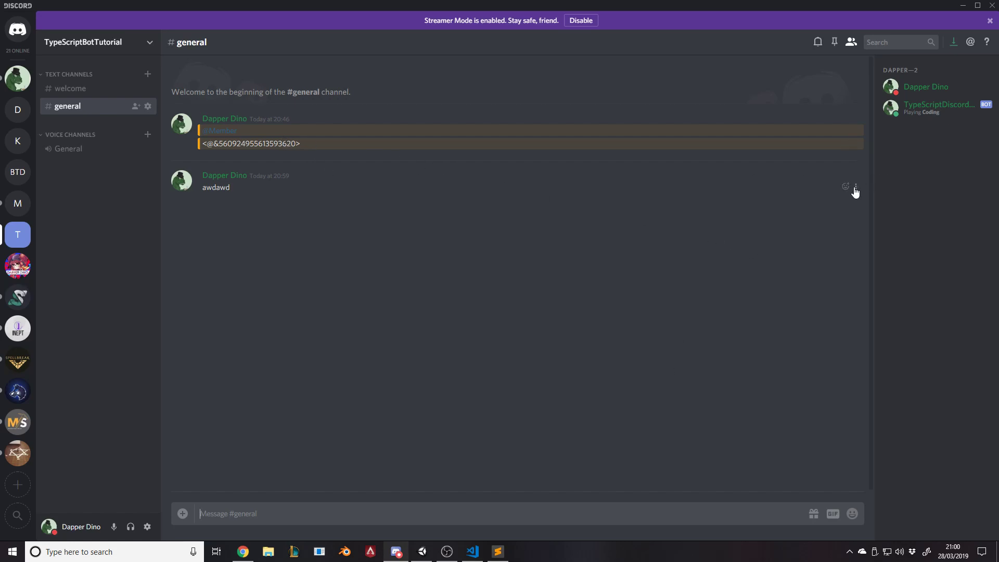
click(855, 187)
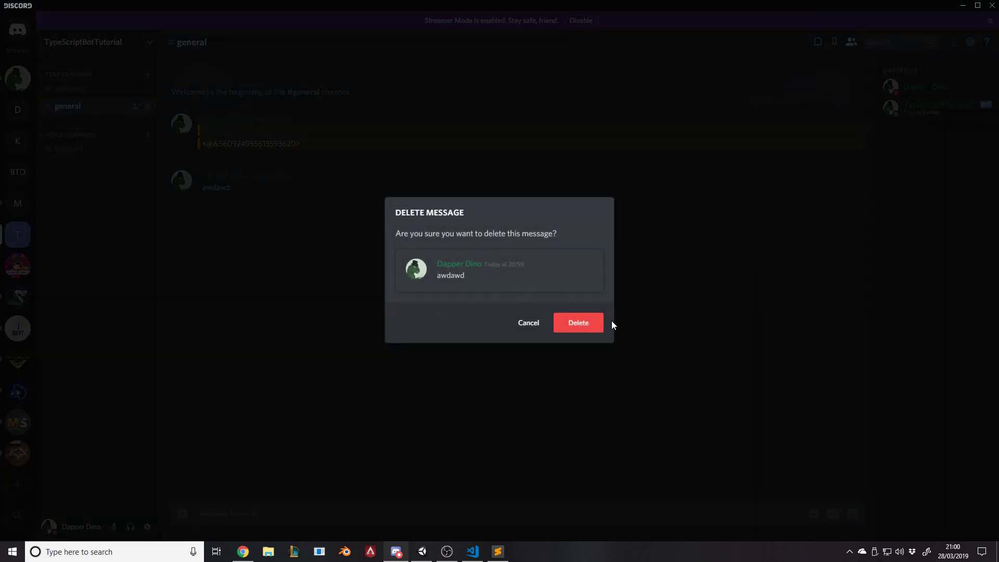
click(577, 323)
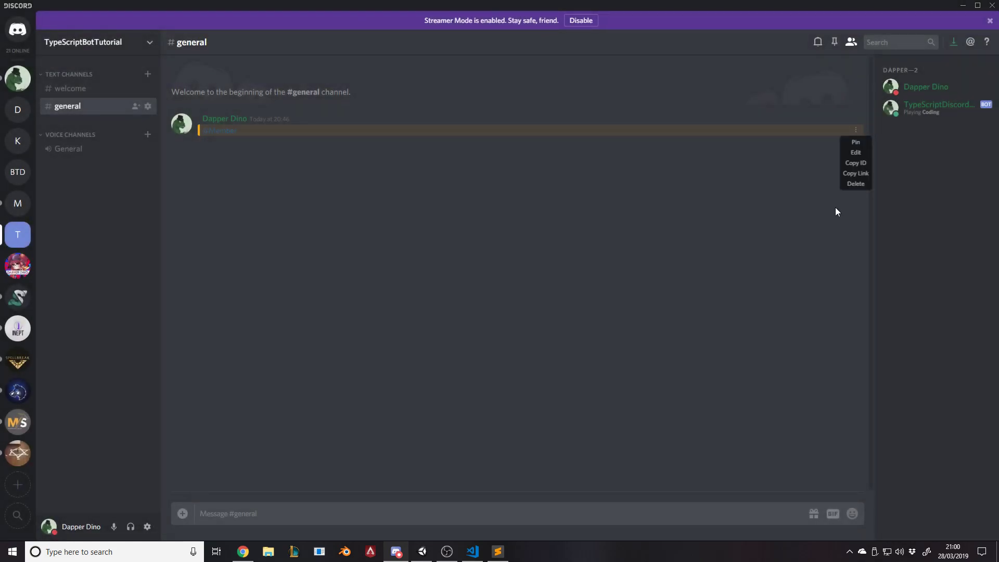
Message the invited friend 'you can join' in their conversation
click(18, 29)
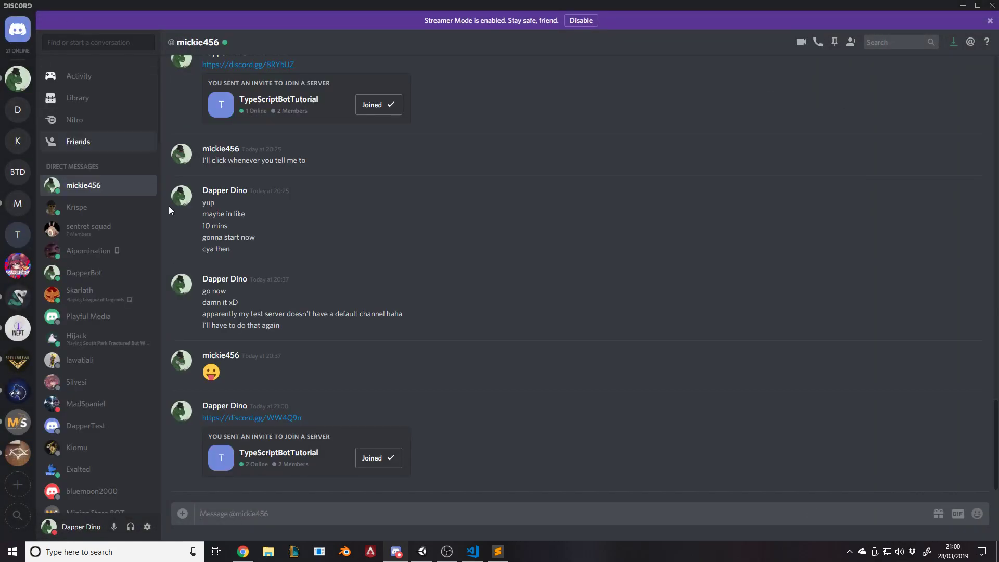
text(you)
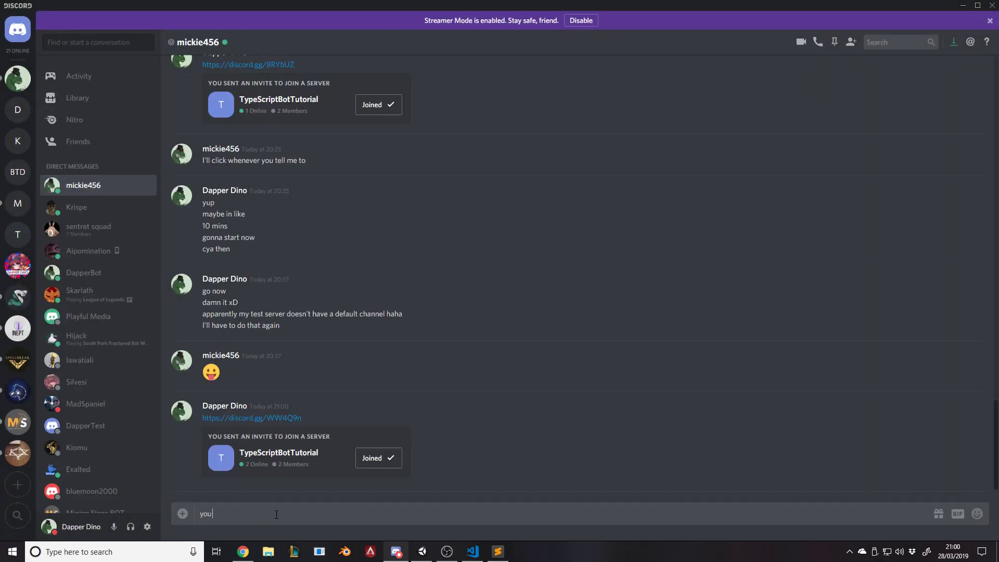
text(can join)
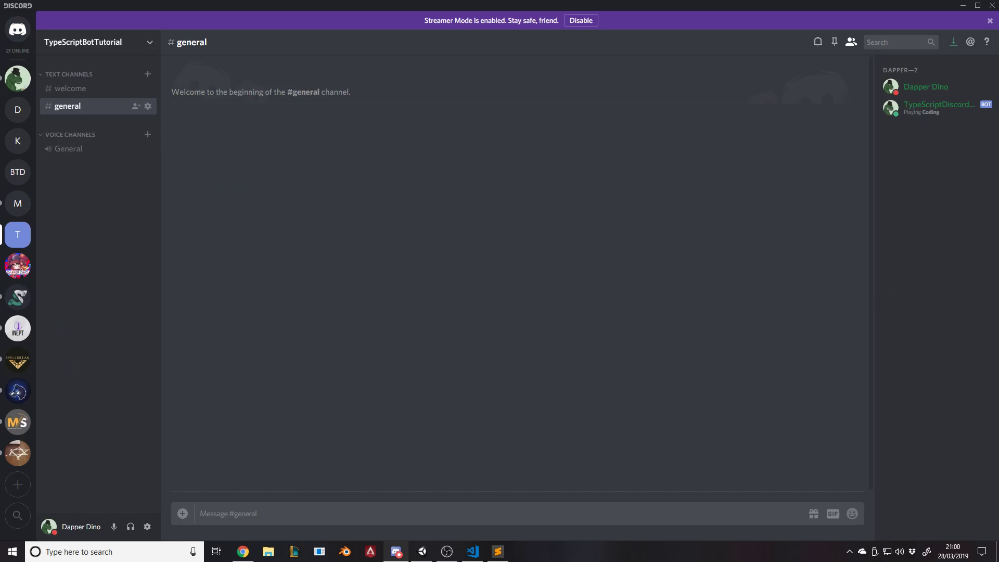
mouse_move(471, 551)
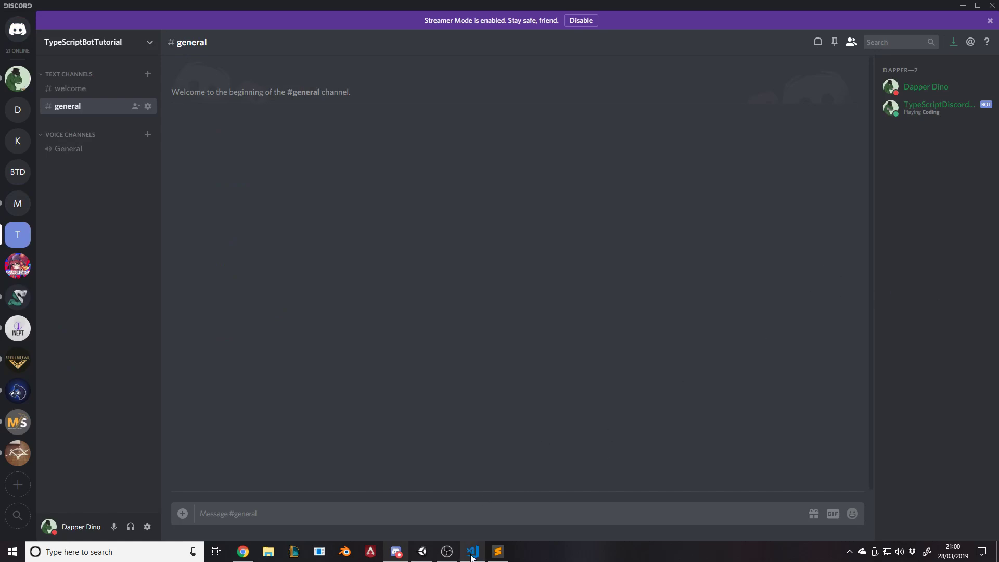
Start a client.on("guildMemberRemove") handler below the guildMemberAdd block
click(472, 551)
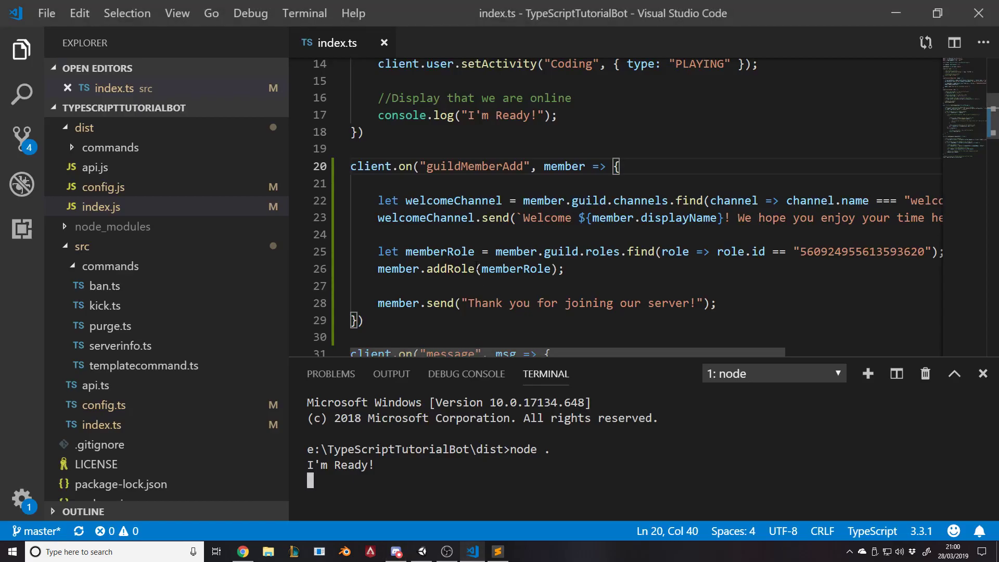
click(363, 320)
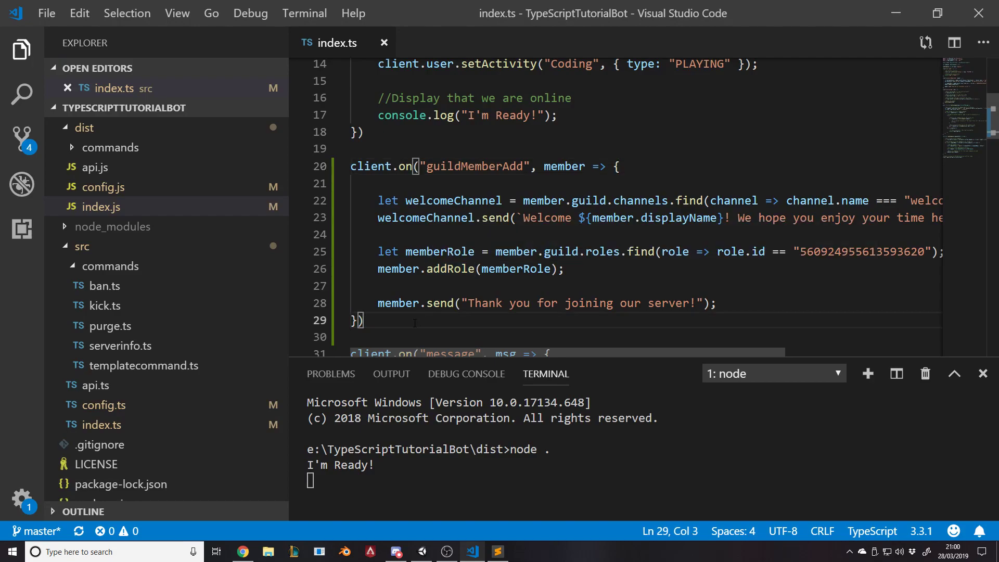
text(client.onm)
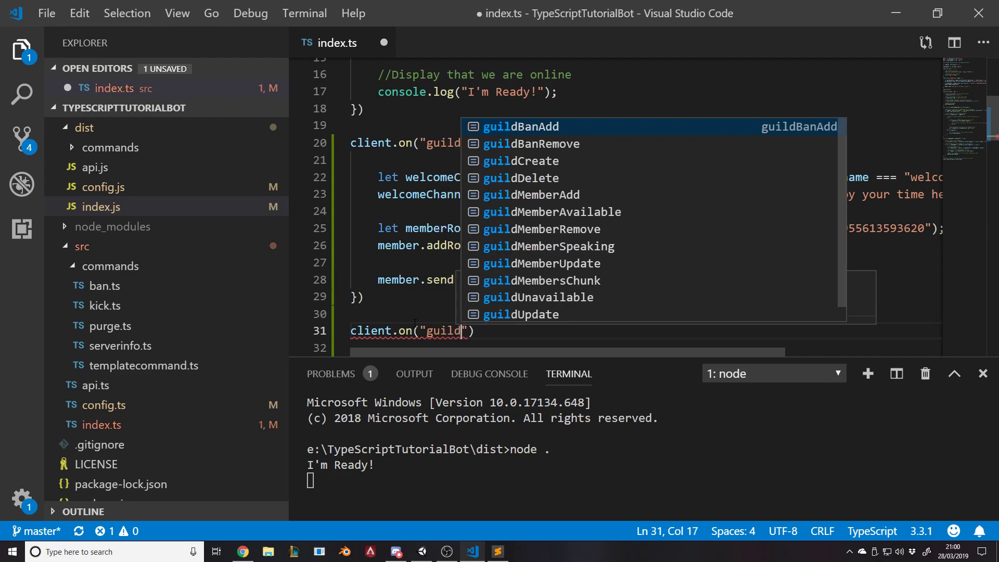
text(member => {)
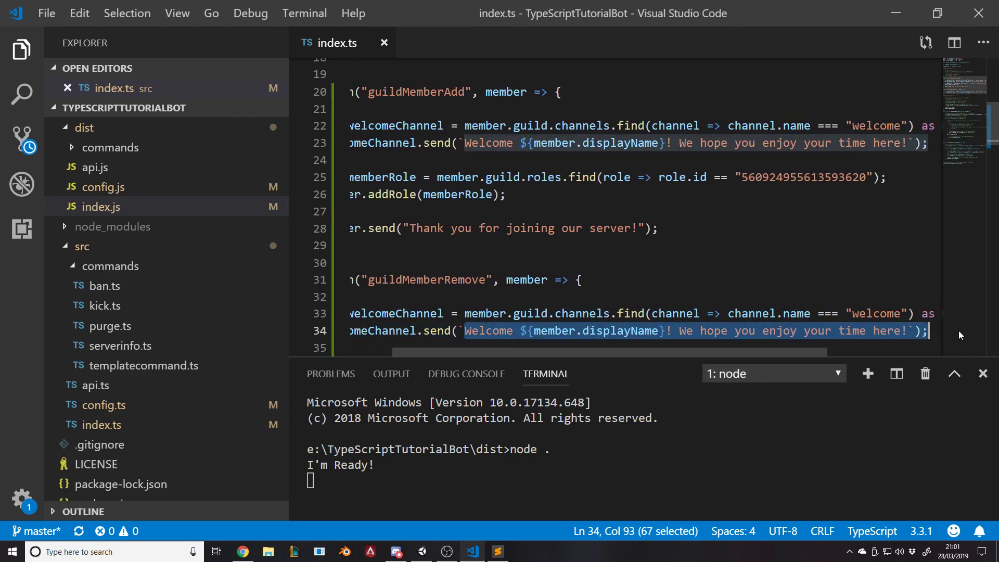
Have the handler send "We are sorry that you had to go :(" to the welcome channel
text("");)
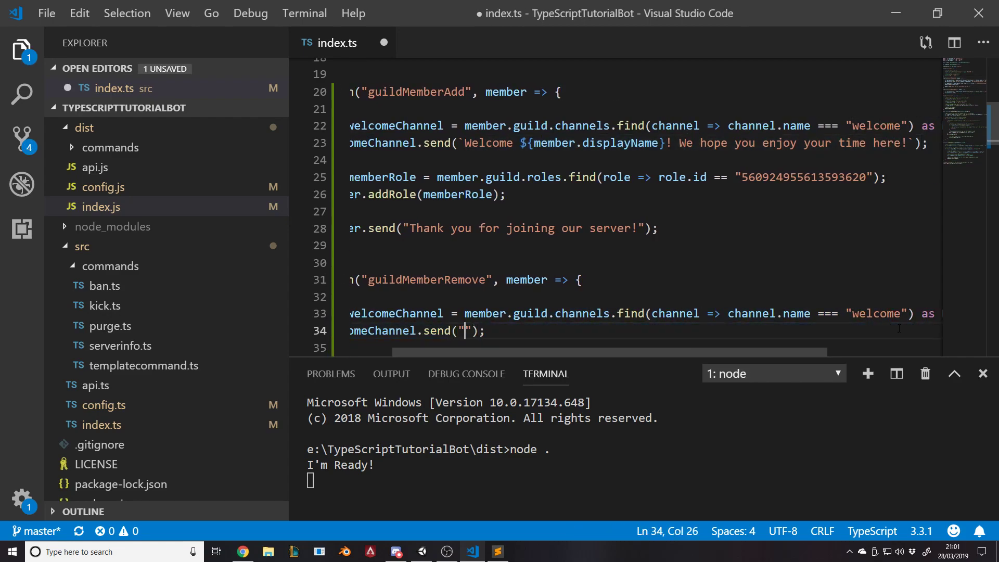
text(We are sorry)
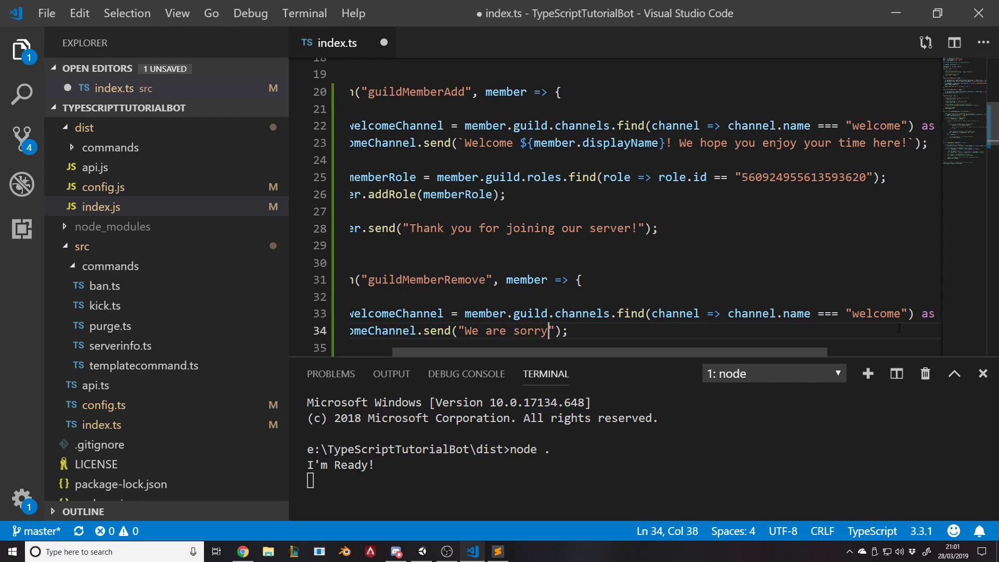
text(that you had to)
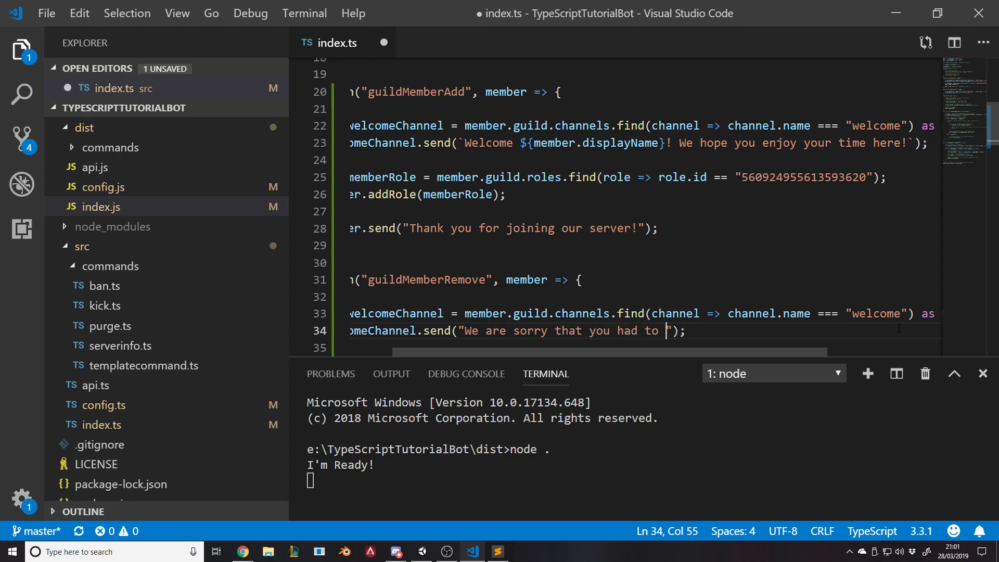
text(go :()
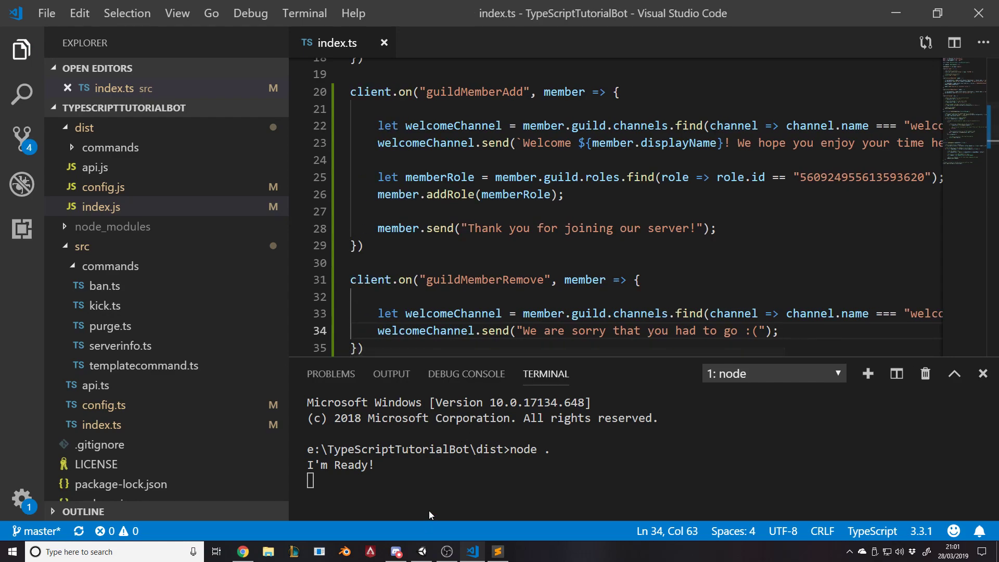
click(396, 552)
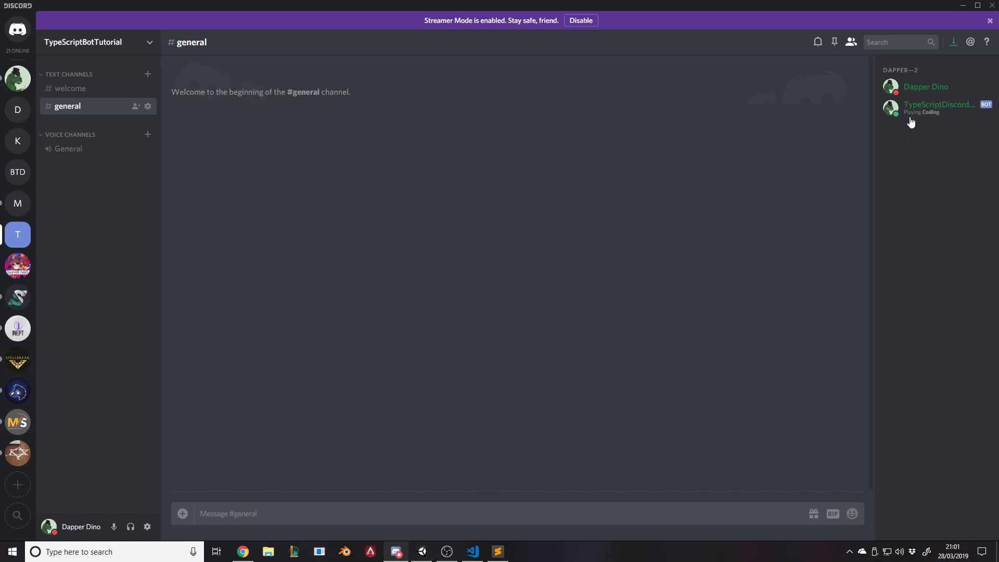
click(926, 86)
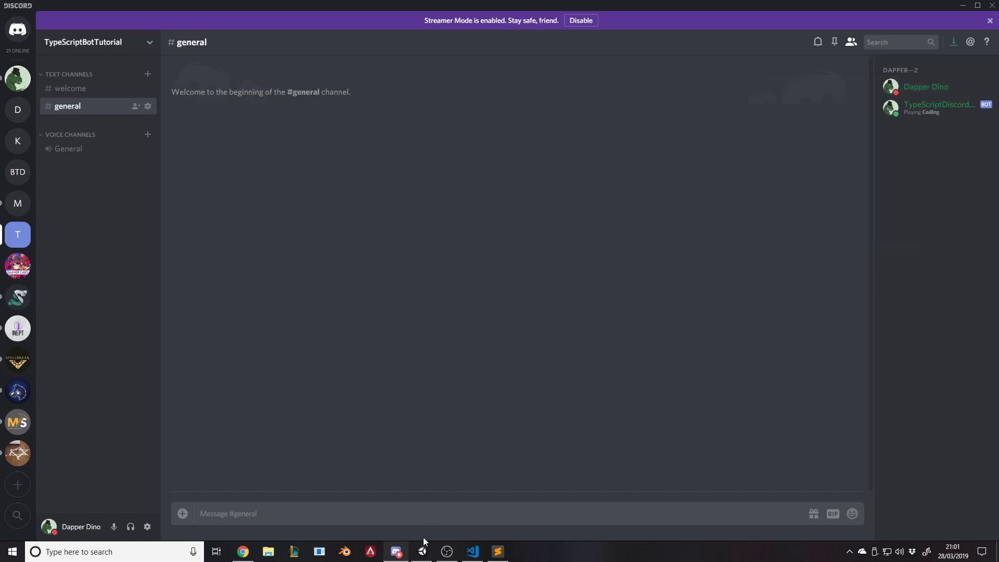
click(471, 552)
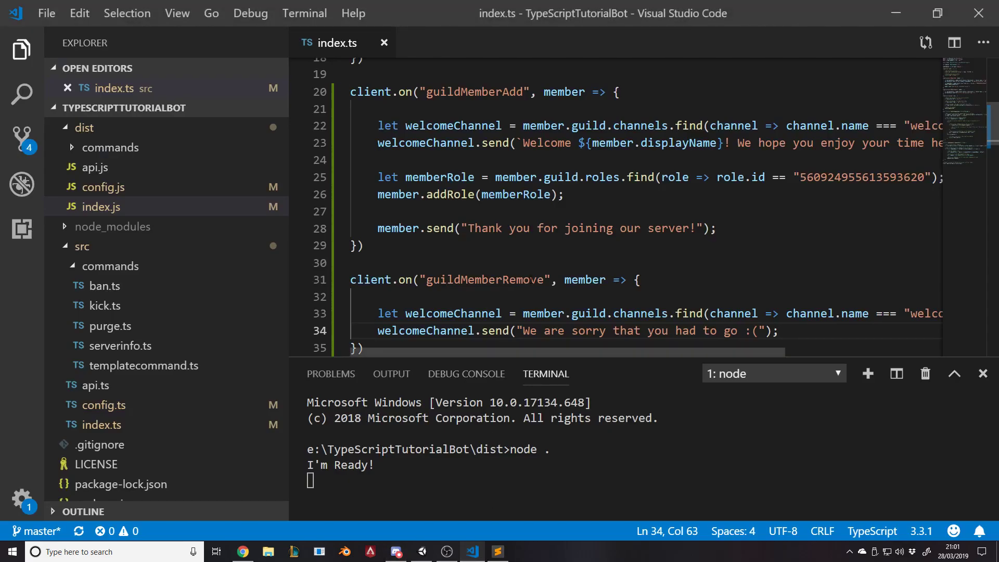
Create a join function and paste the welcome, role and DM lines into its body
scroll(up, 3)
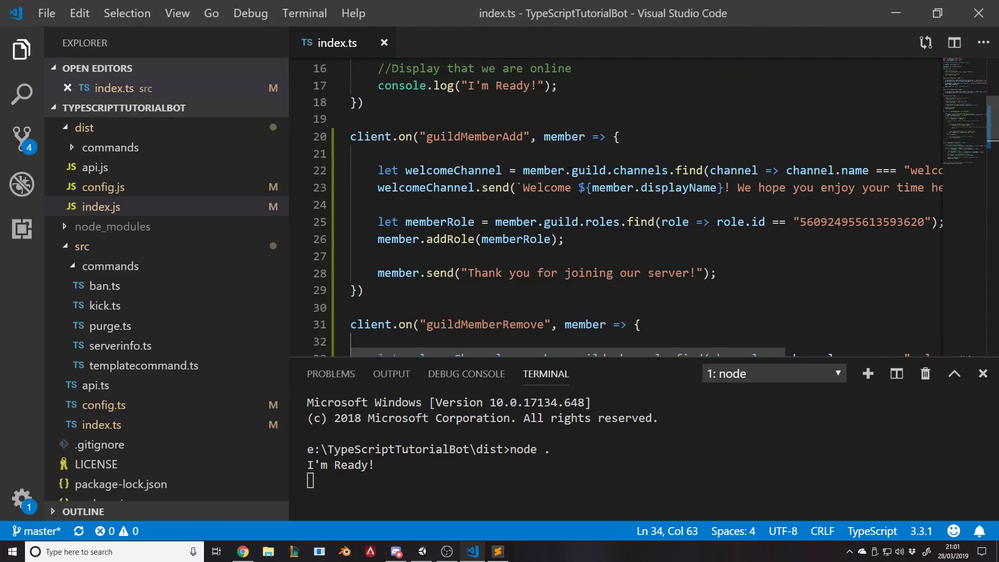
scroll(down, 3)
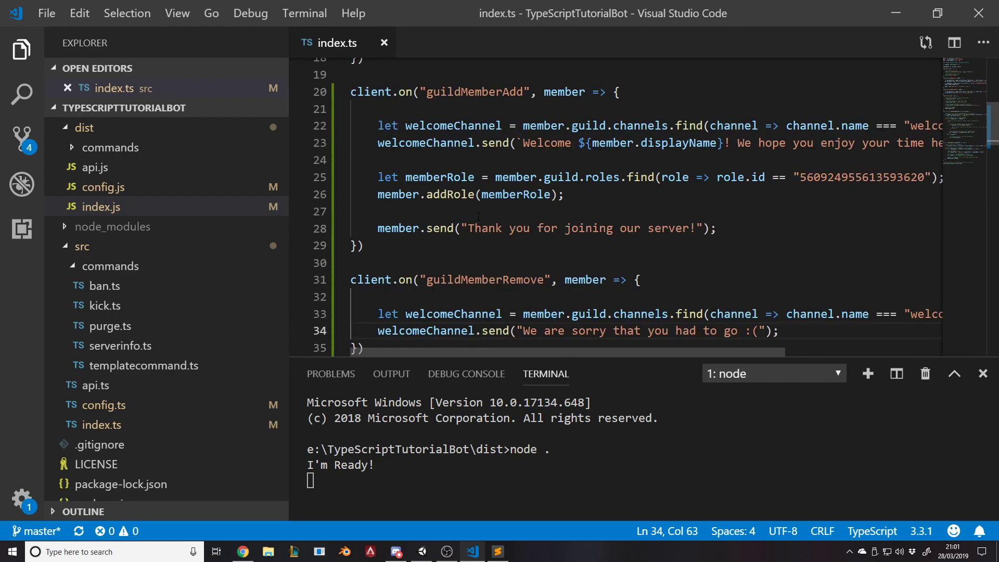
mouse_move(750, 235)
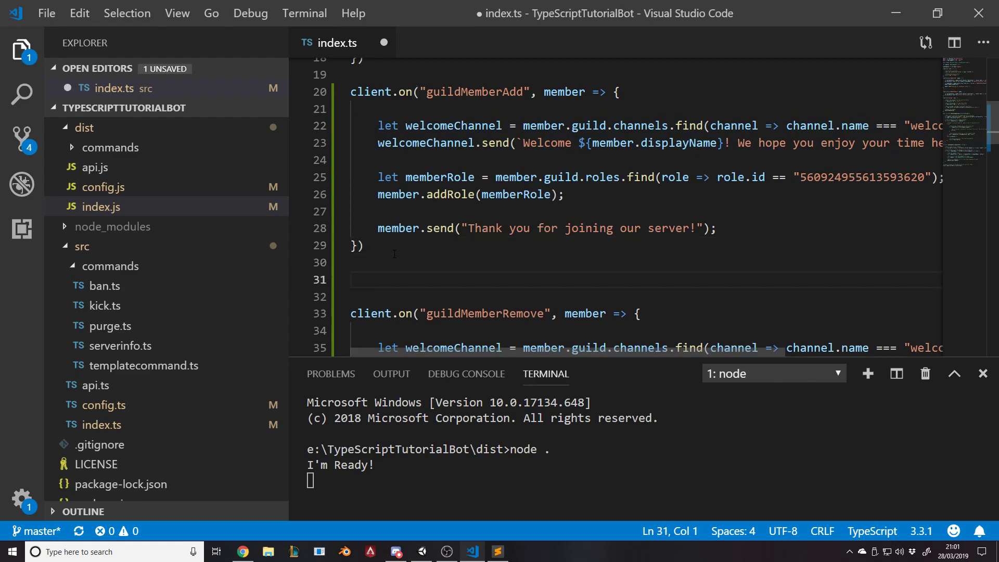
text(function)
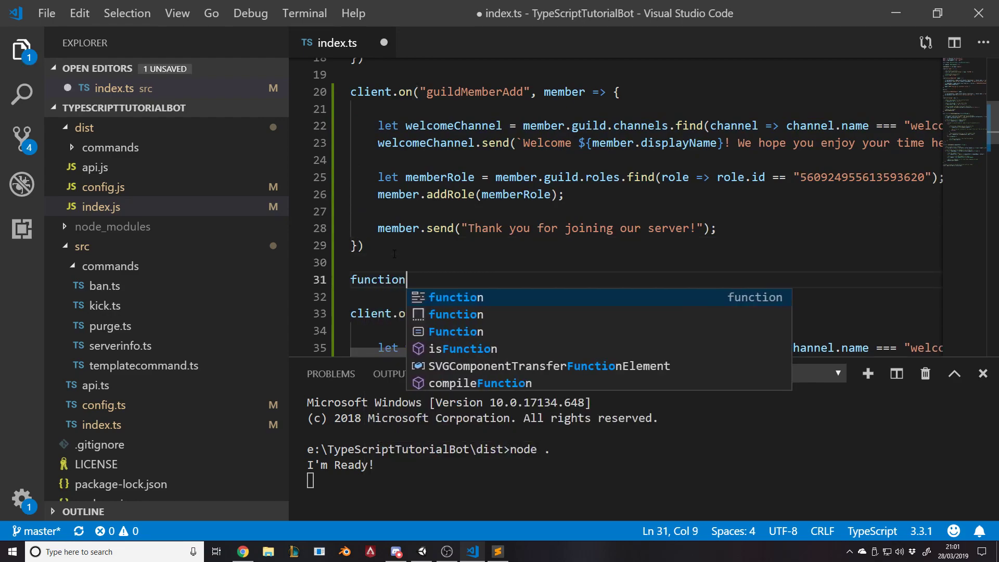
text(joi)
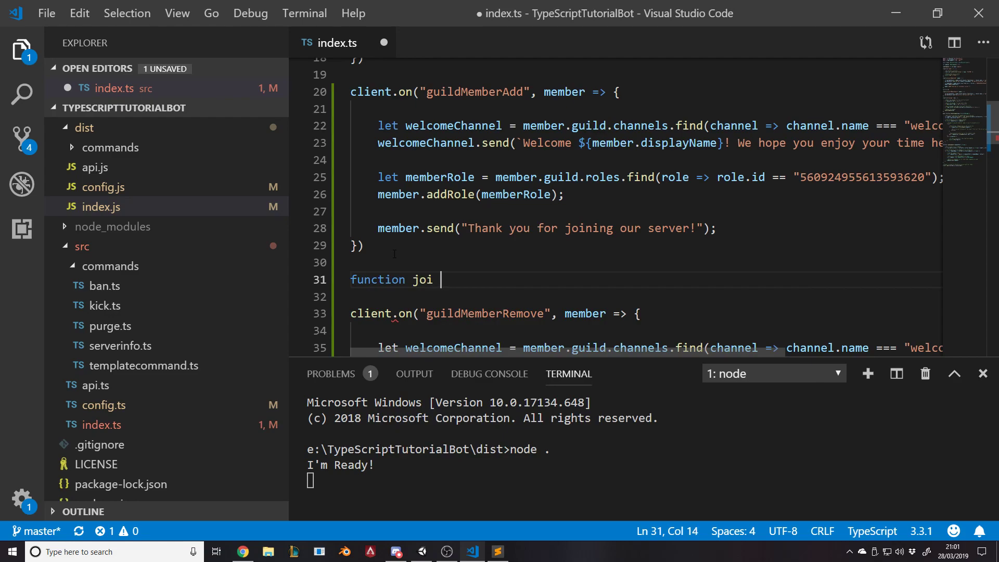
text(n)
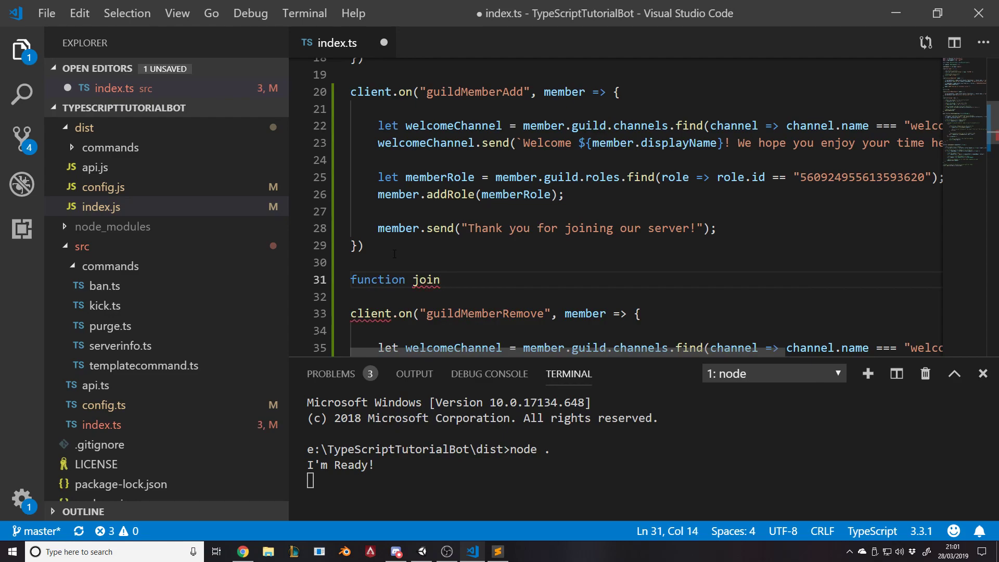
text({)
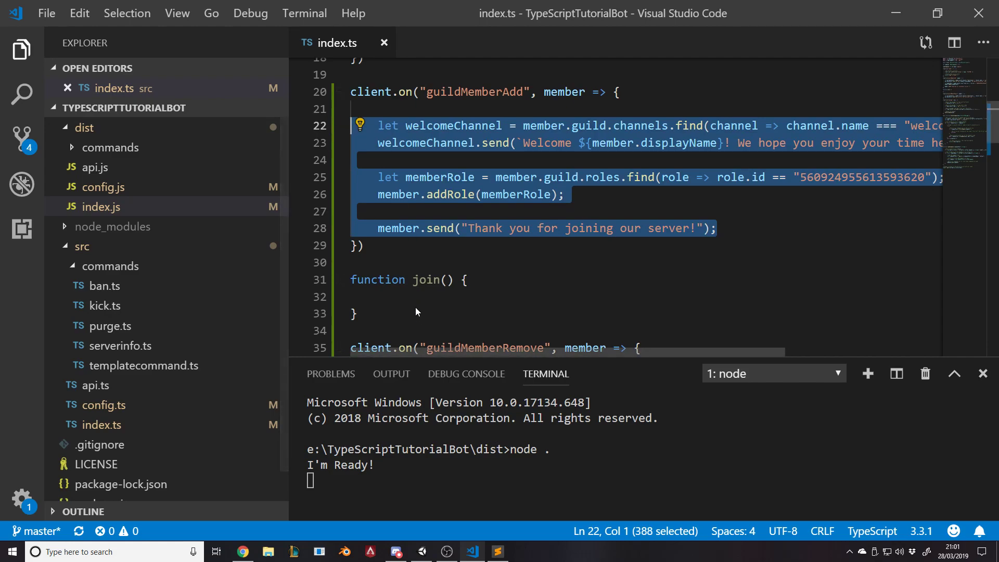
key(ctrl+v)
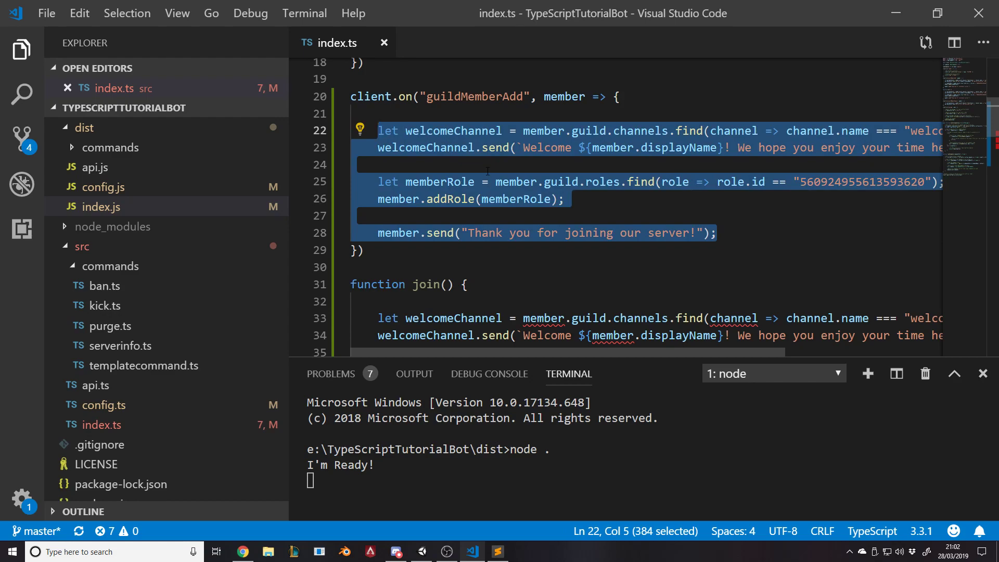
Call join(member) from guildMemberAdd and type the parameter as Discord.GuildMember
text(join(member)
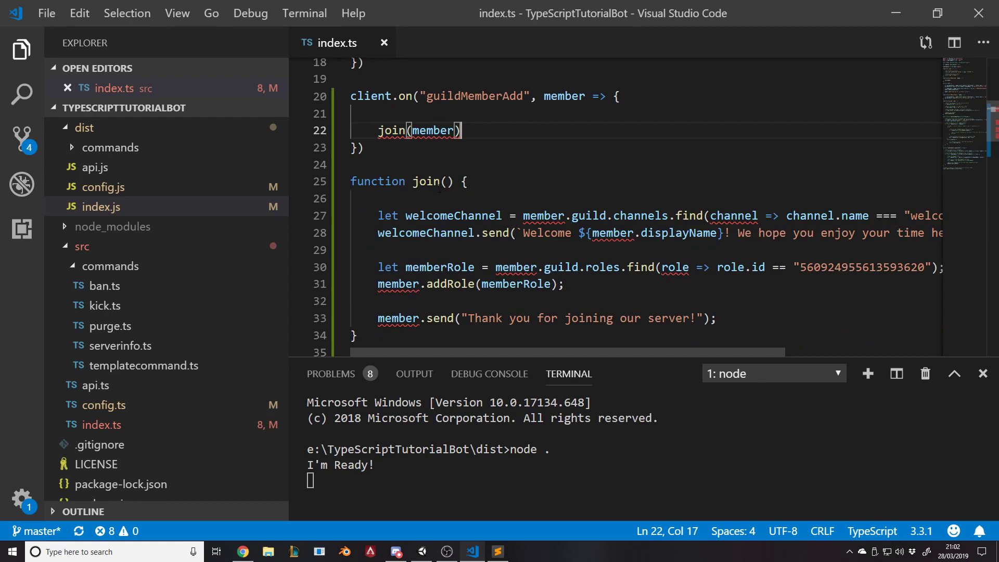
text(member:)
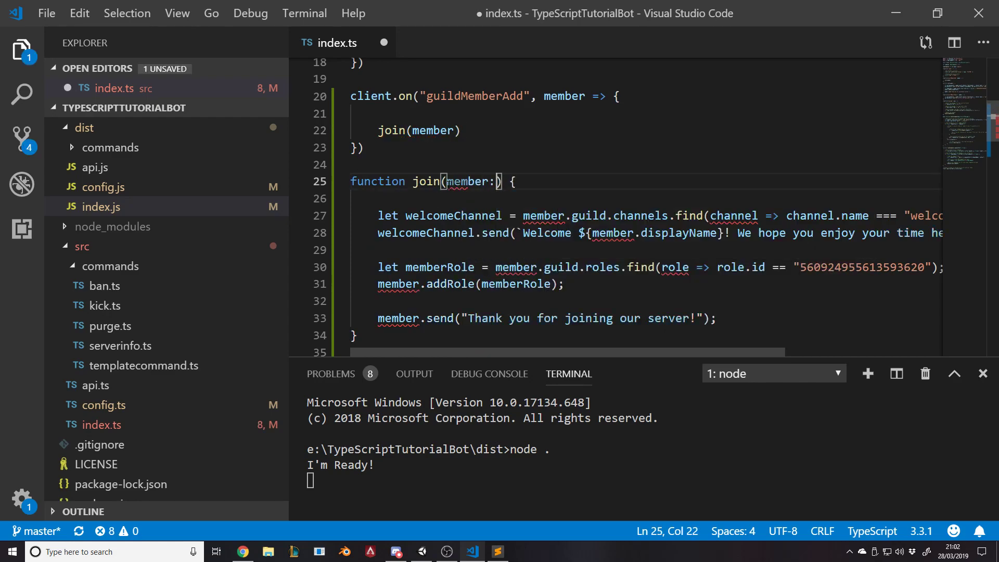
text(Discord.m)
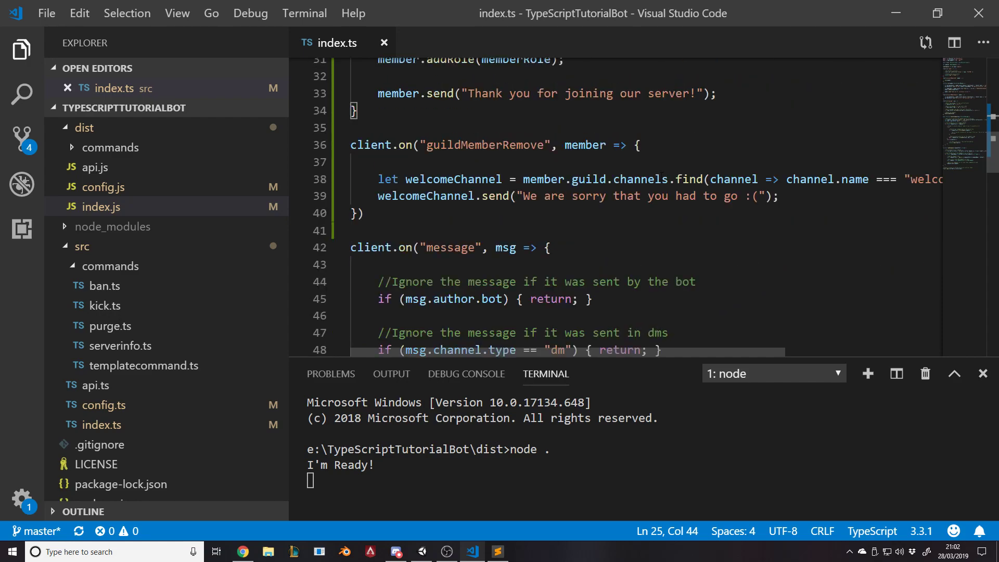
Add join(msg.member) at the top of the message handler and save
scroll(down, 3)
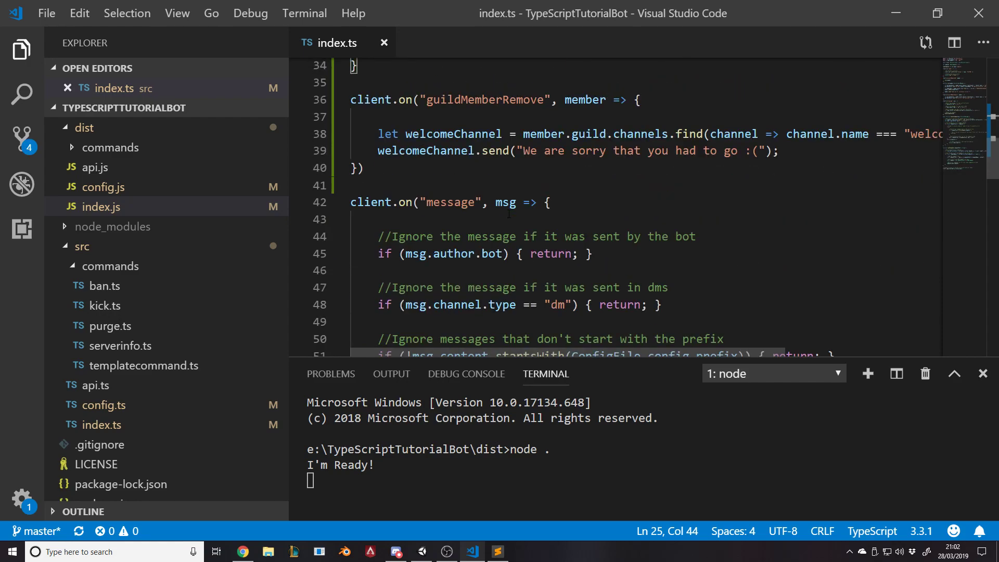
text(j)
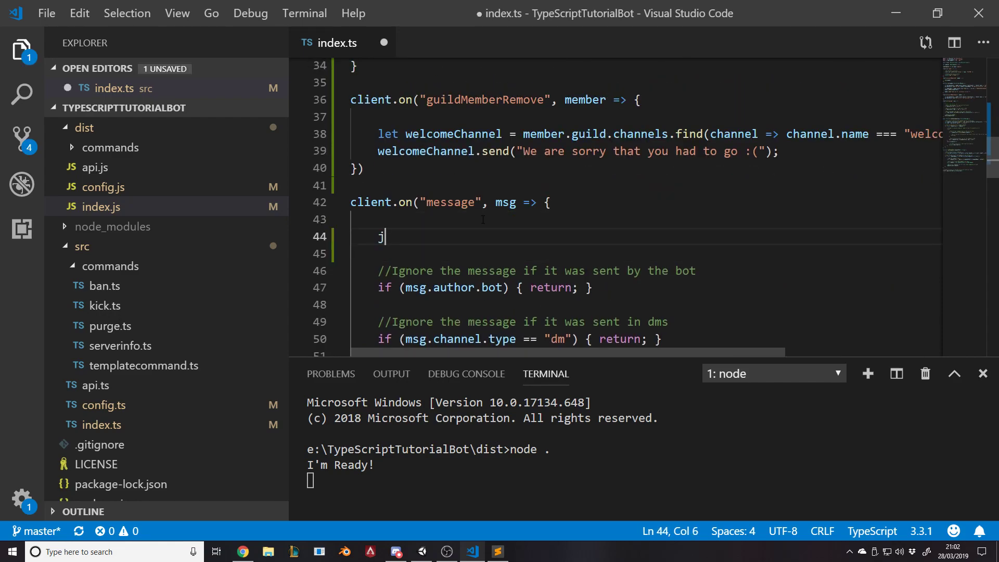
text(oin(msg.member);)
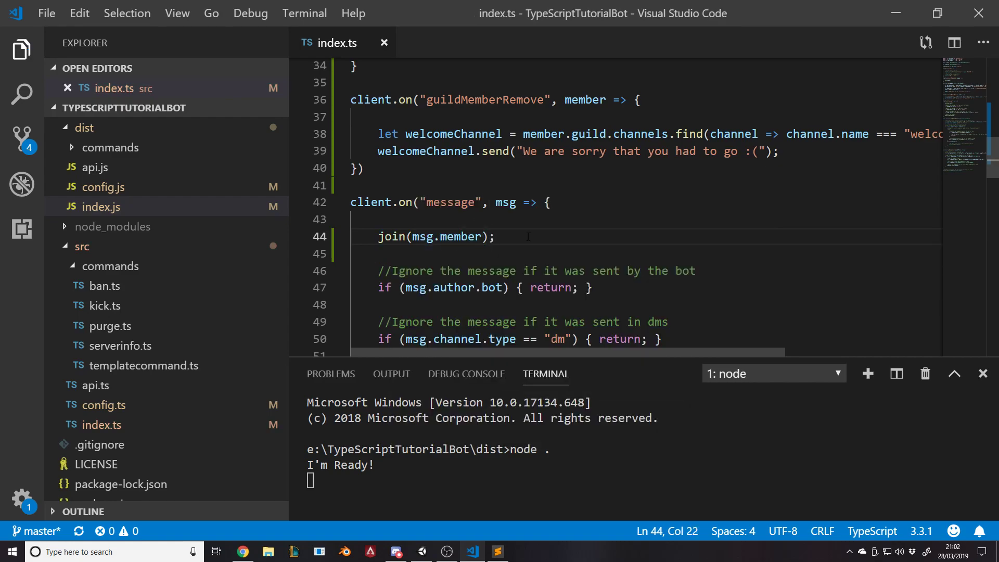
Stop the bot with Ctrl+C, rebuild with tsc, and run node . again from the bot terminal
scroll(up, 3)
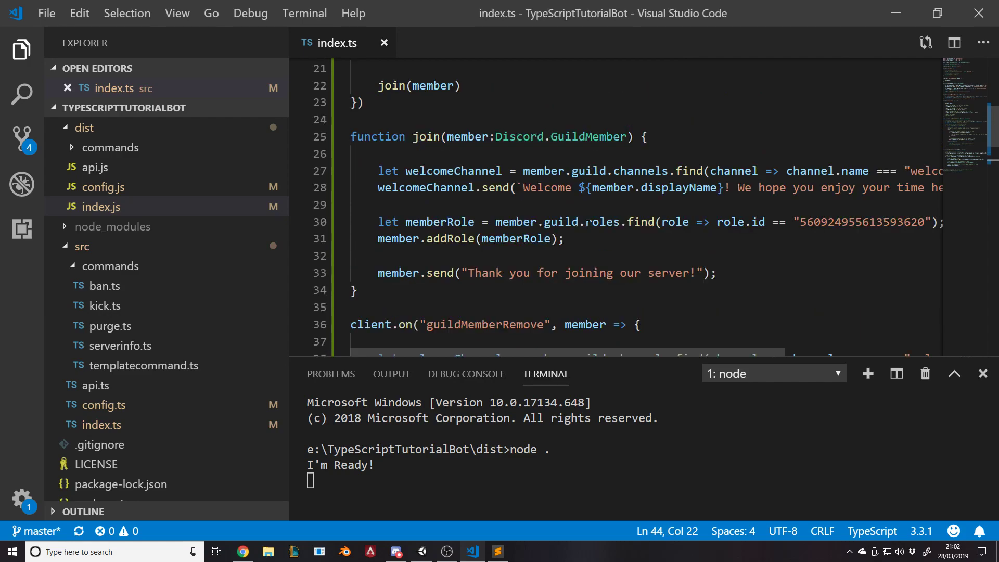
mouse_move(451, 463)
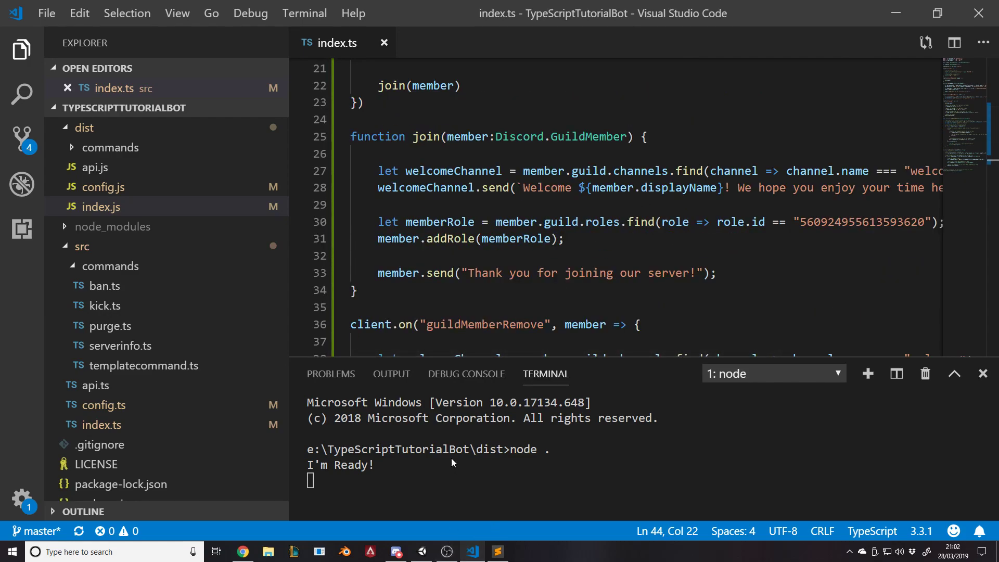
key(ctrl+c)
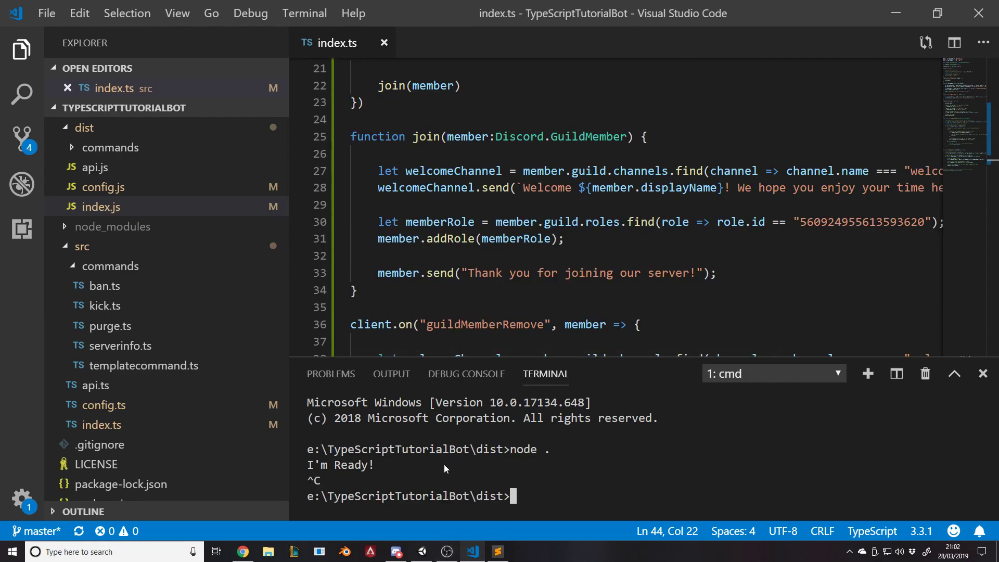
mouse_move(391, 84)
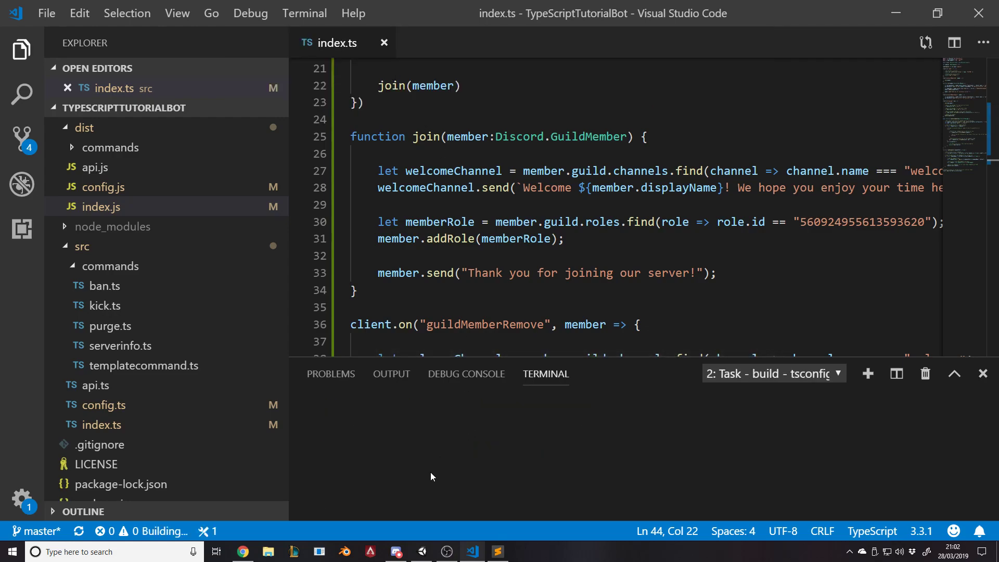
click(773, 374)
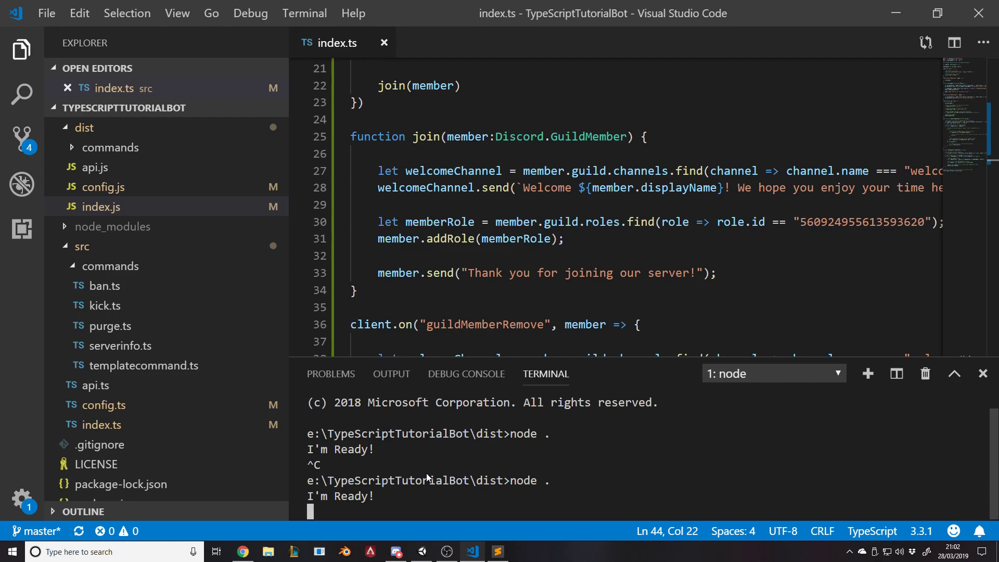
Send a message in Discord and check the bot's greetings in #welcome, marking them read
click(396, 551)
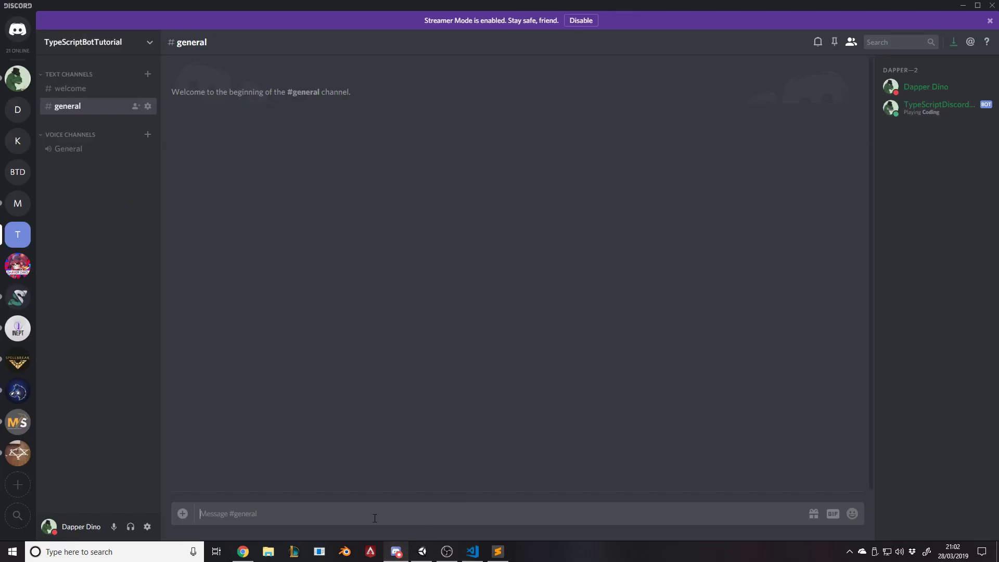
key(Return)
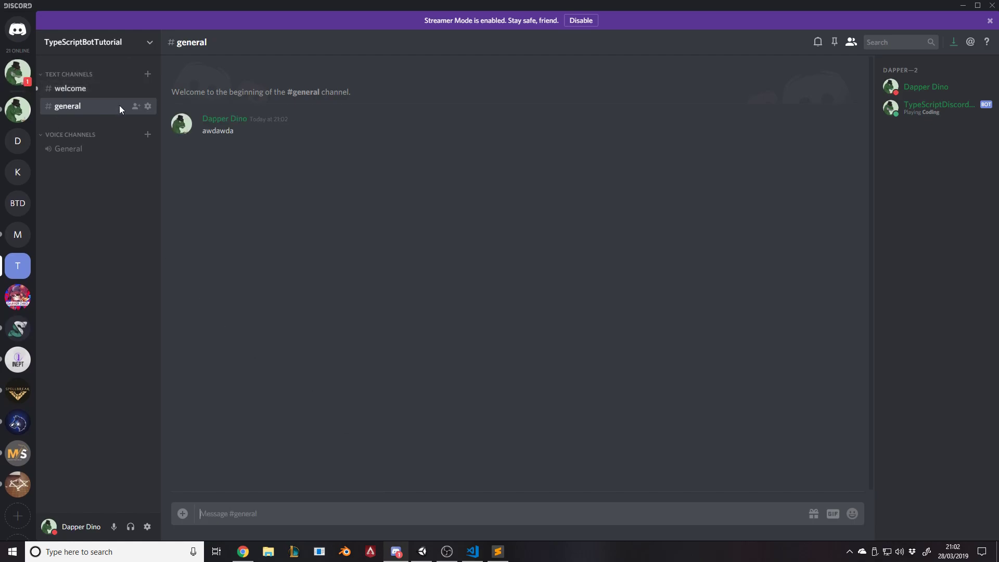
click(70, 88)
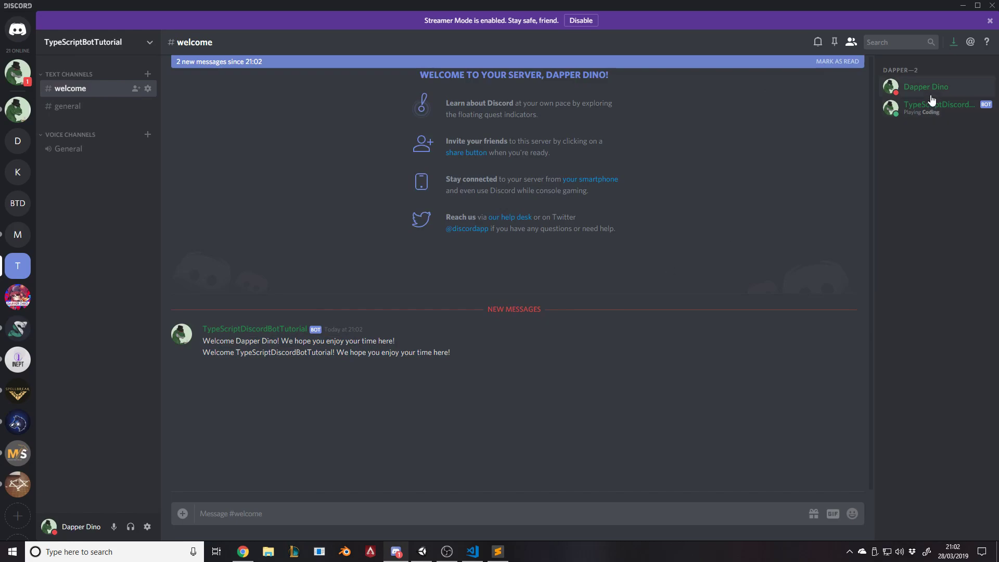
mouse_move(408, 348)
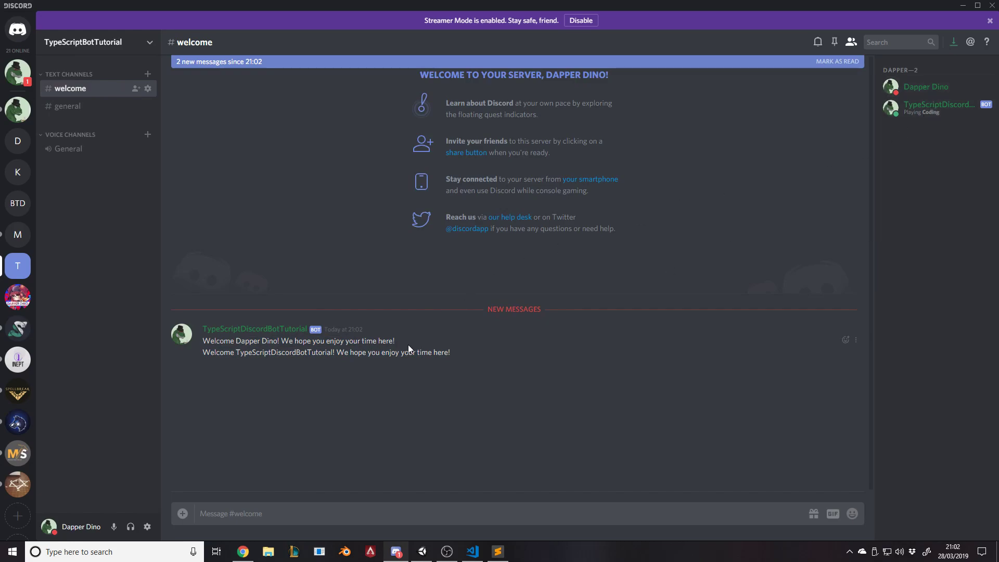
mouse_move(803, 134)
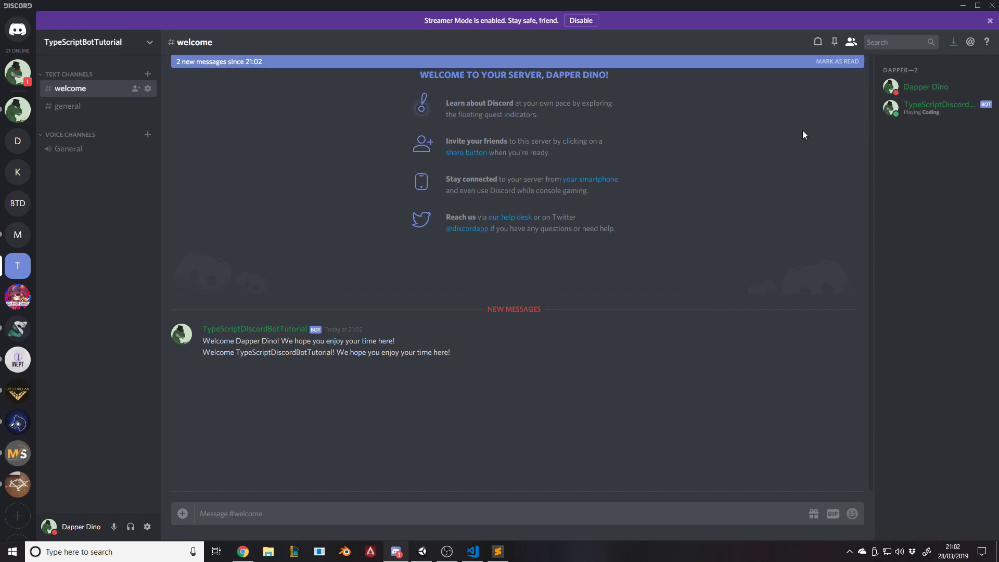
mouse_move(924, 86)
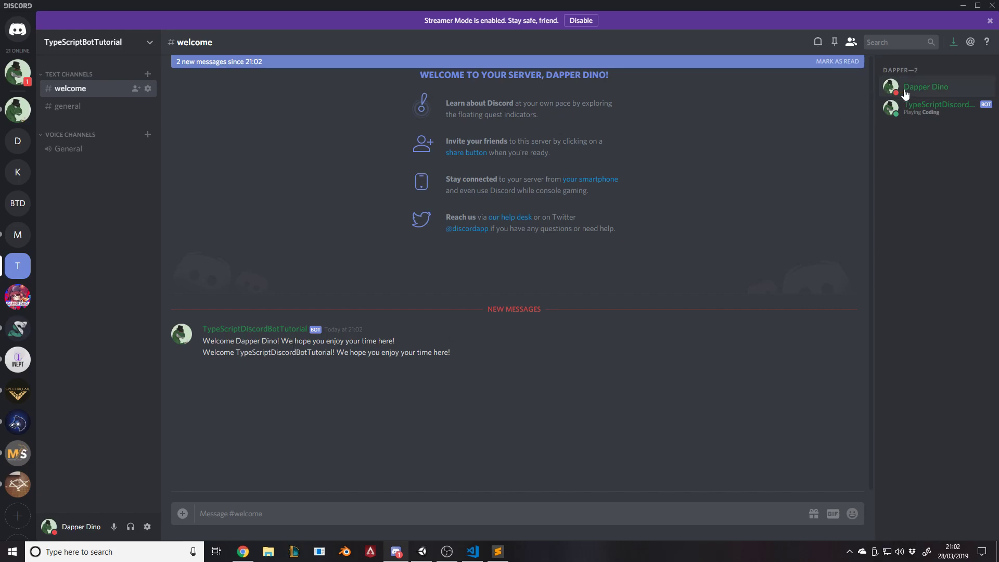
click(836, 61)
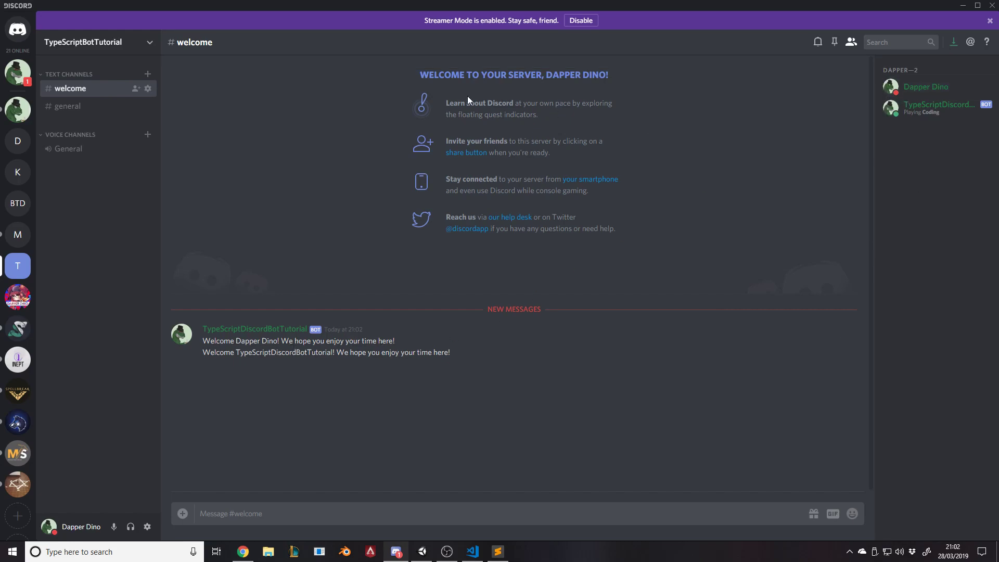
Check the bot's thank-you DM, then return to the TypeScriptBotTutorial server
click(938, 107)
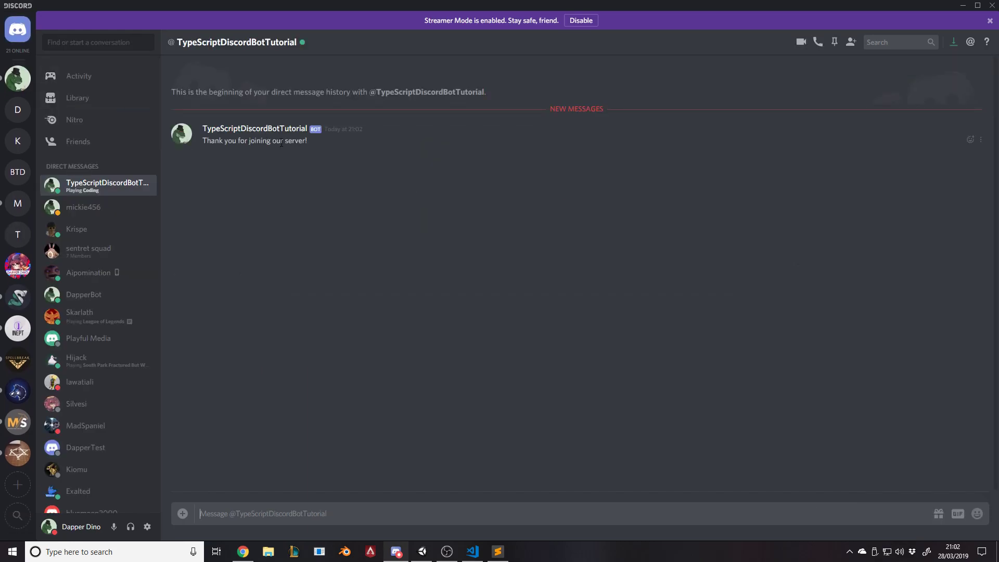
click(17, 75)
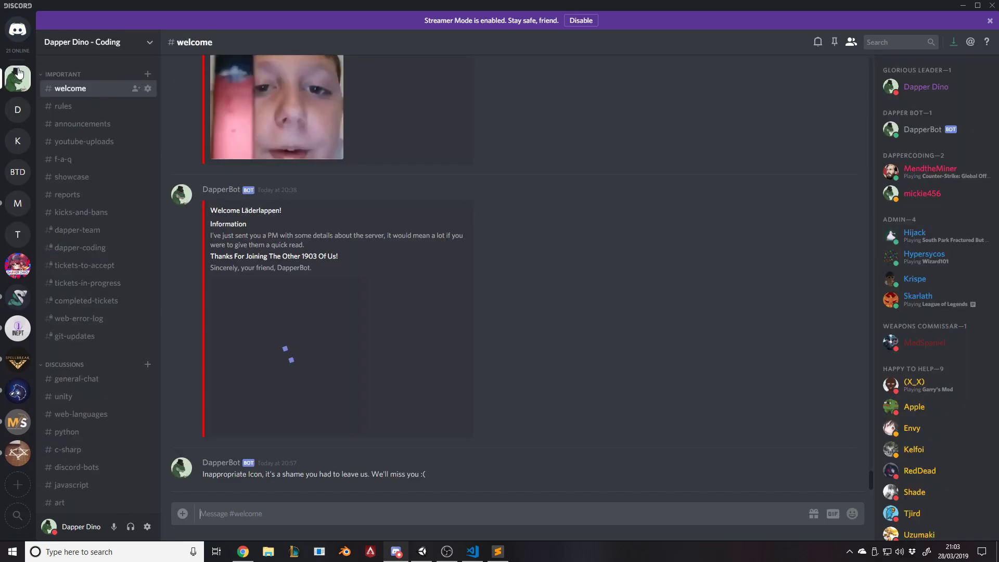
click(18, 235)
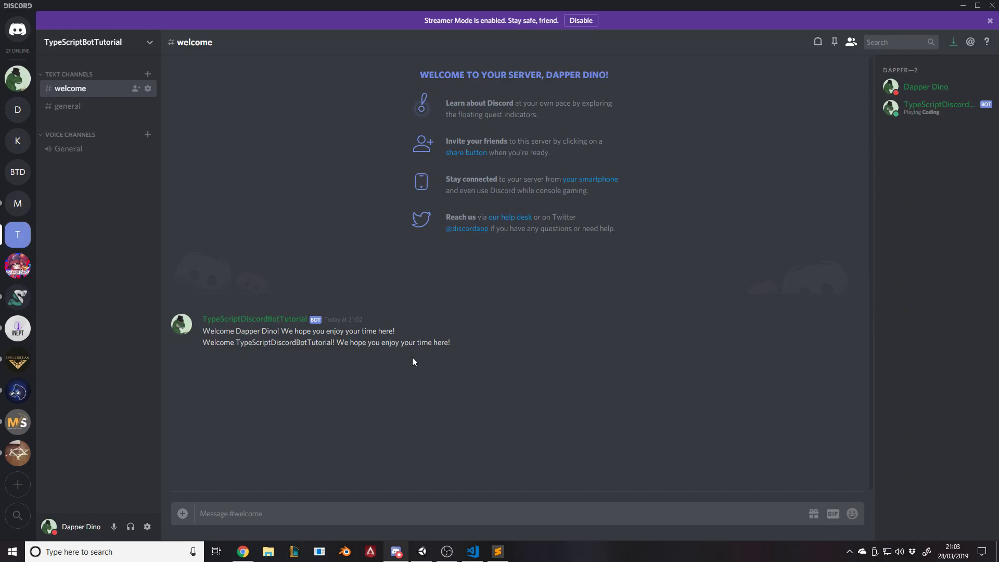
mouse_move(470, 501)
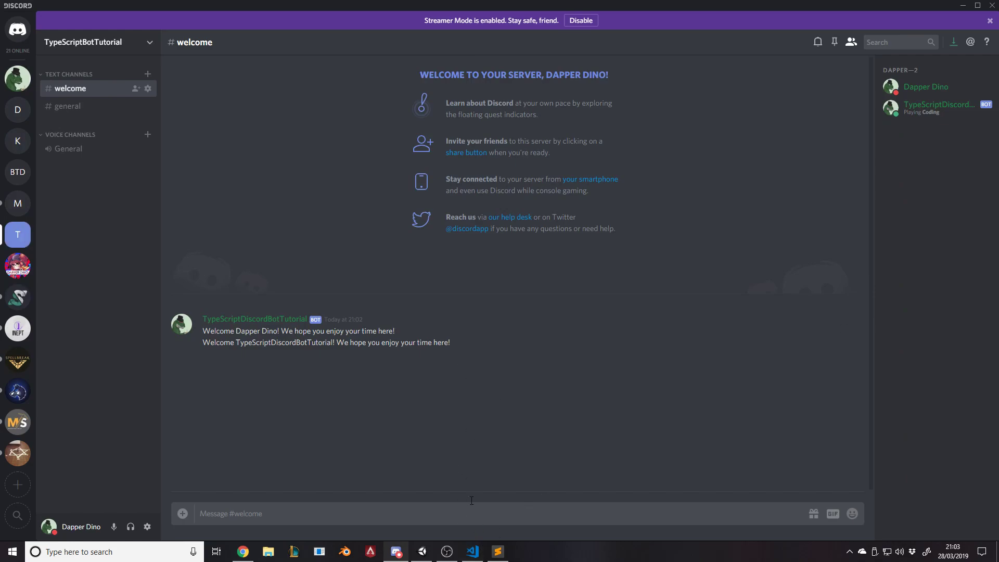
mouse_move(924, 86)
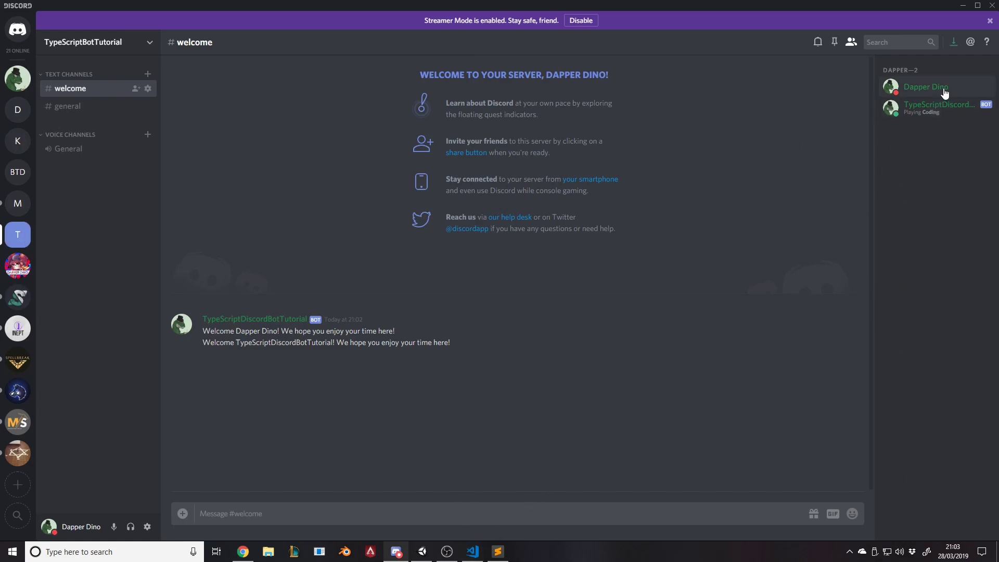
mouse_move(530, 486)
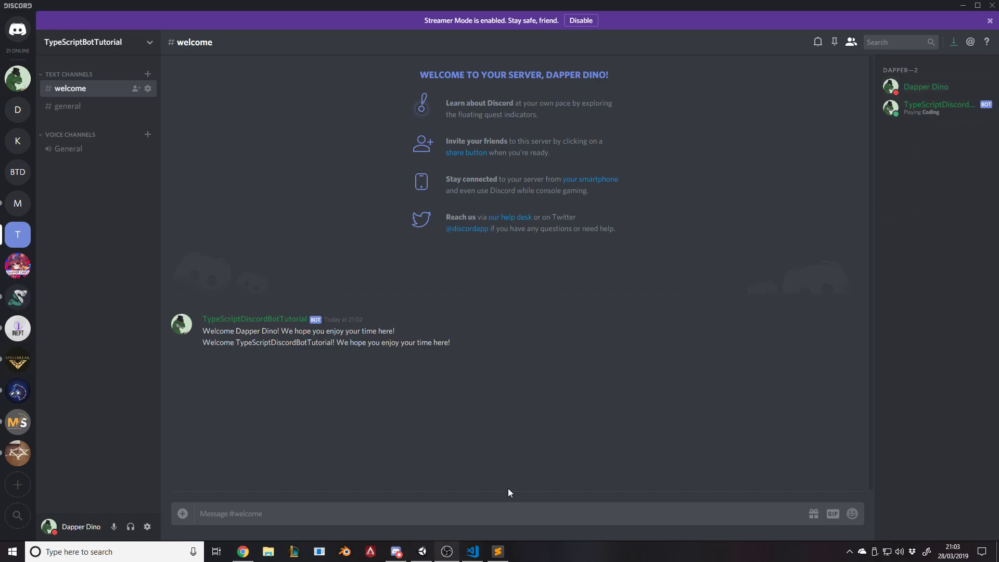
Remove the join function's code from index.ts in the editor
click(470, 551)
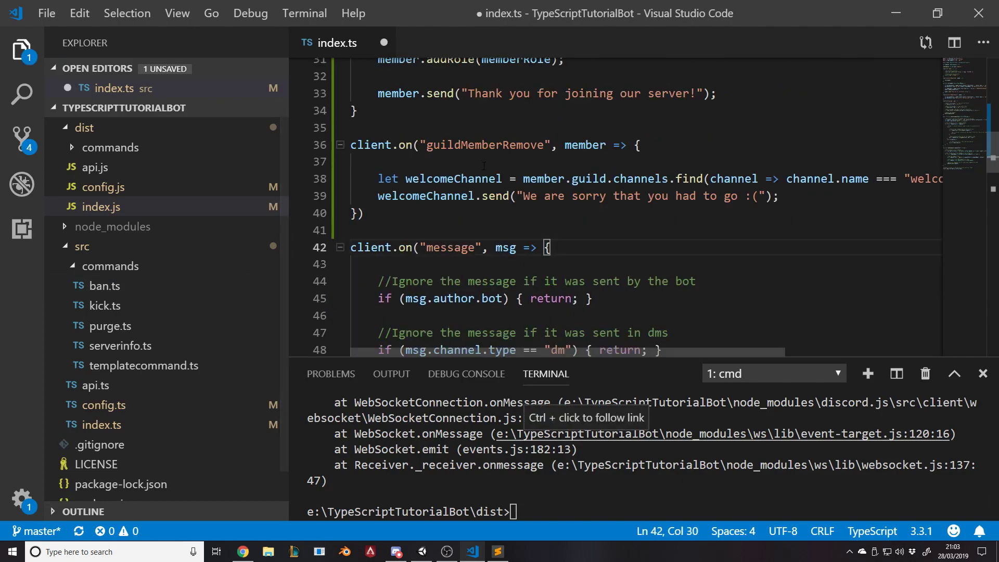
scroll(up, 3)
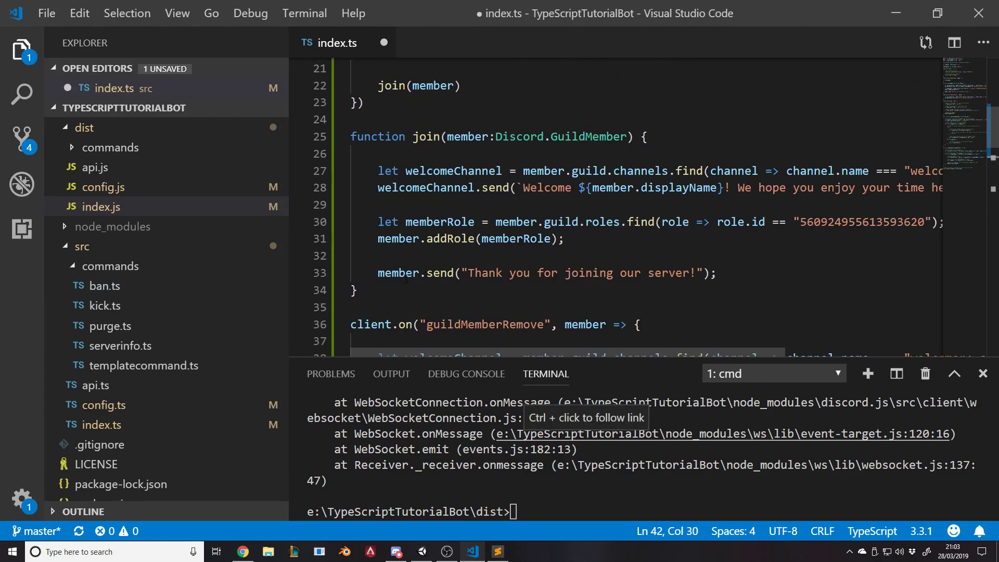
scroll(up, 3)
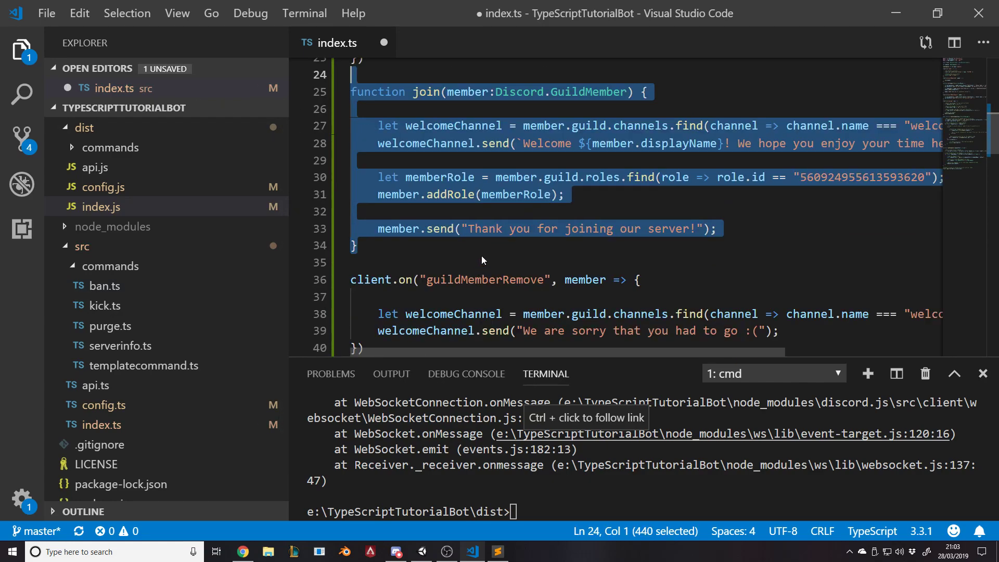
key(Delete)
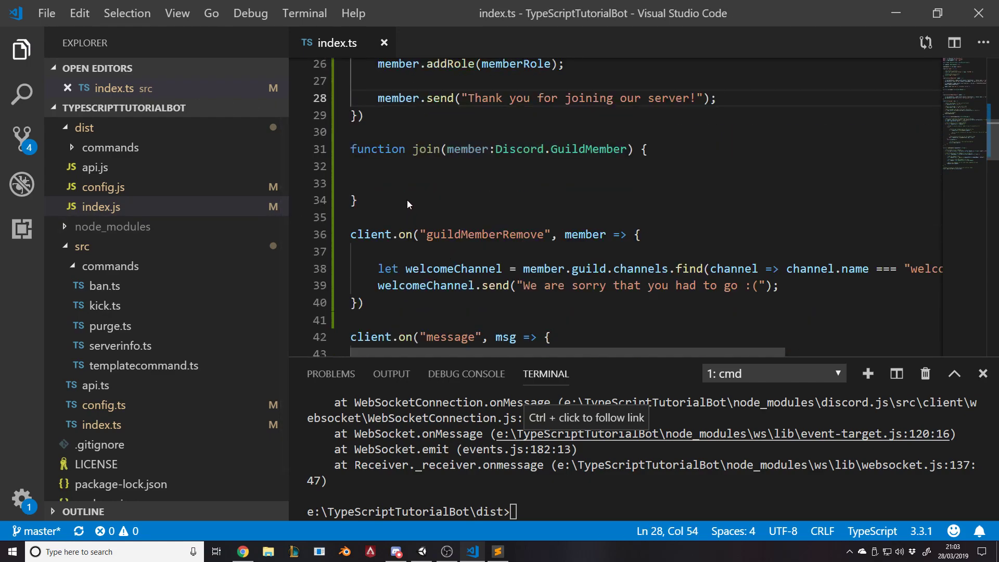
Place the welcome, role and DM logic back inside the guildMemberAdd callback
scroll(up, 3)
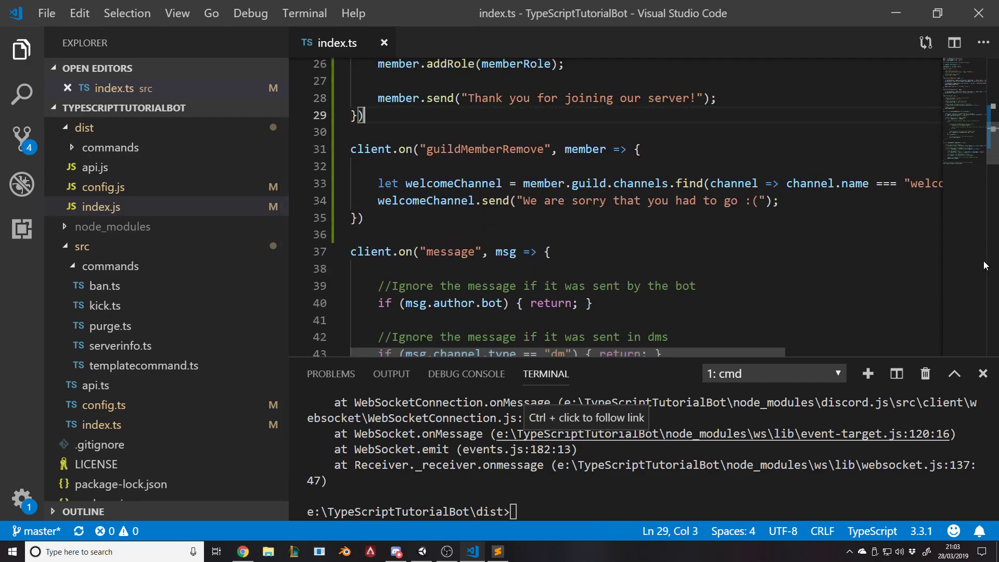
scroll(up, 3)
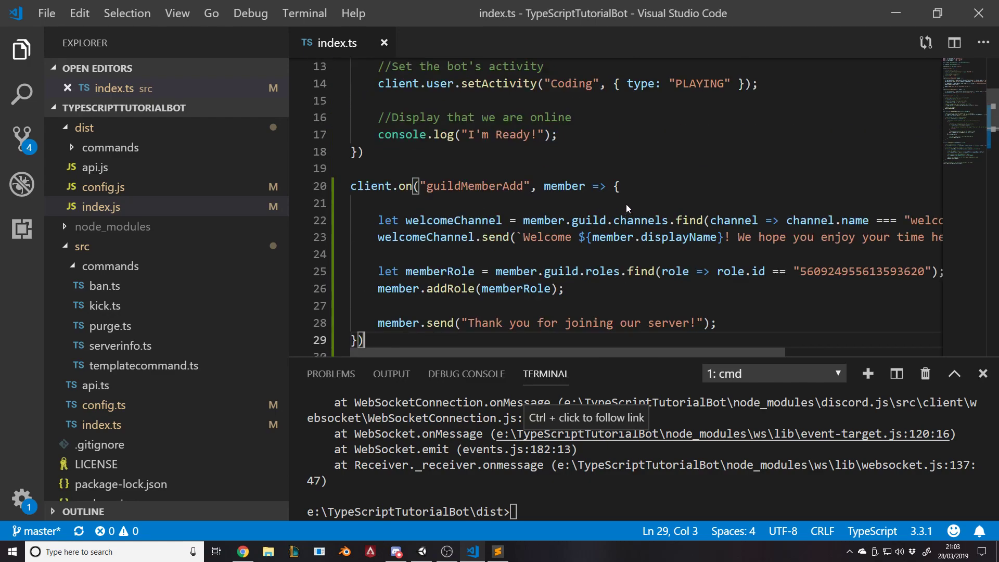
click(616, 186)
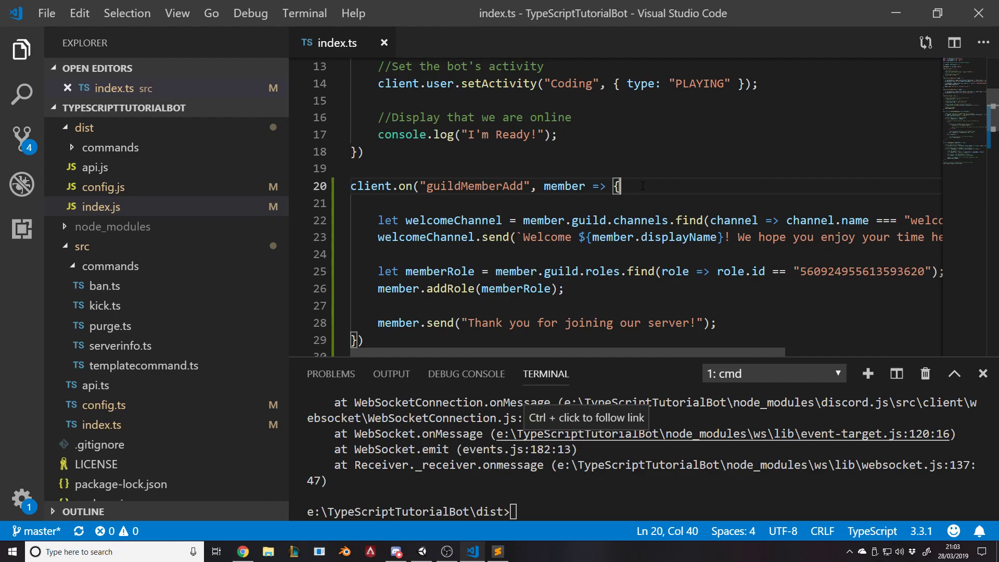
mouse_move(451, 511)
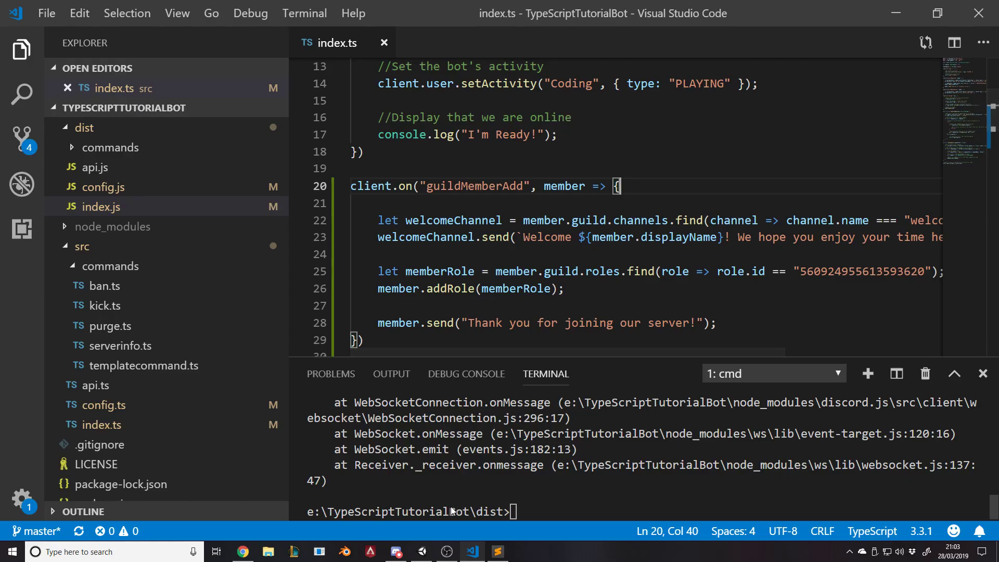
click(396, 551)
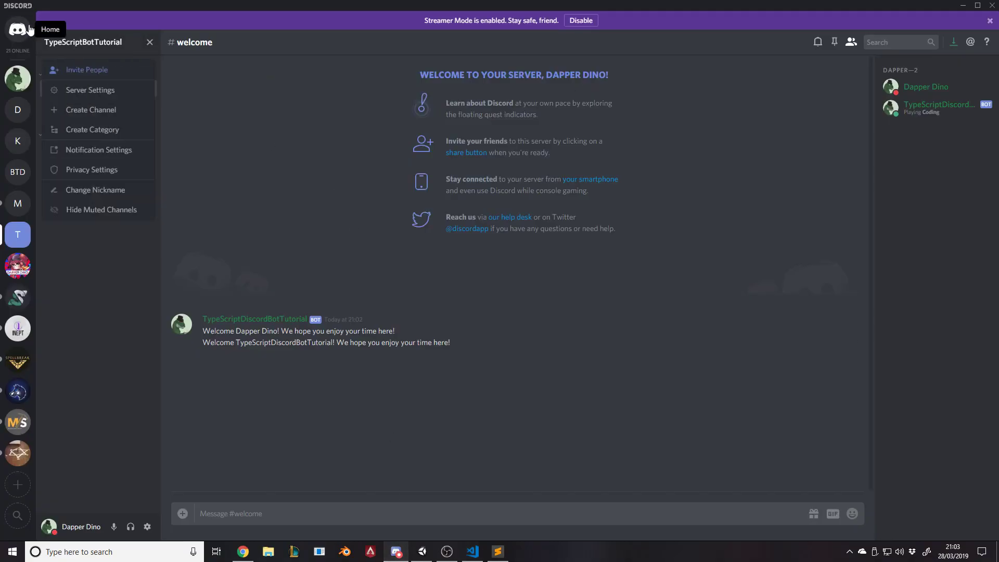
click(18, 29)
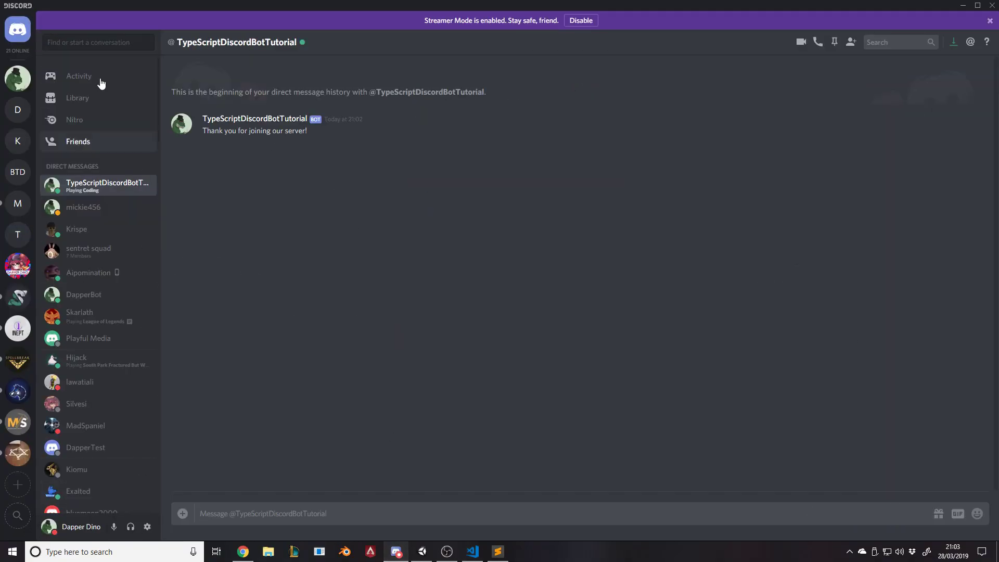
click(146, 526)
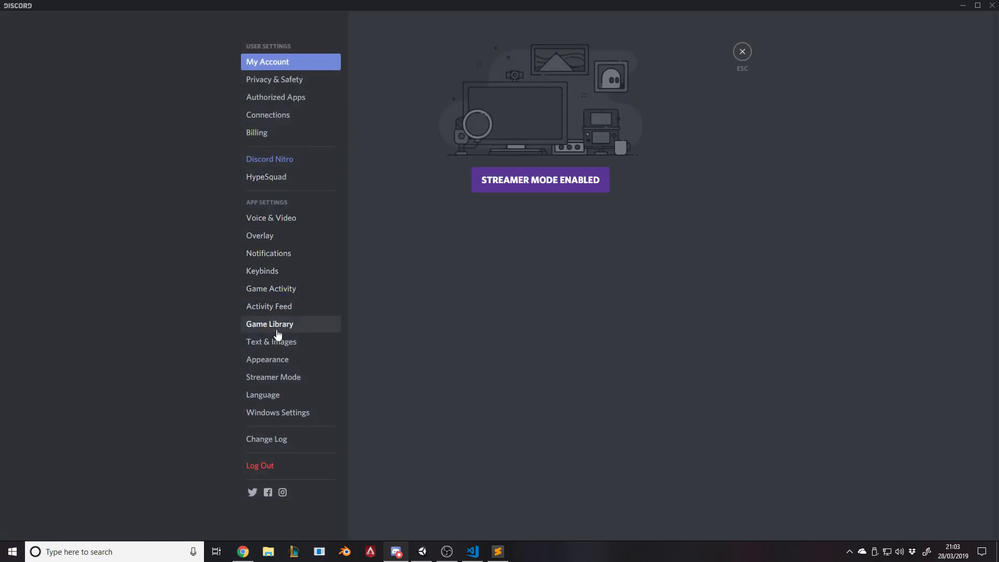
click(268, 359)
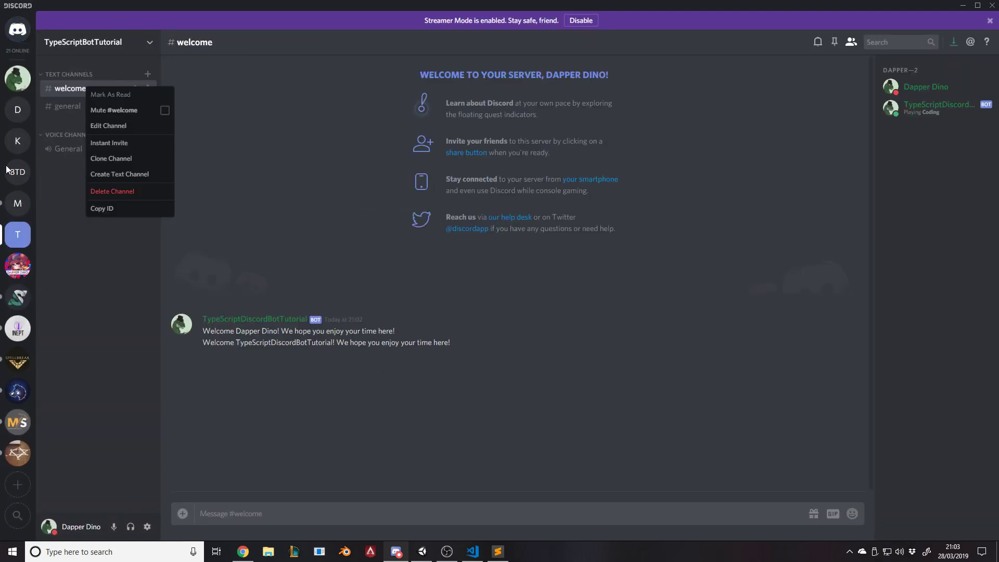
click(102, 208)
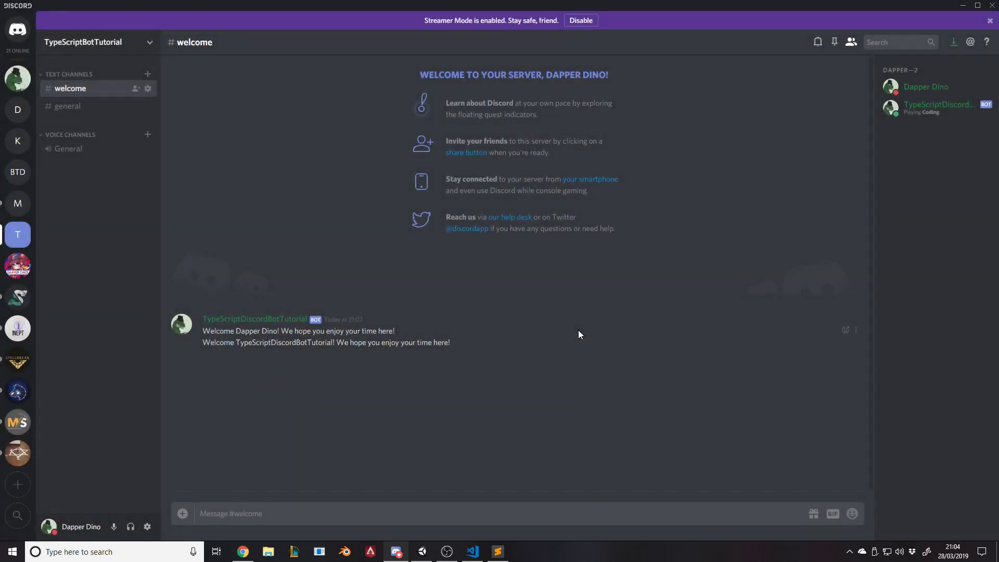
Search the discord.js docs for events, then addRole, landing on GuildMember.addRole
click(243, 552)
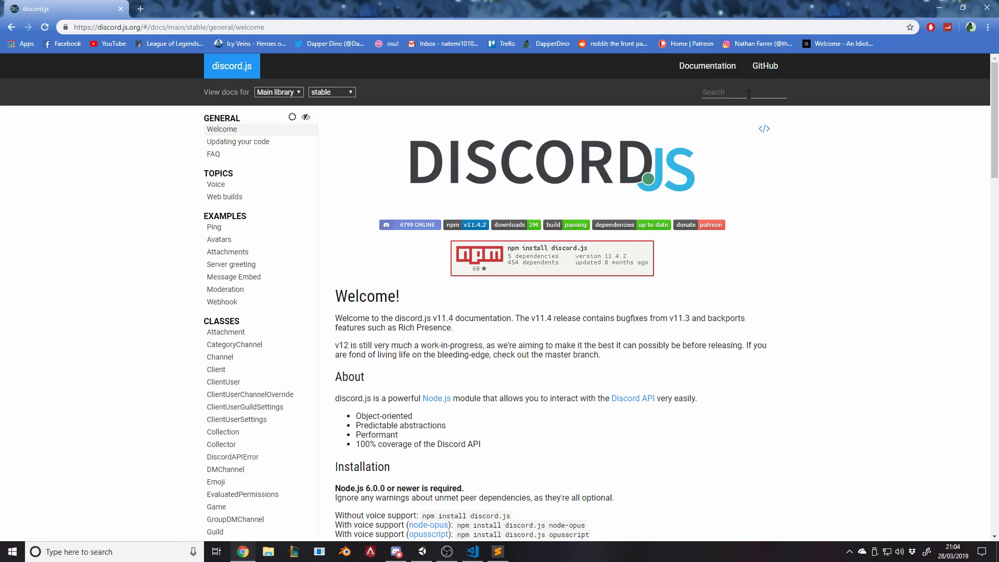
text(evr)
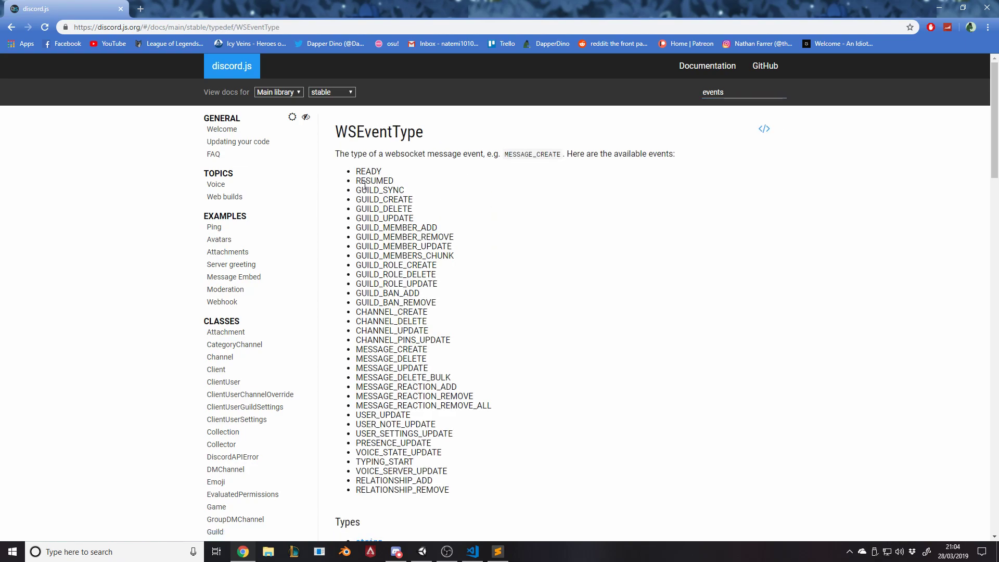
text(ad)
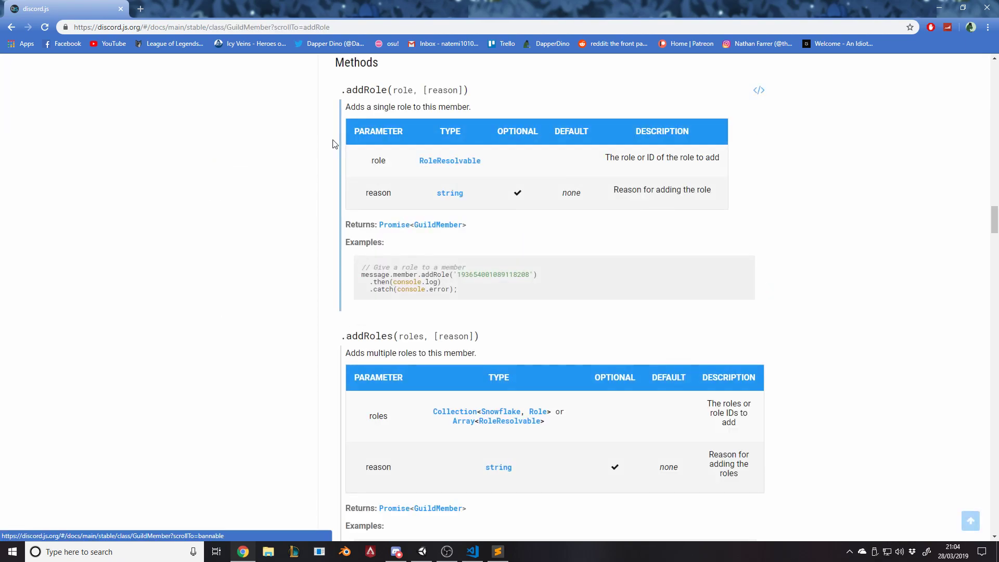
scroll(up, 3)
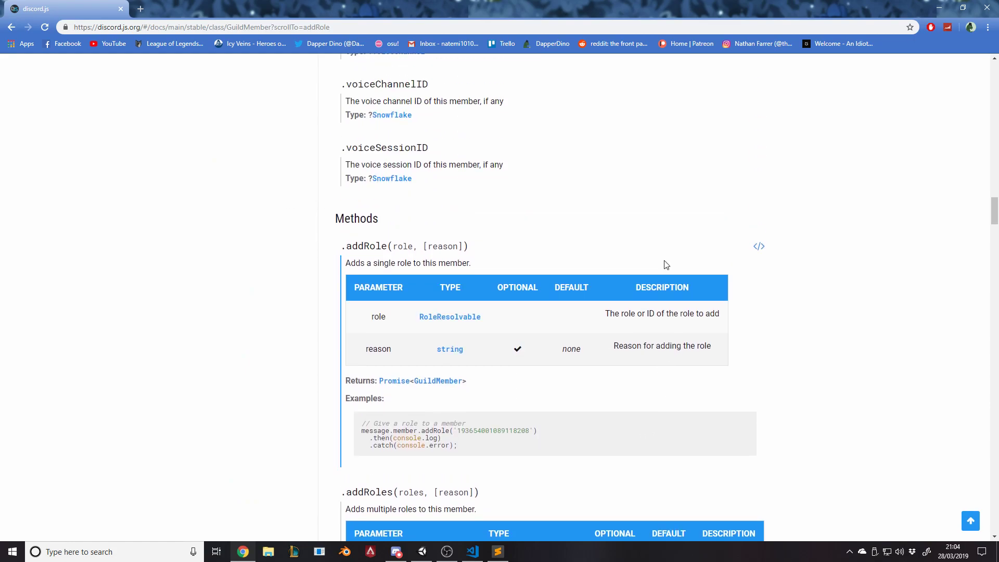